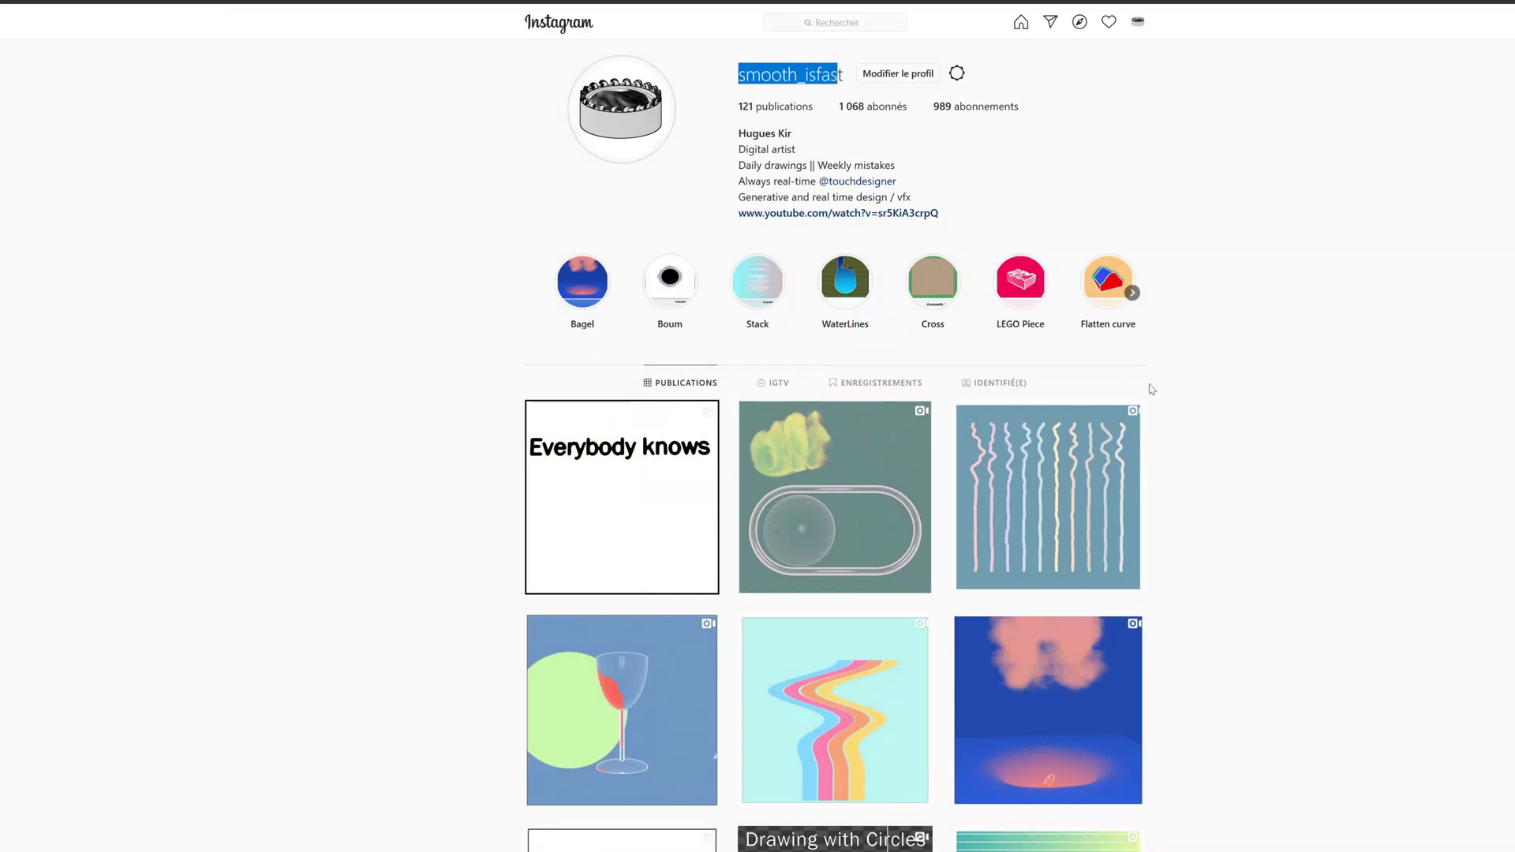
Scroll the profile grid to the striped circle post, open it and play its animation
{"action": "scroll", "scroll_direction": "down", "scroll_amount": 3}
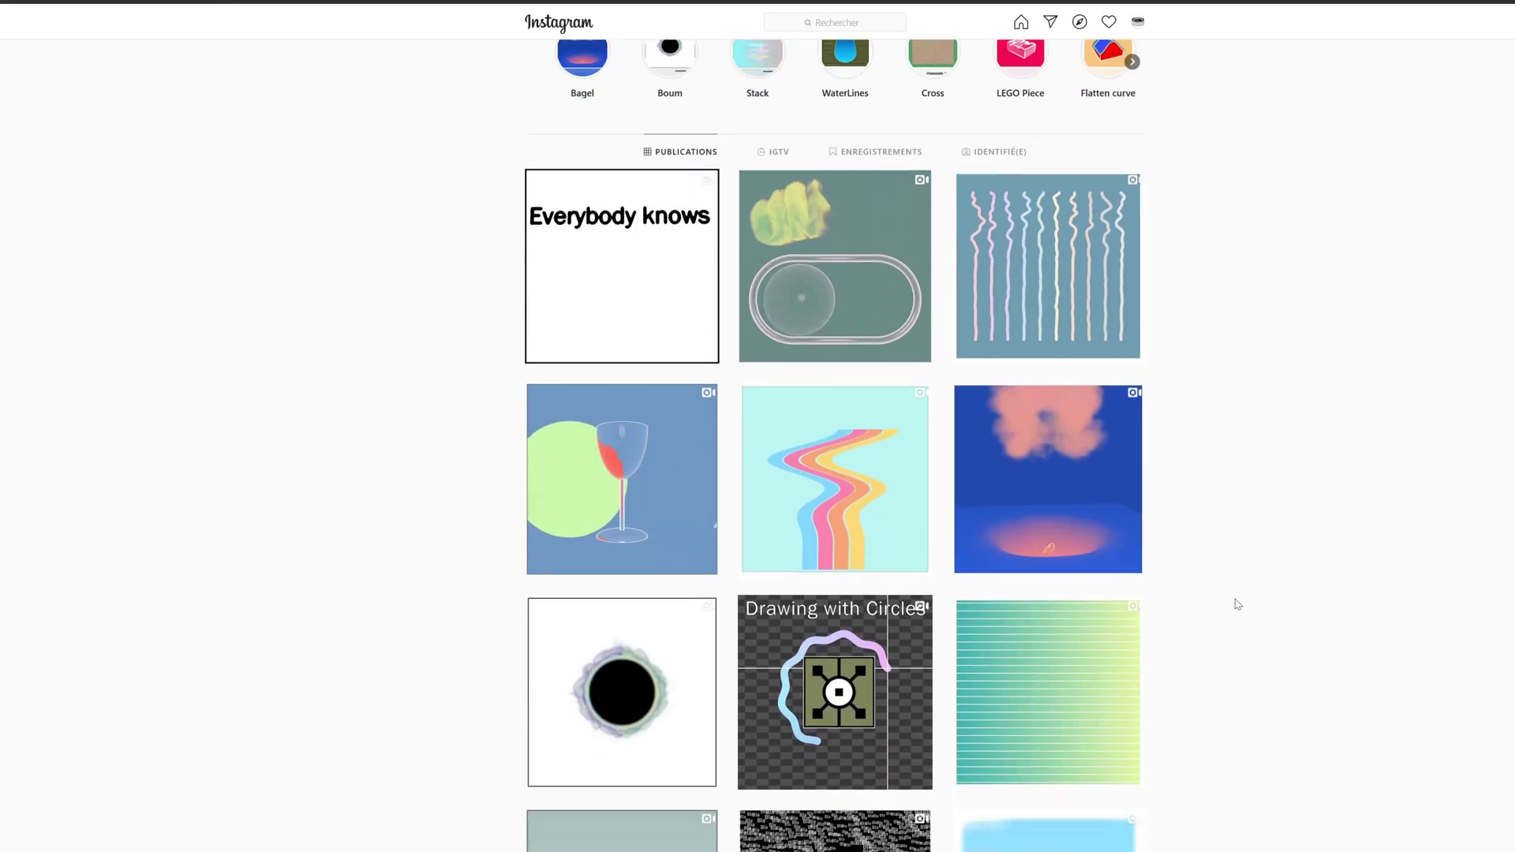
{"action": "scroll", "scroll_direction": "down", "scroll_amount": 3}
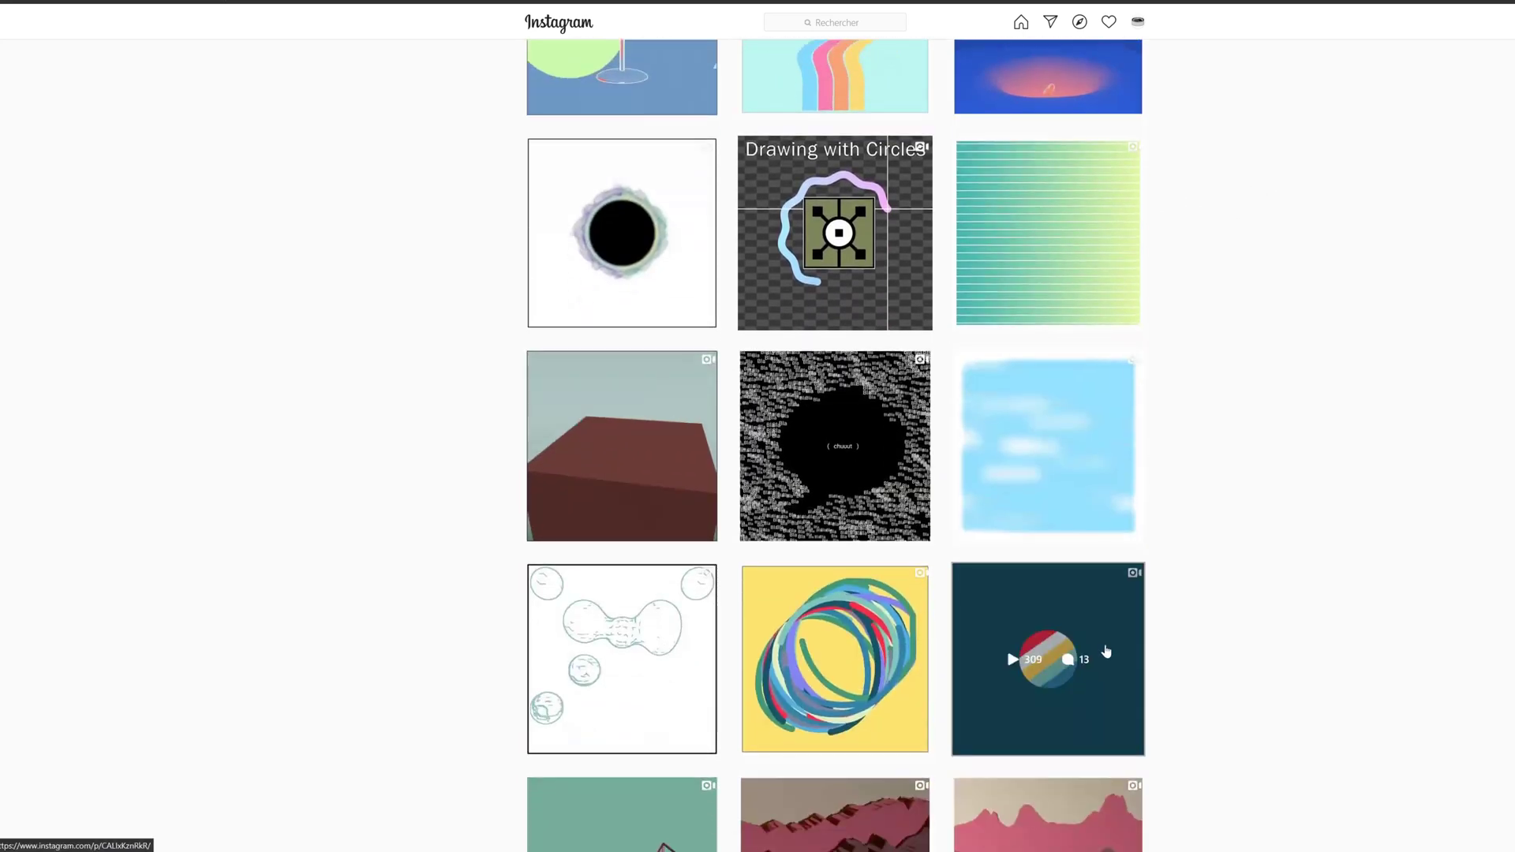
{"action": "left_click", "coordinate": [1046, 658]}
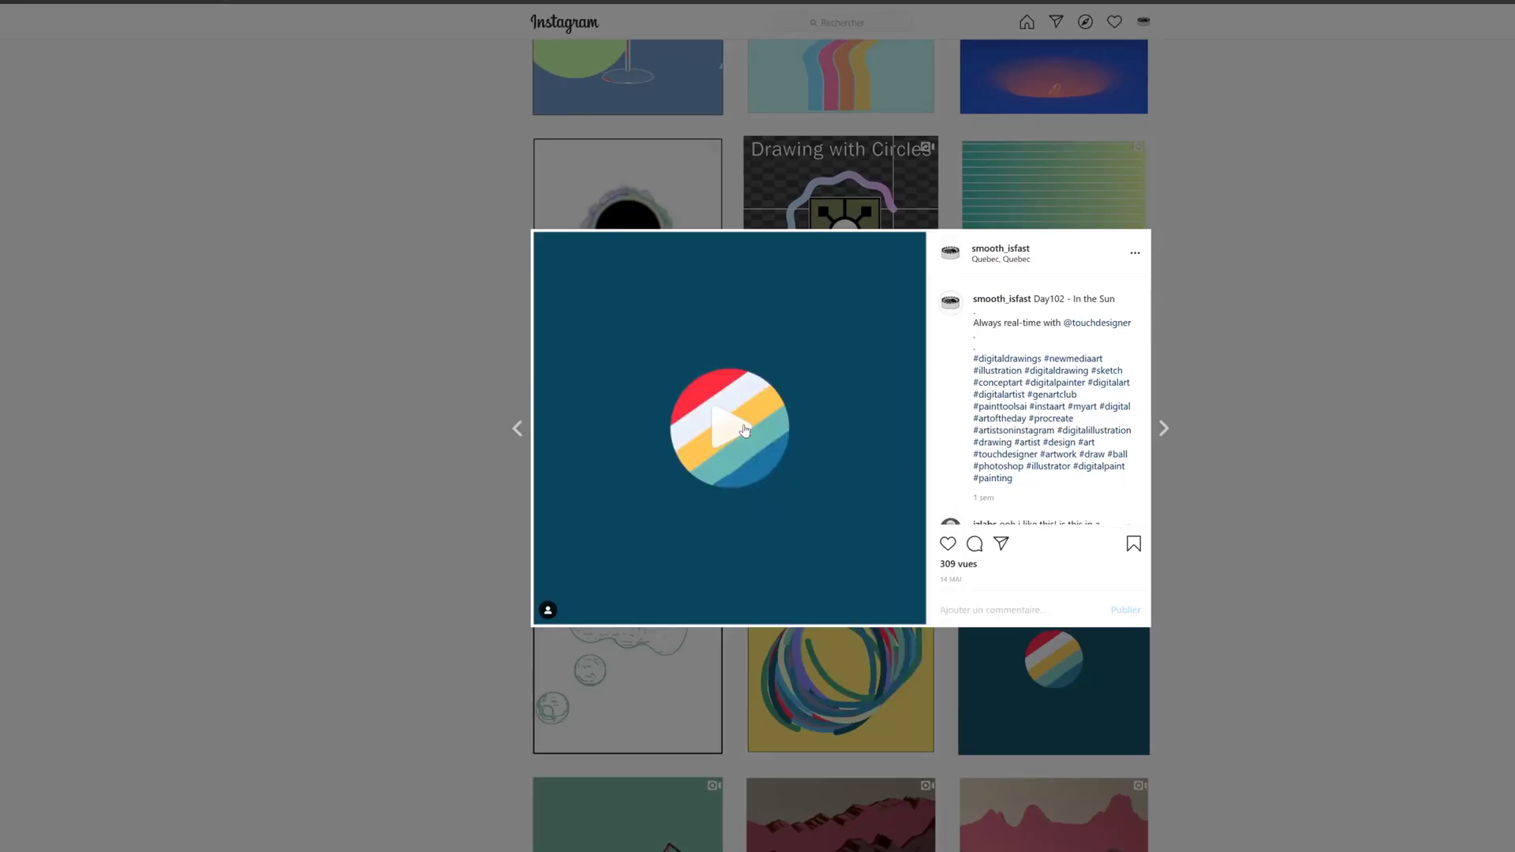
{"action": "left_click", "coordinate": [729, 429]}
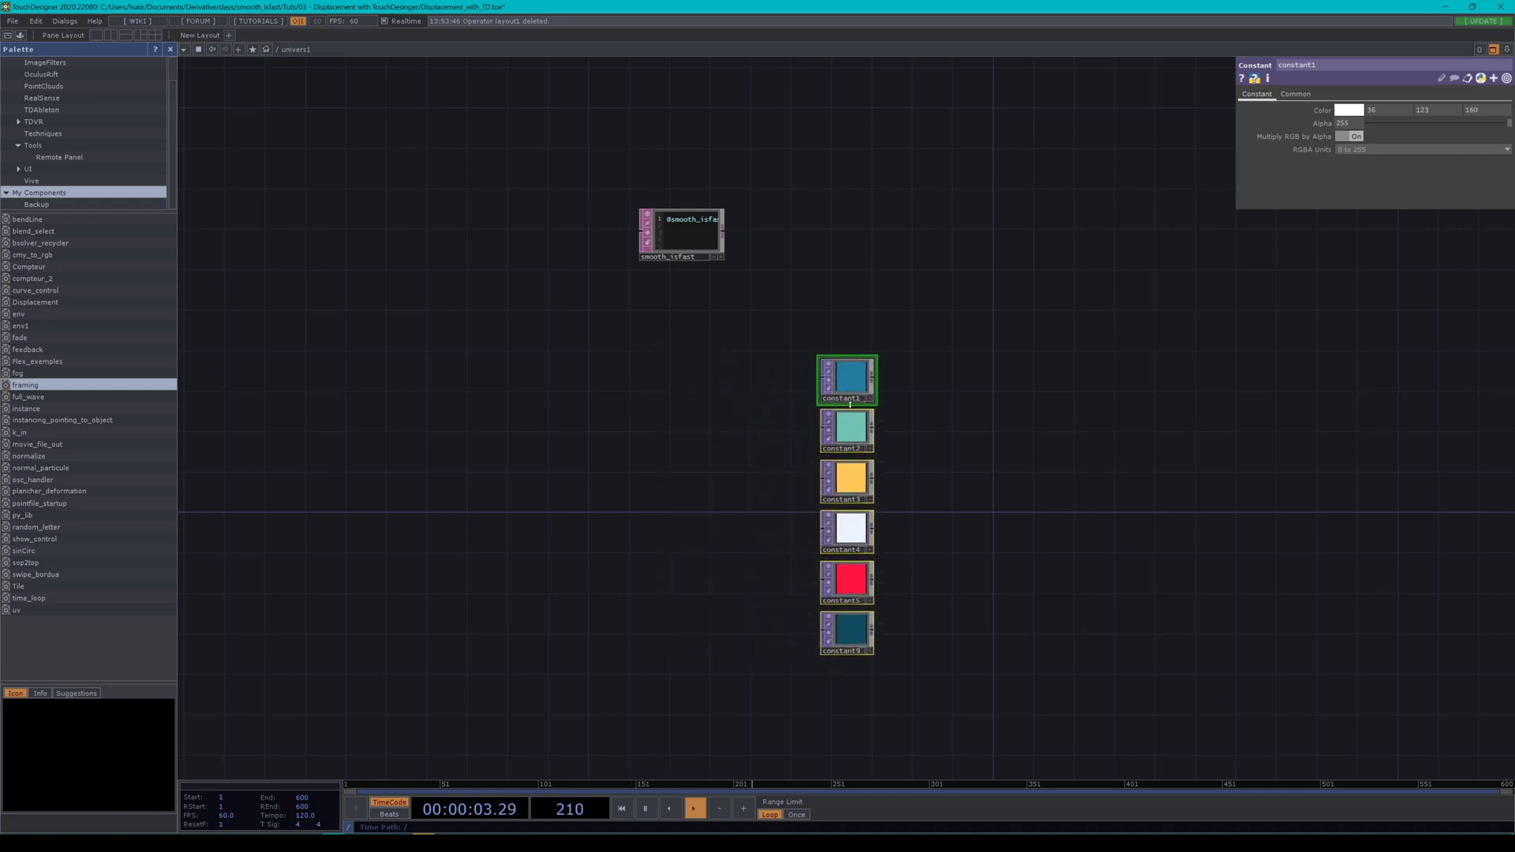
Inspect the colour values of the yellow swatch and another Constant TOP
{"action": "left_click", "coordinate": [845, 482]}
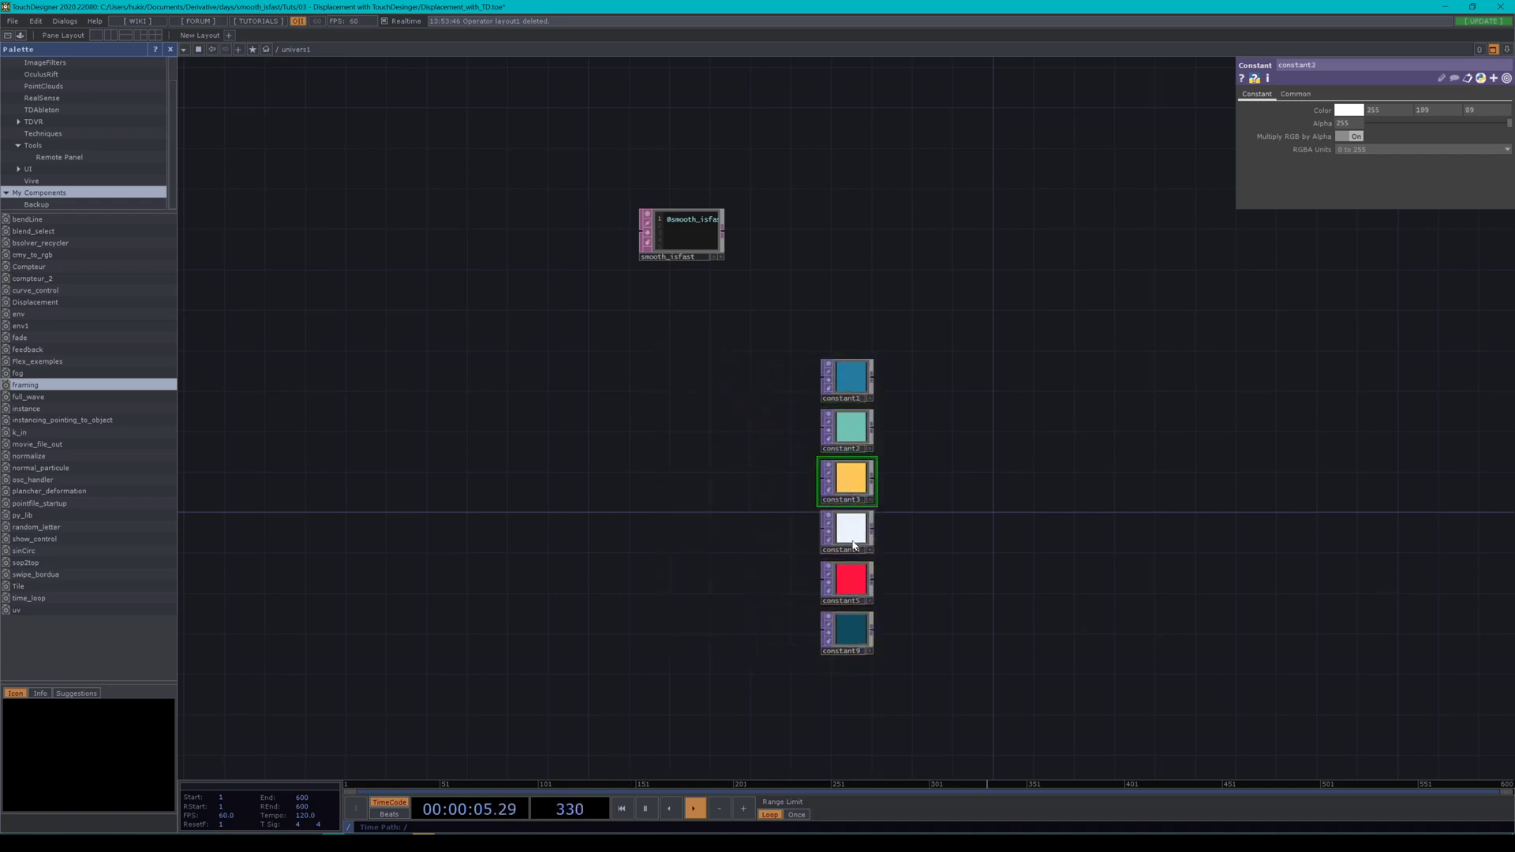
{"action": "left_click", "coordinate": [845, 580]}
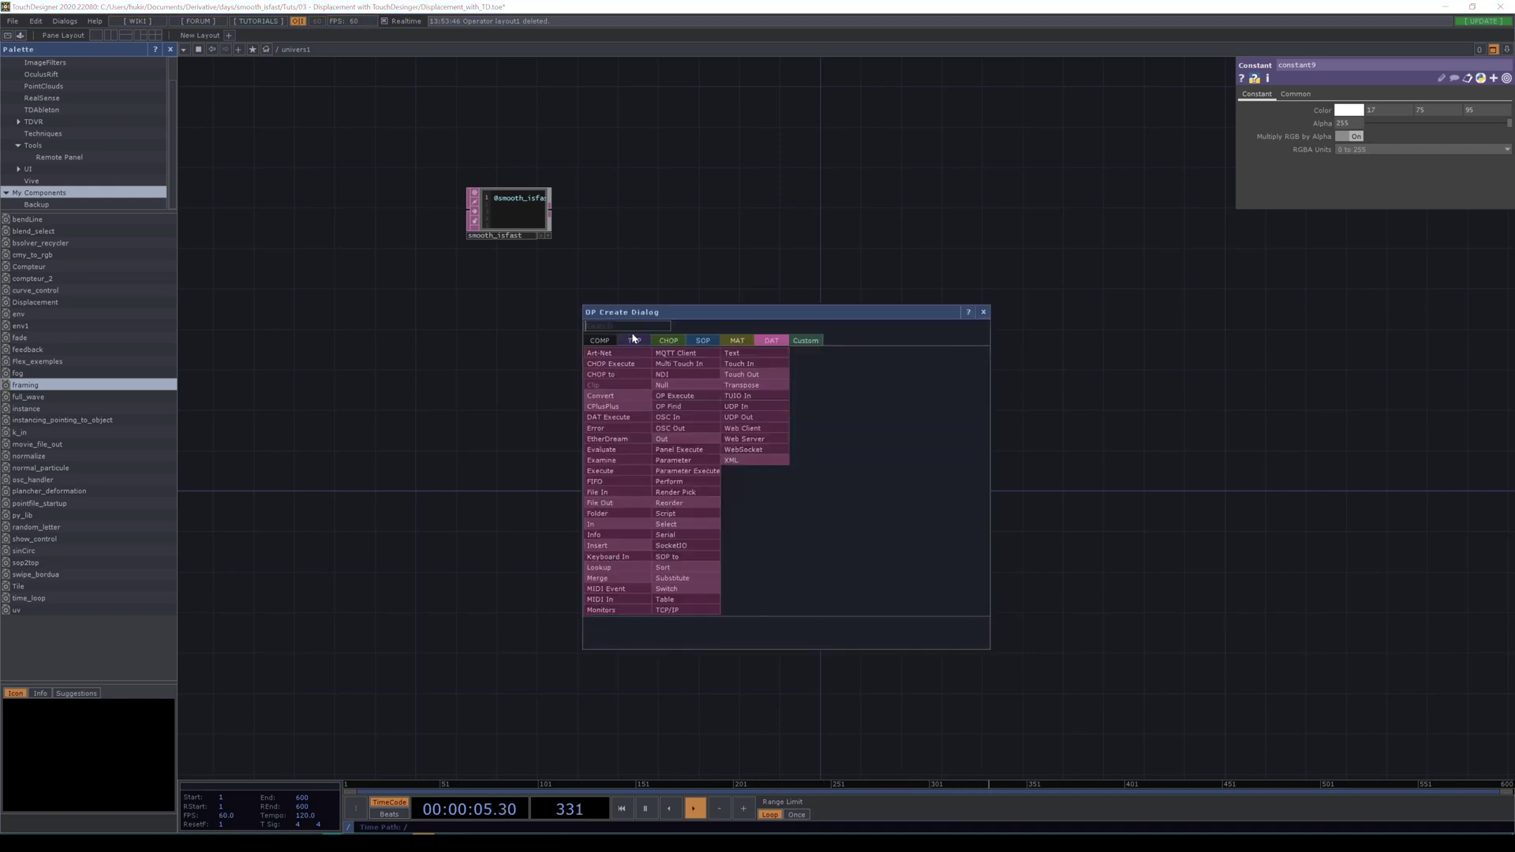
Add a Layout TOP beside the swatches and wire constant1–5 into it
{"action": "left_click", "coordinate": [634, 340]}
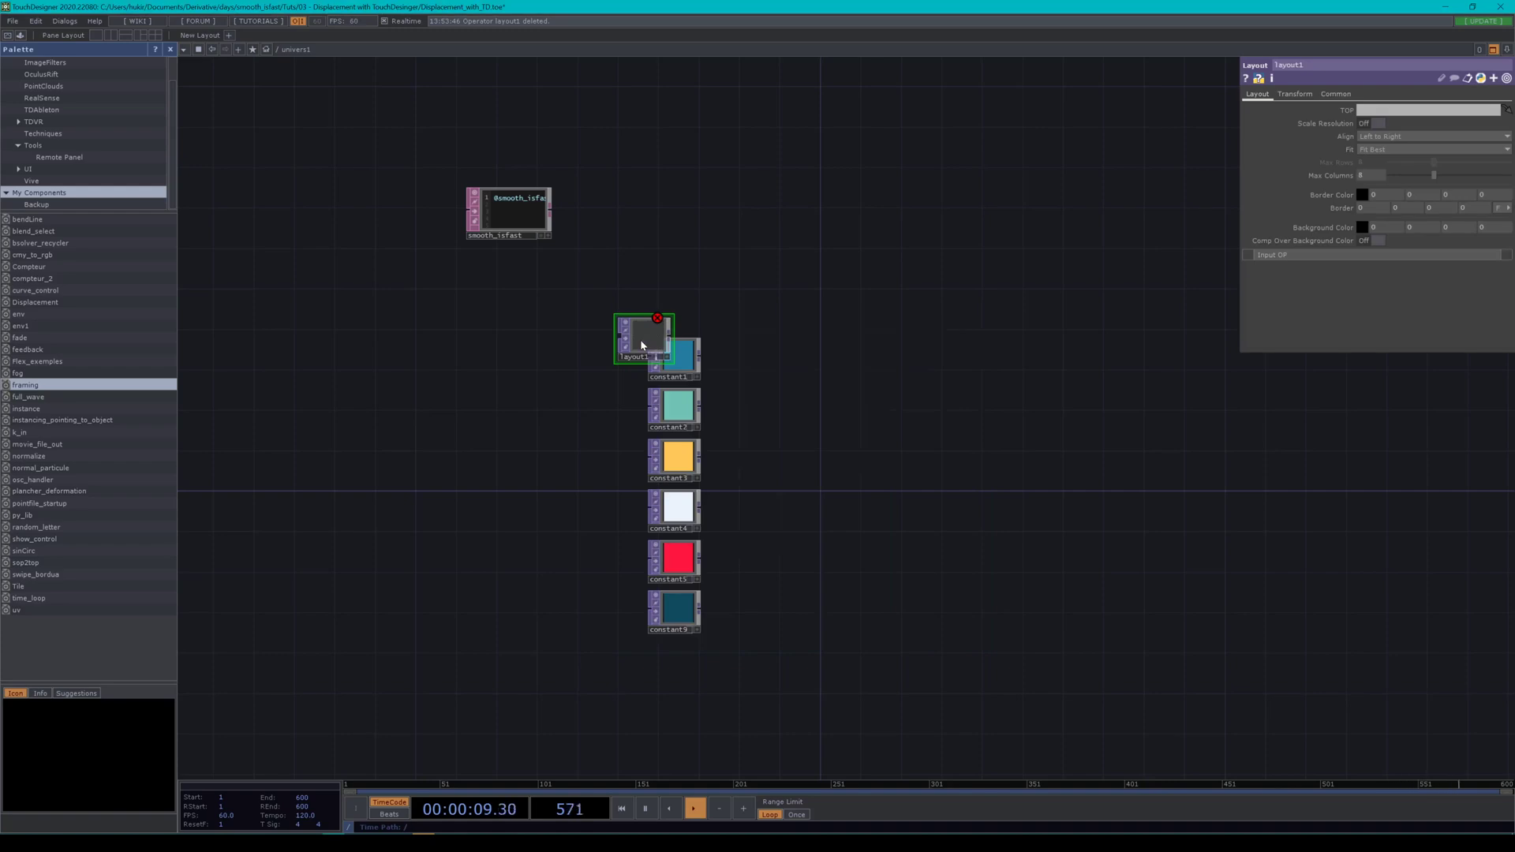
{"action": "left_click_drag", "start_coordinate": [642, 339], "coordinate": [794, 440]}
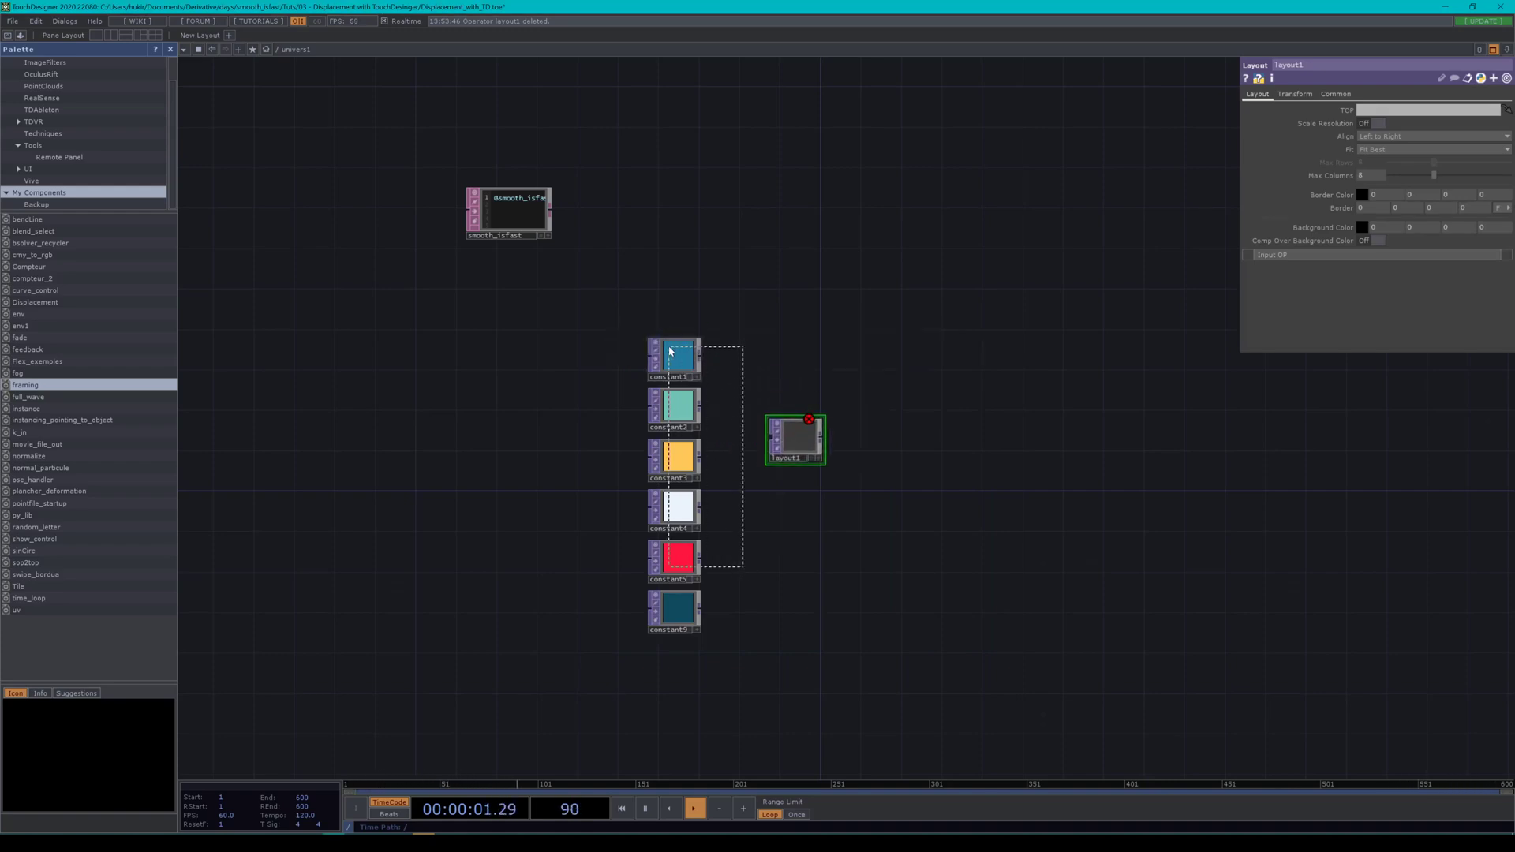
{"action": "left_click", "coordinate": [673, 561]}
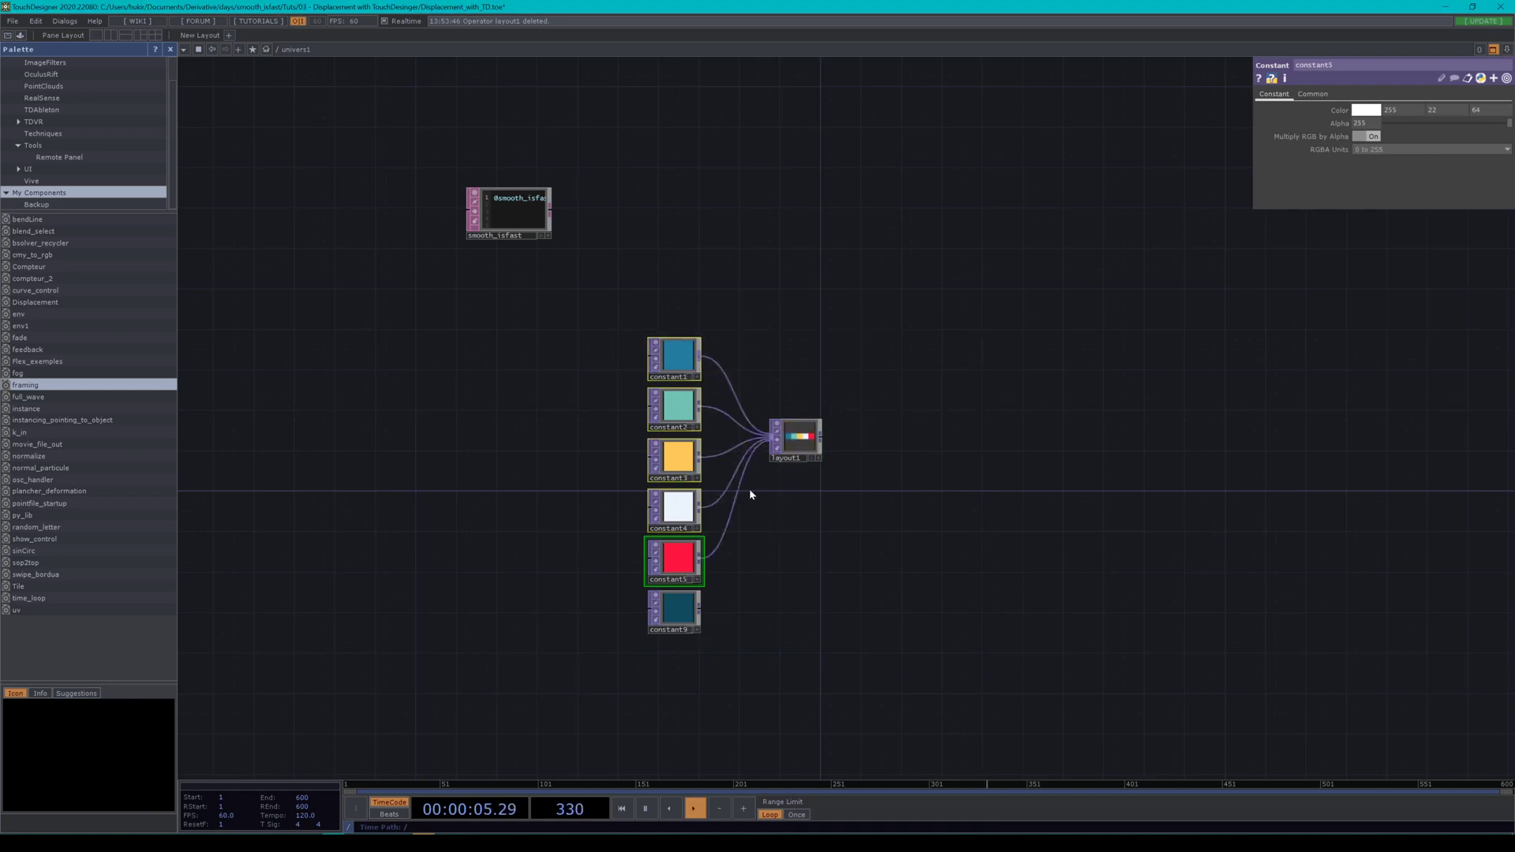
{"action": "left_click_drag", "start_coordinate": [673, 608], "coordinate": [582, 560]}
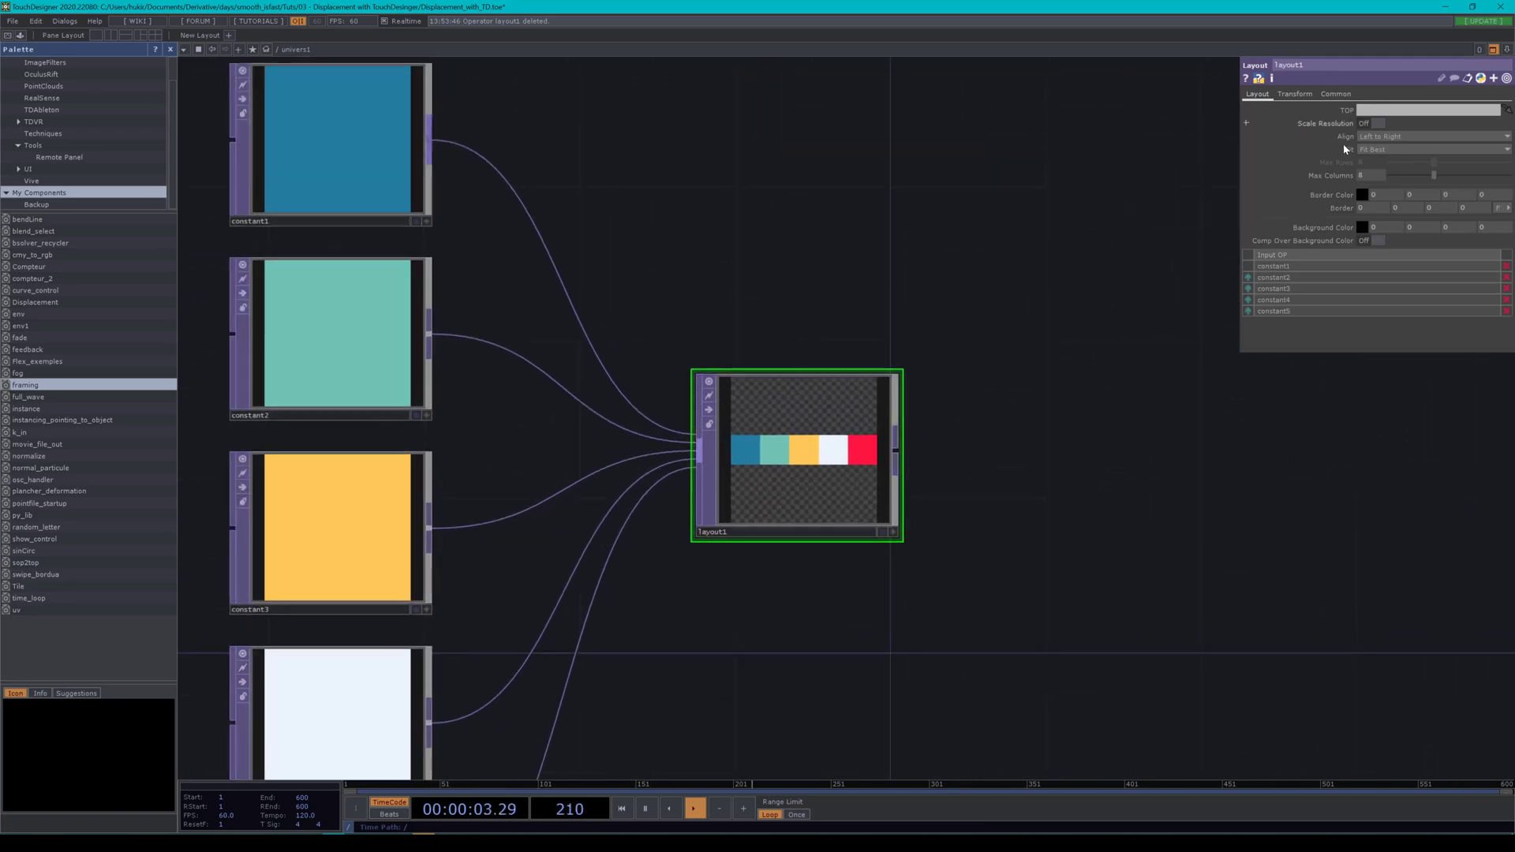
Set the layout's Align to Top to Bottom and Fit to Fit so the stripes fill the square
{"action": "left_click", "coordinate": [1429, 136]}
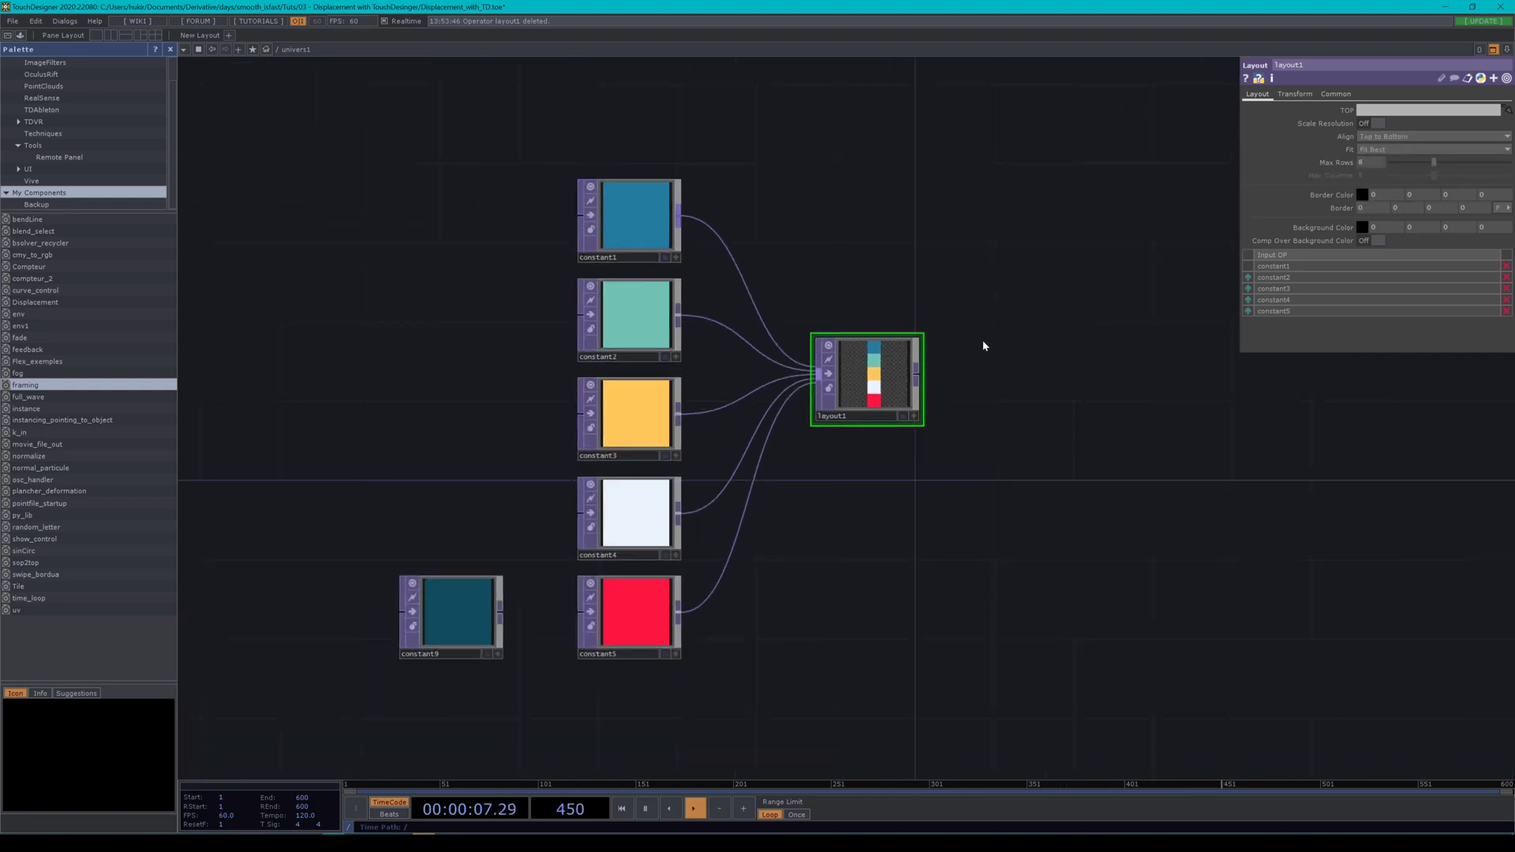
{"action": "left_click", "coordinate": [1429, 149]}
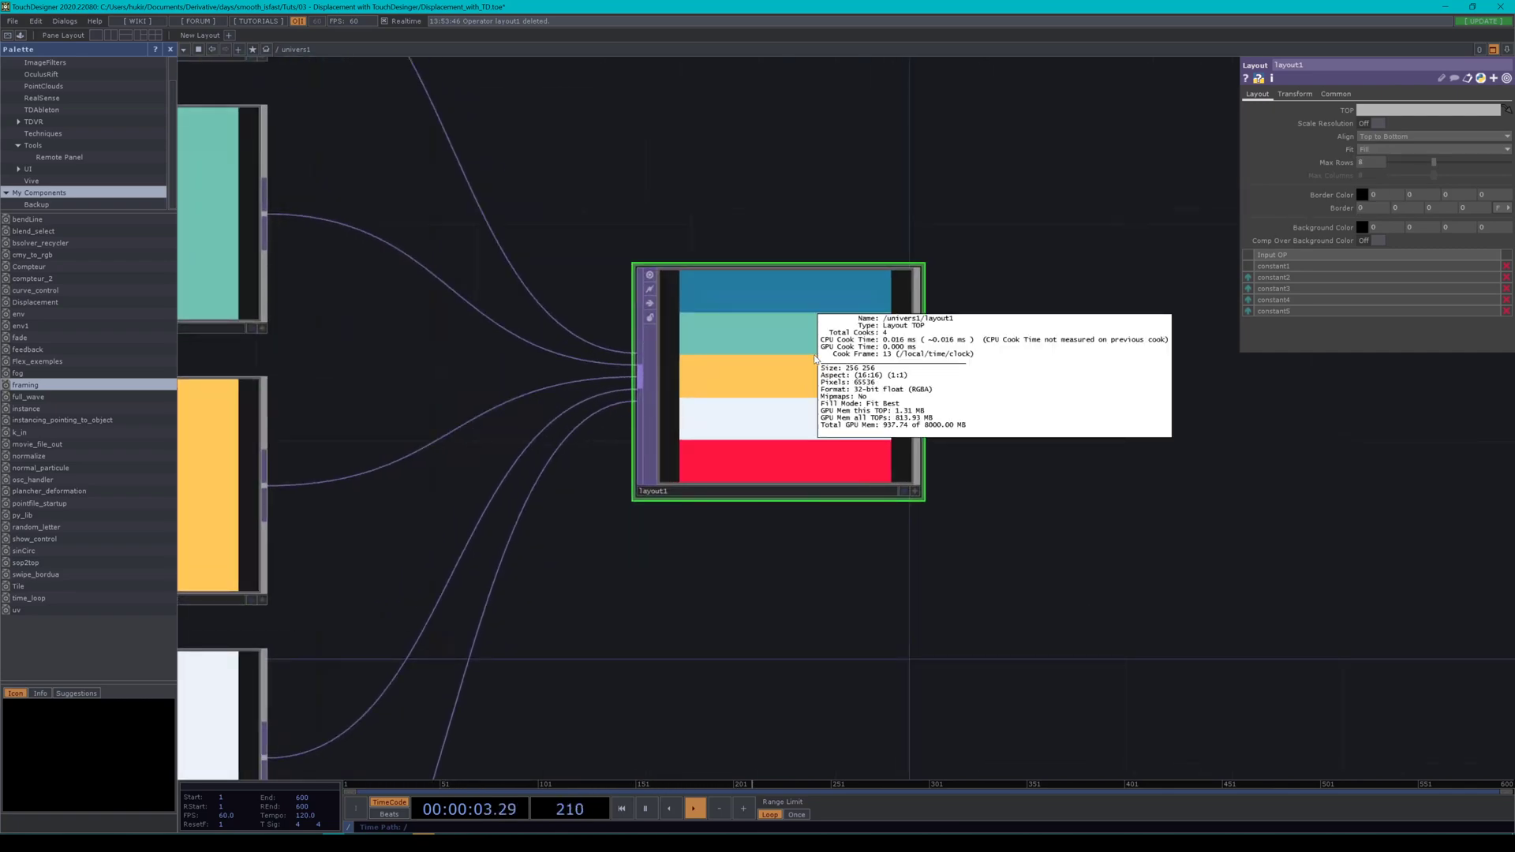
{"action": "mouse_move", "coordinate": [1254, 133]}
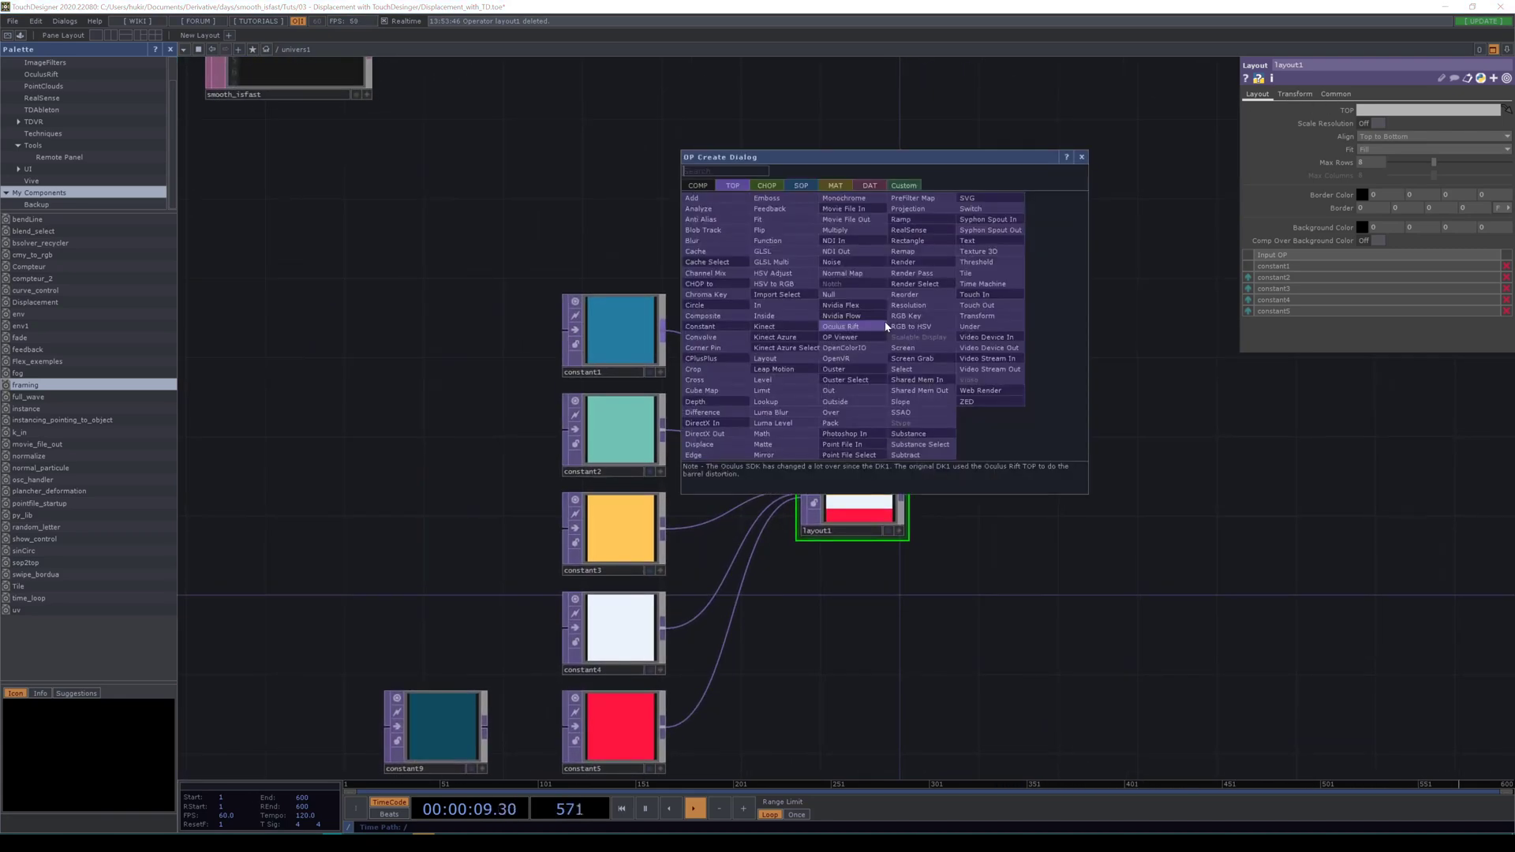
Create a Constant CHOP named var holding a 1280 resolution value, feeding a null var_s
{"action": "type", "text": "cons"}
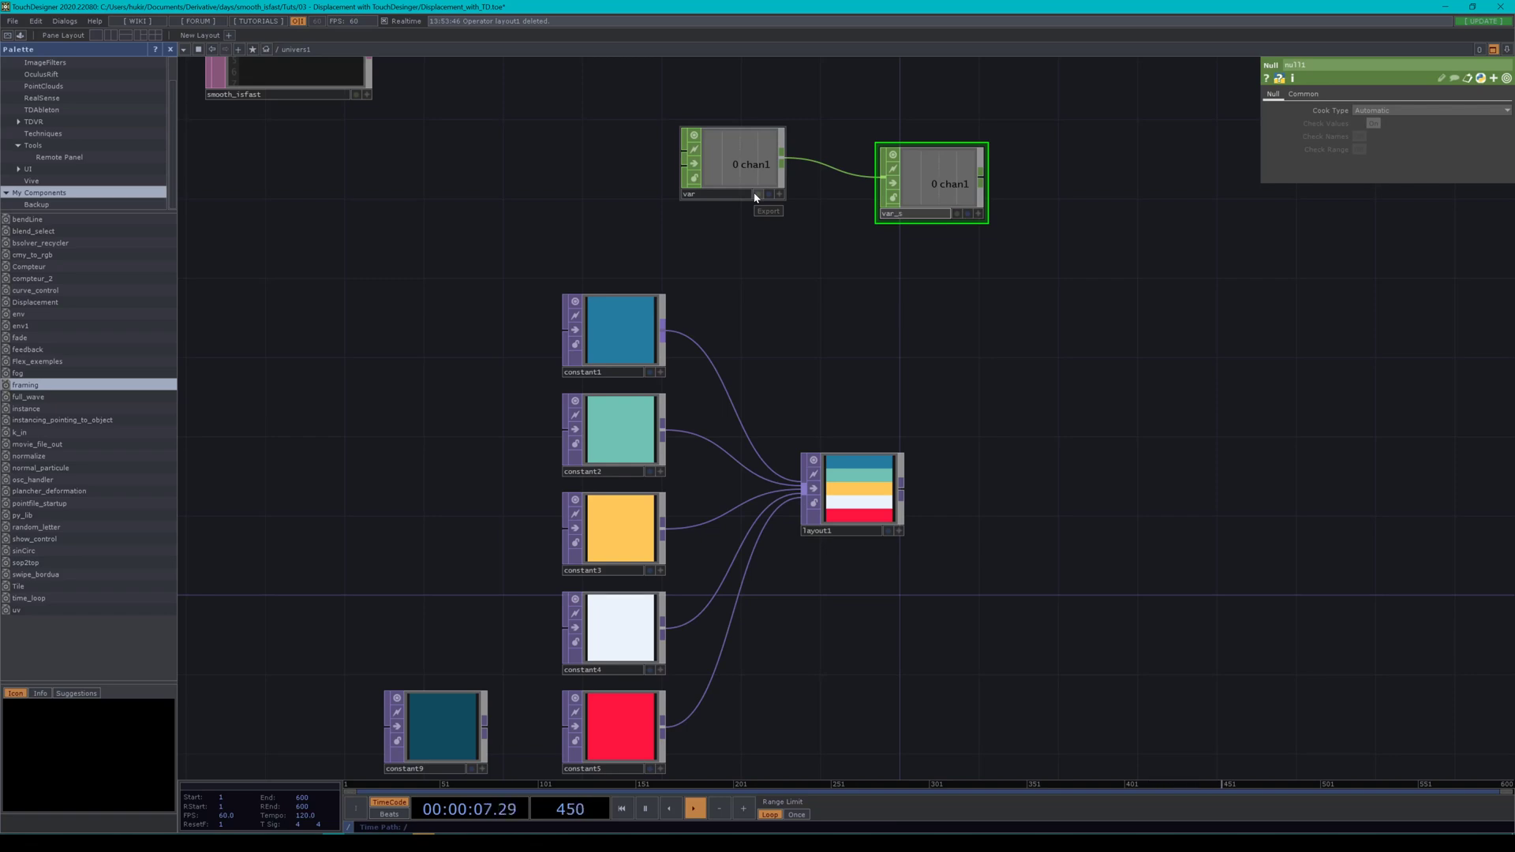
{"action": "left_click", "coordinate": [732, 162]}
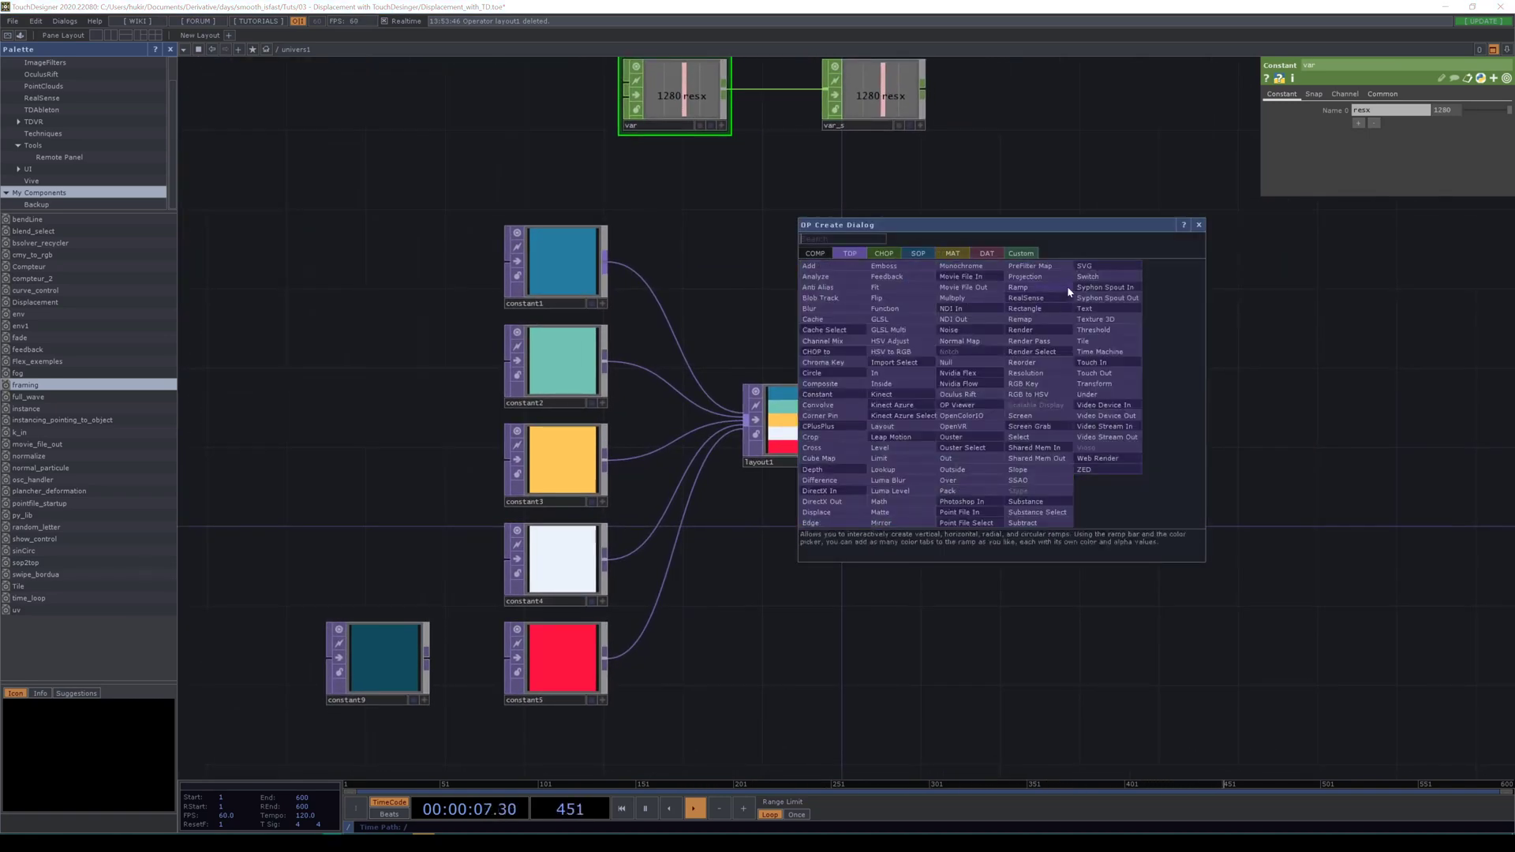
Add a Circle TOP and export var_s resx into its resolution for 1280 by 1280
{"action": "type", "text": "circl"}
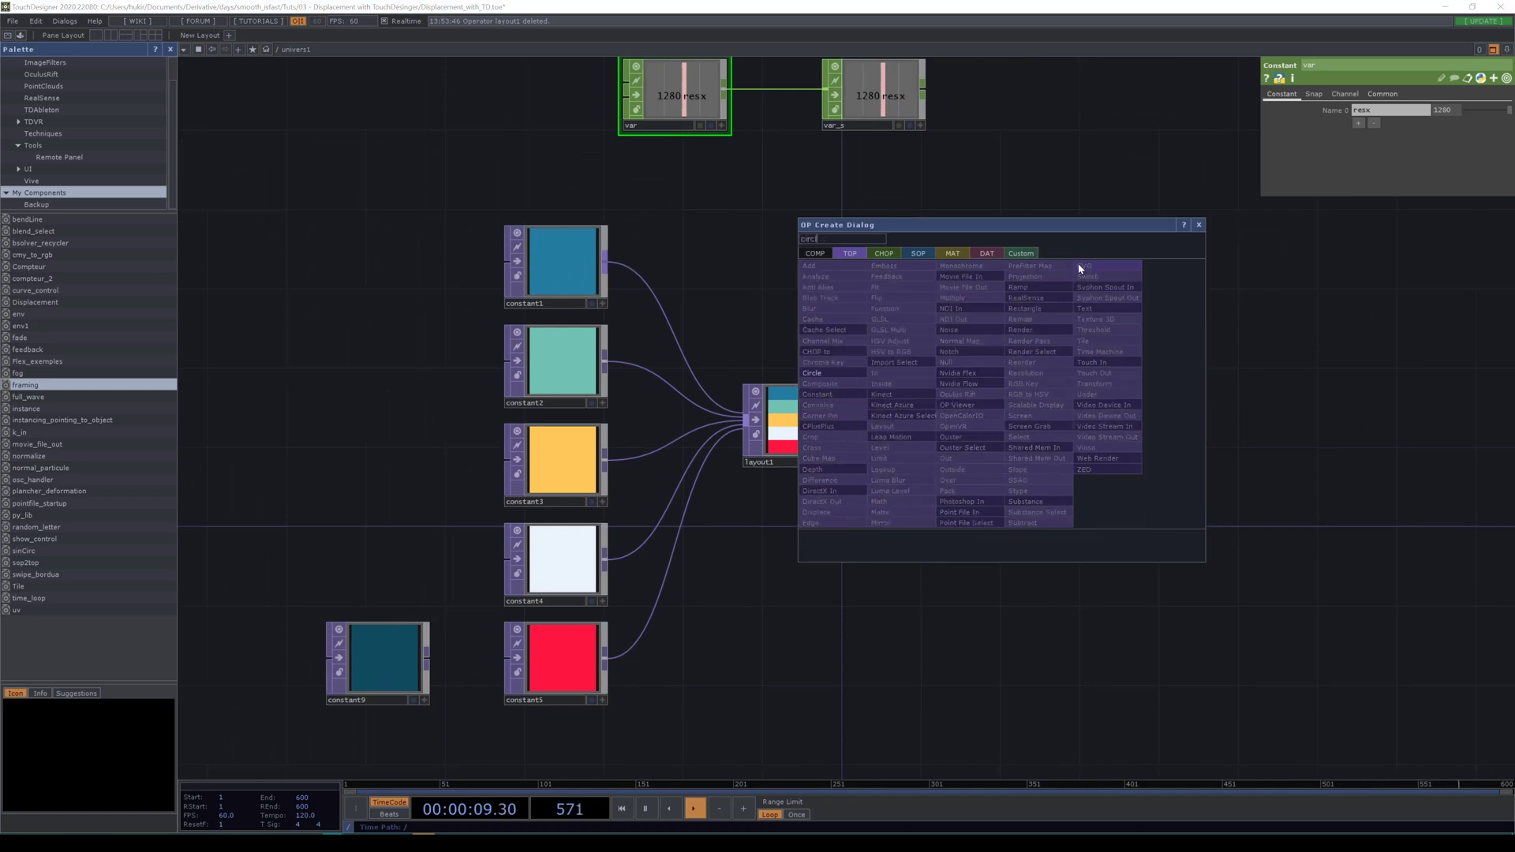
{"action": "left_click", "coordinate": [812, 373]}
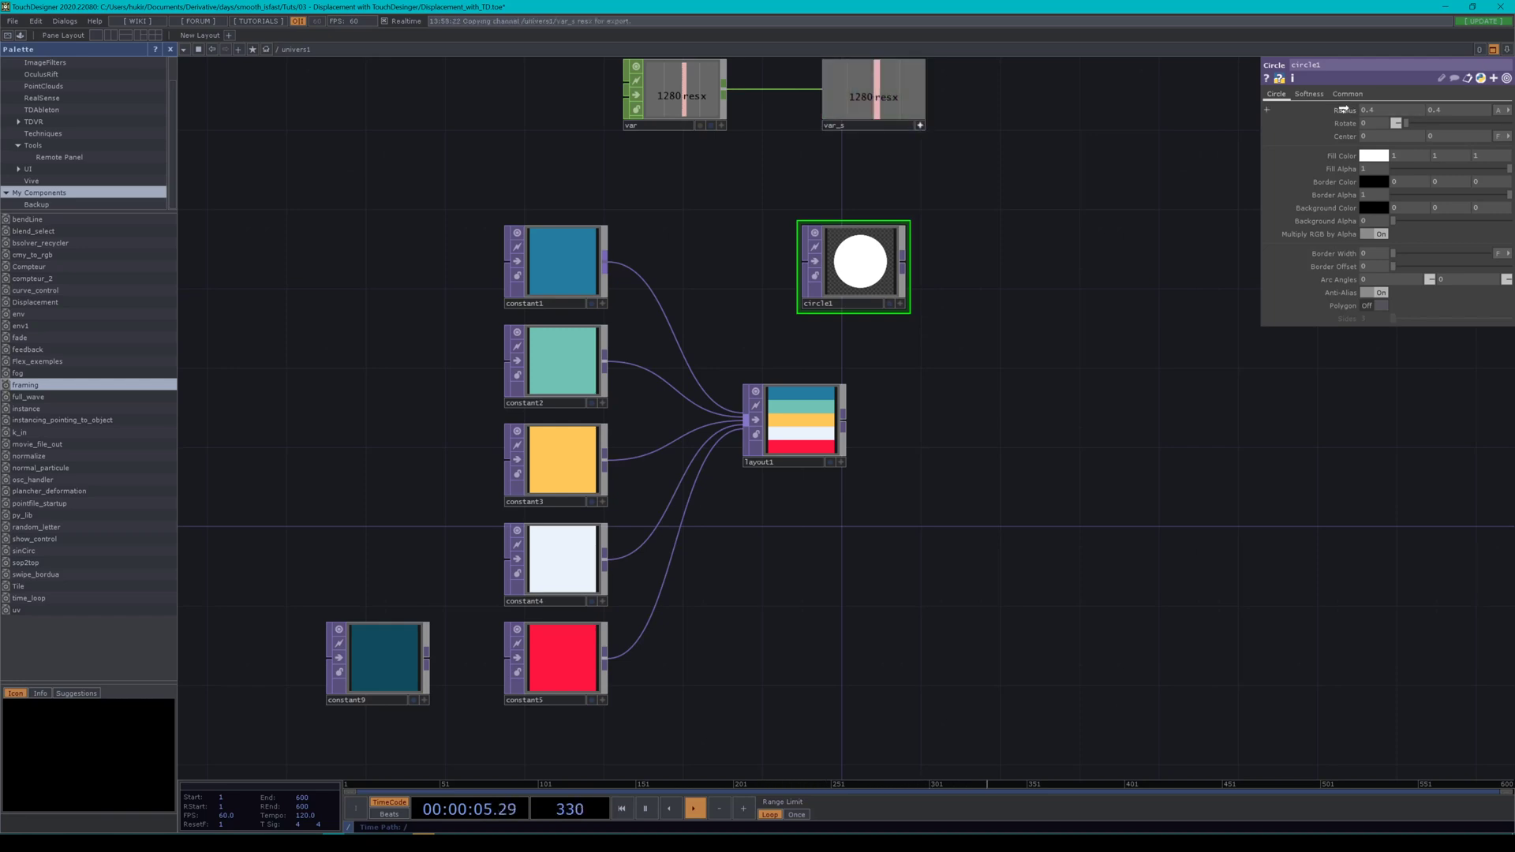
{"action": "right_click", "coordinate": [1369, 109]}
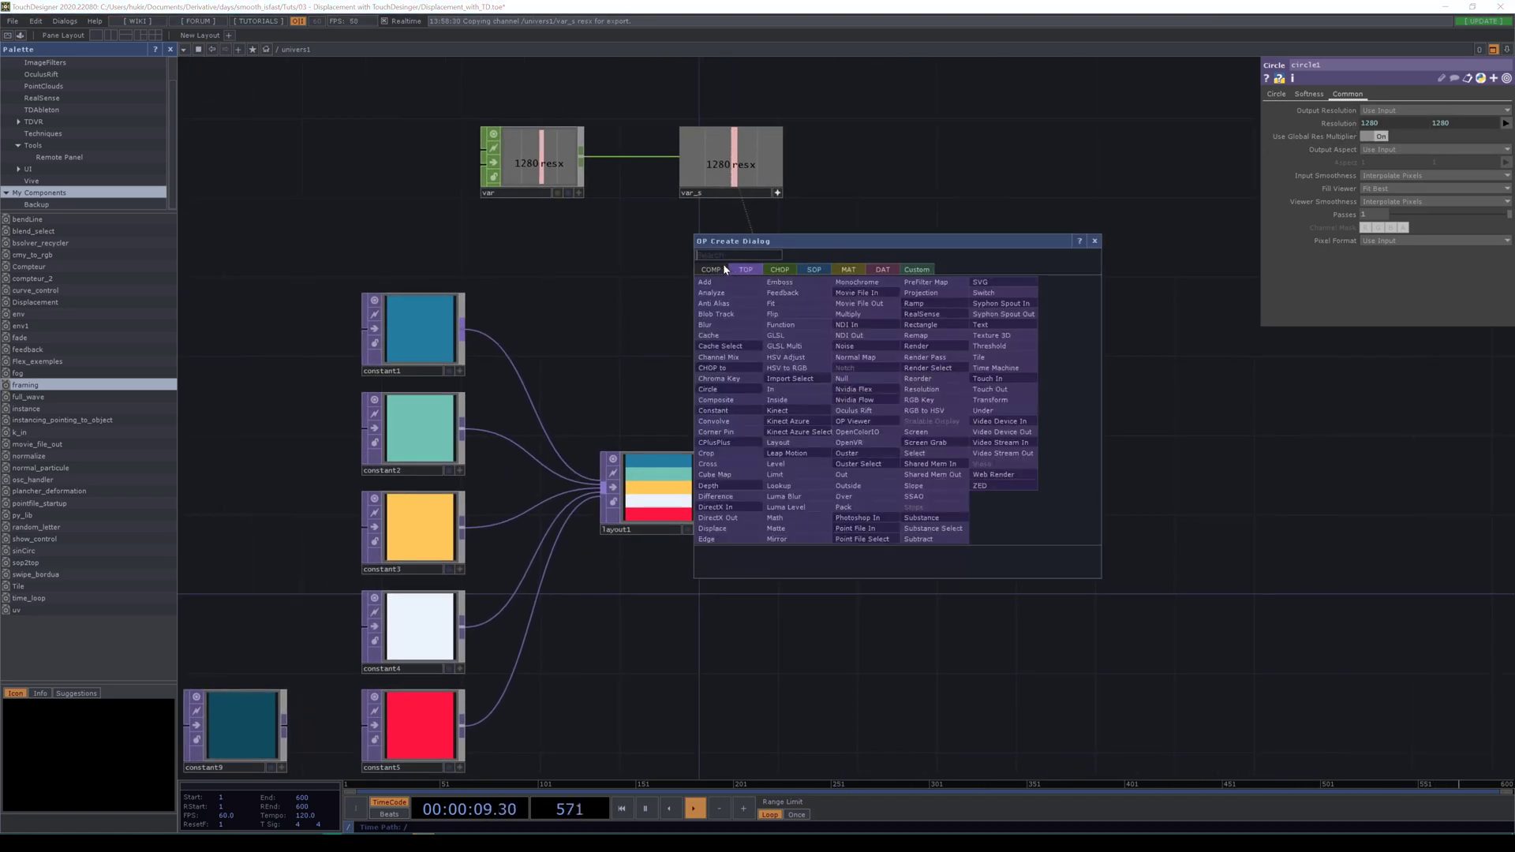
Add a container component, paste nodes inside it referencing ../var, then return to the main network
{"action": "left_click", "coordinate": [711, 268]}
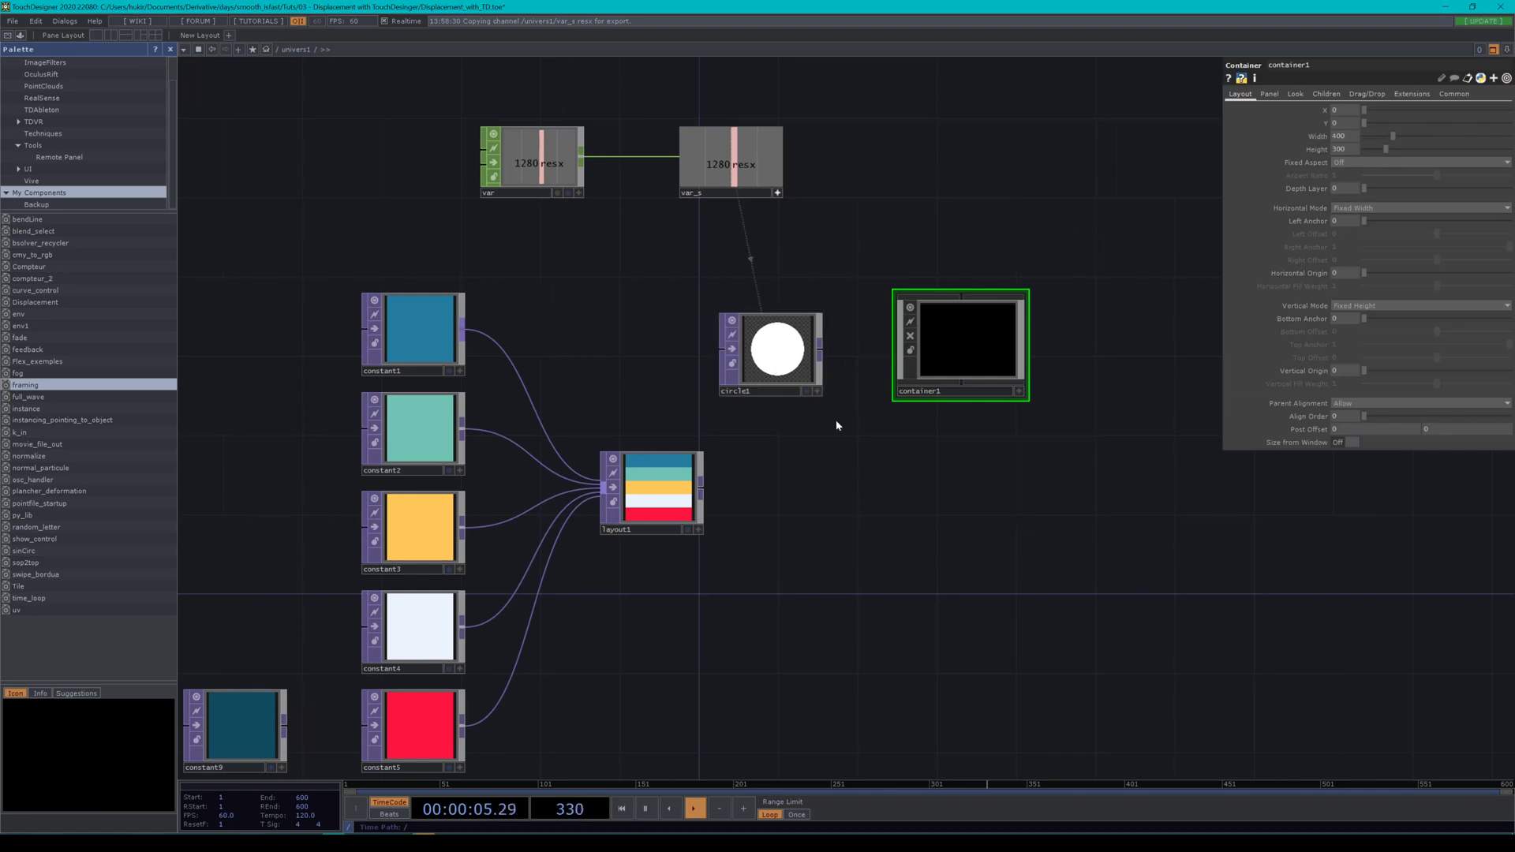
{"action": "left_click", "coordinate": [773, 348]}
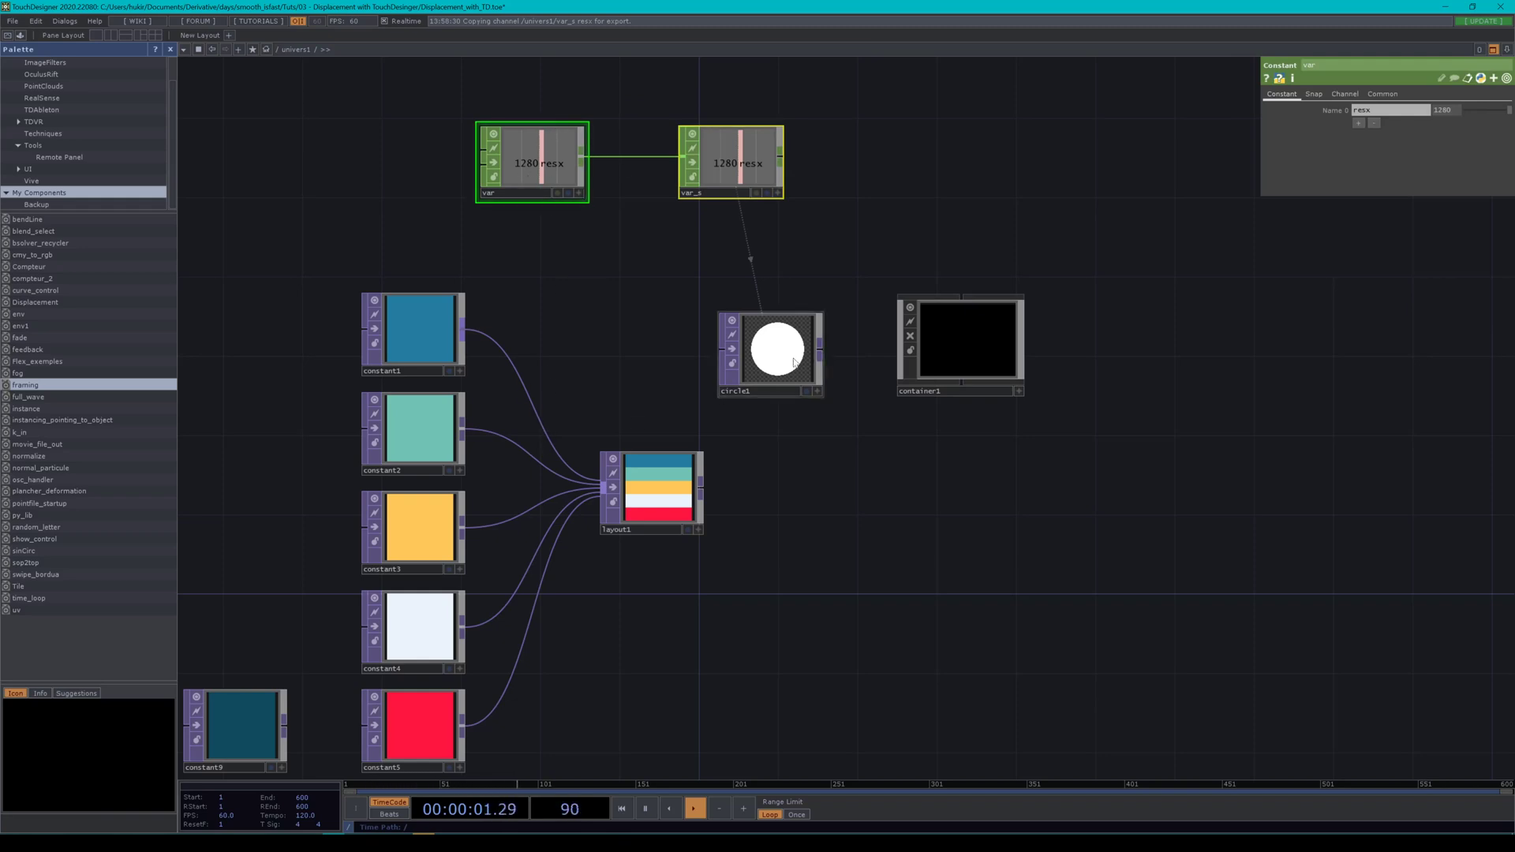
{"action": "left_click", "coordinate": [770, 354]}
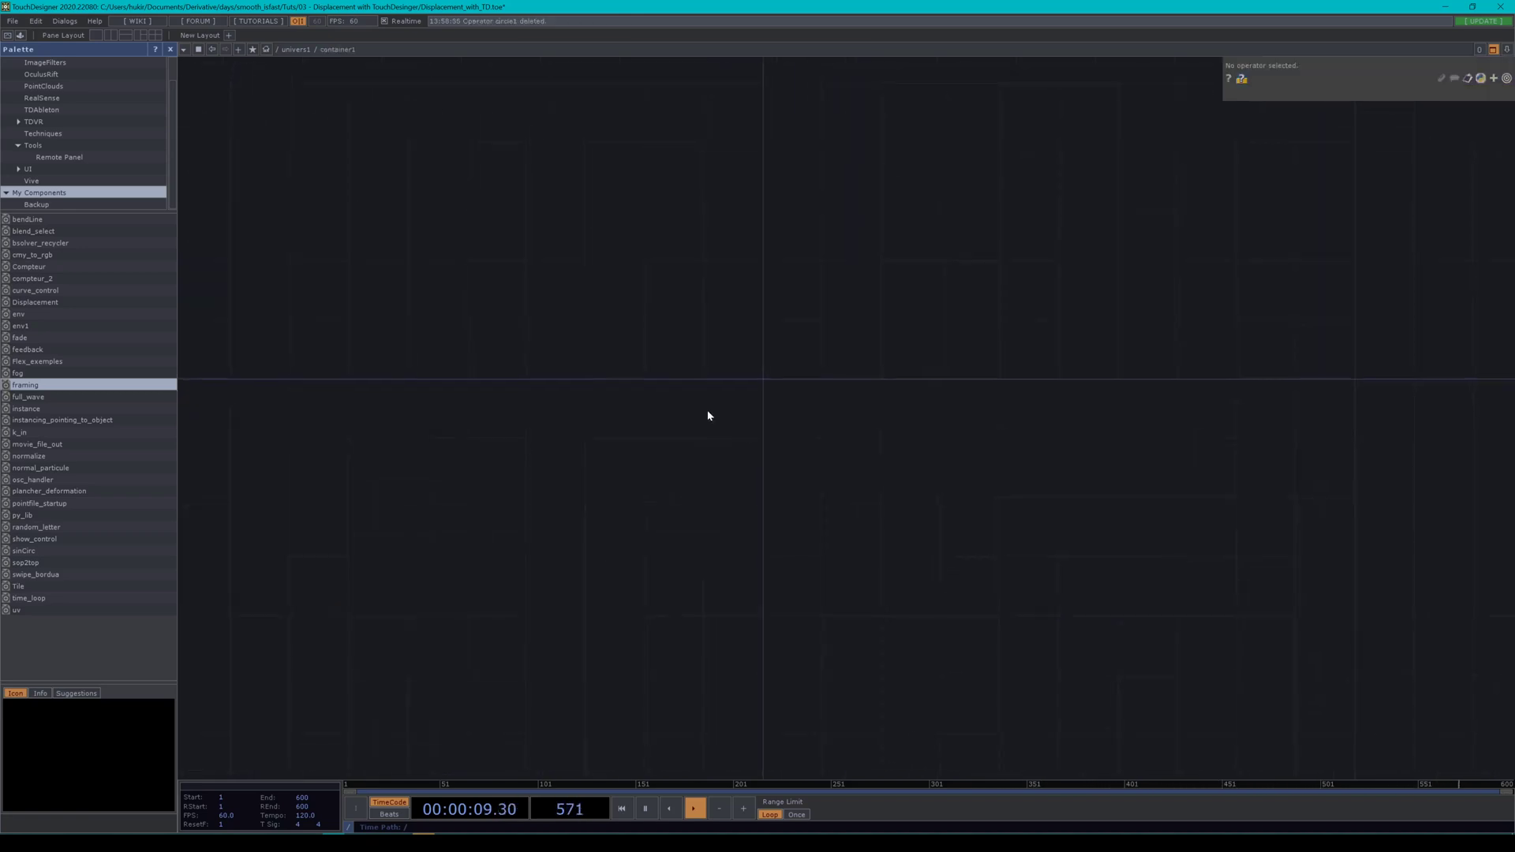
{"action": "key", "text": "ctrl+v"}
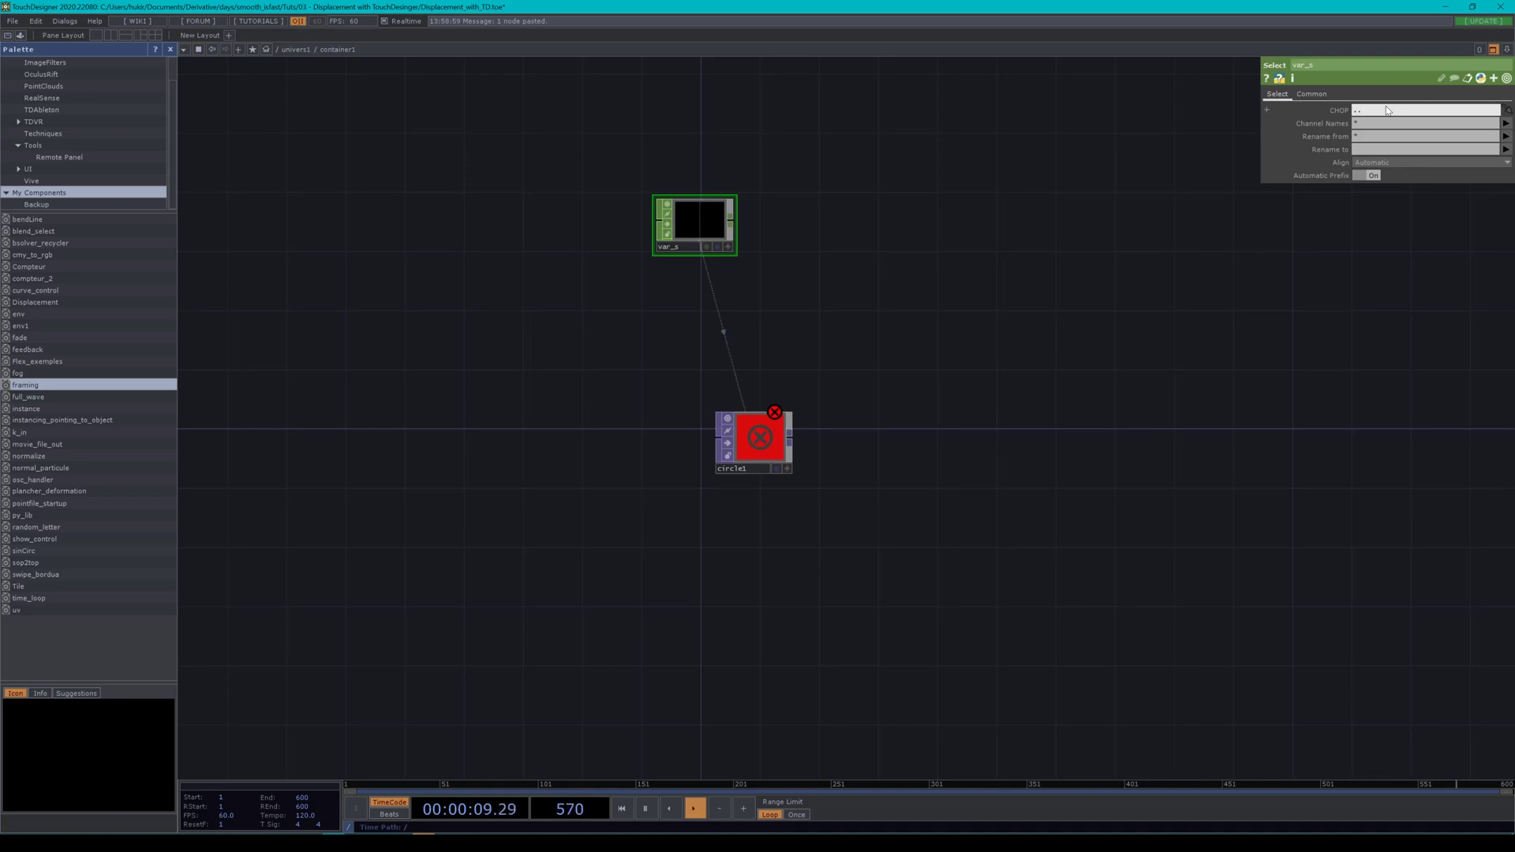
{"action": "type", "text": "../var"}
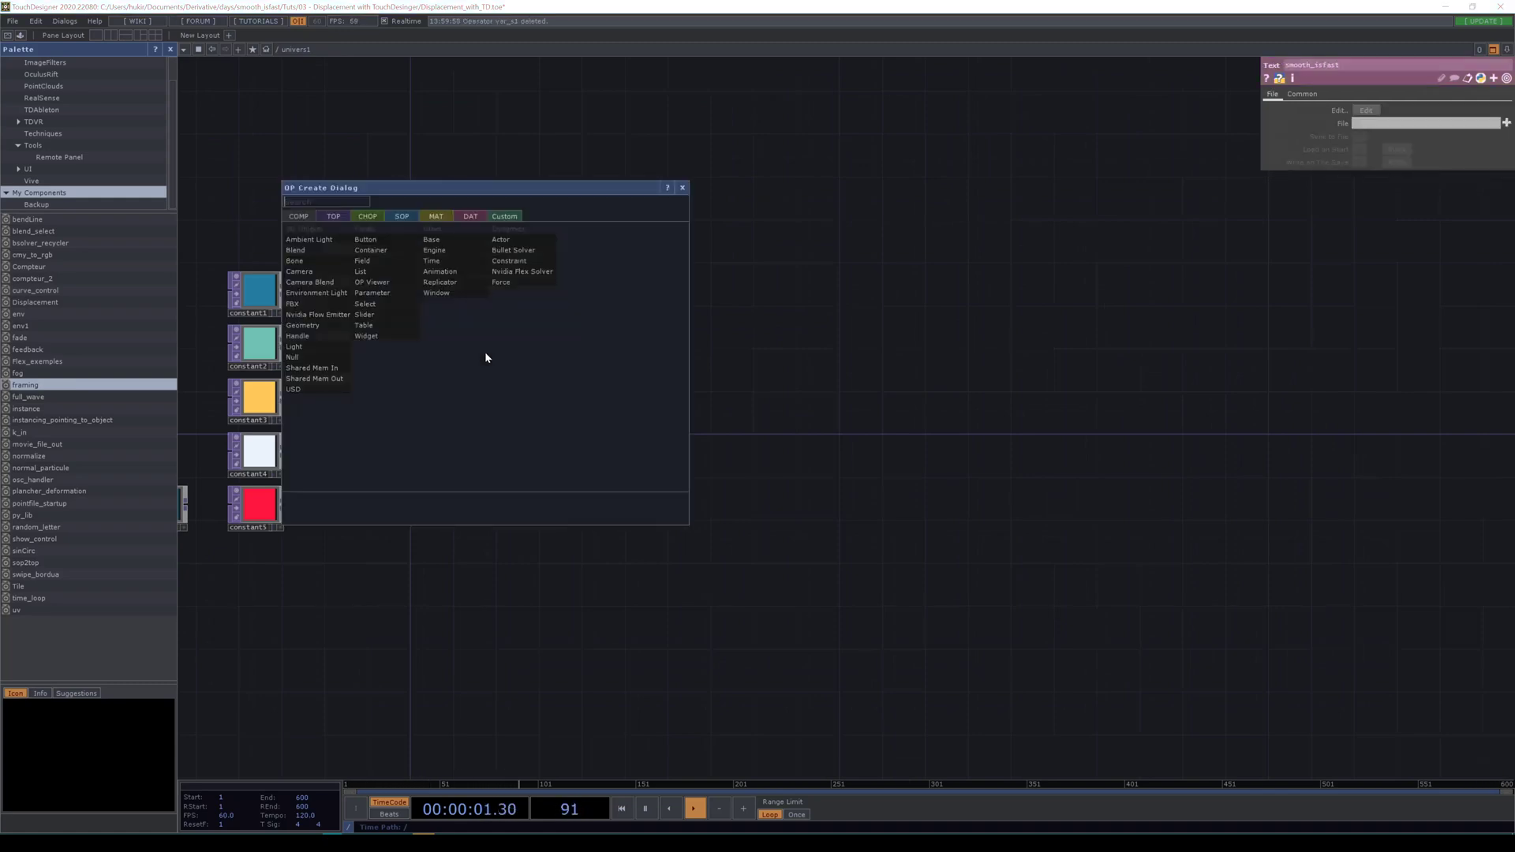
Add a Circle TOP and a Multiply TOP, wiring circle1 and layout1 into multiply1 to mask the stripes
{"action": "left_click", "coordinate": [332, 216]}
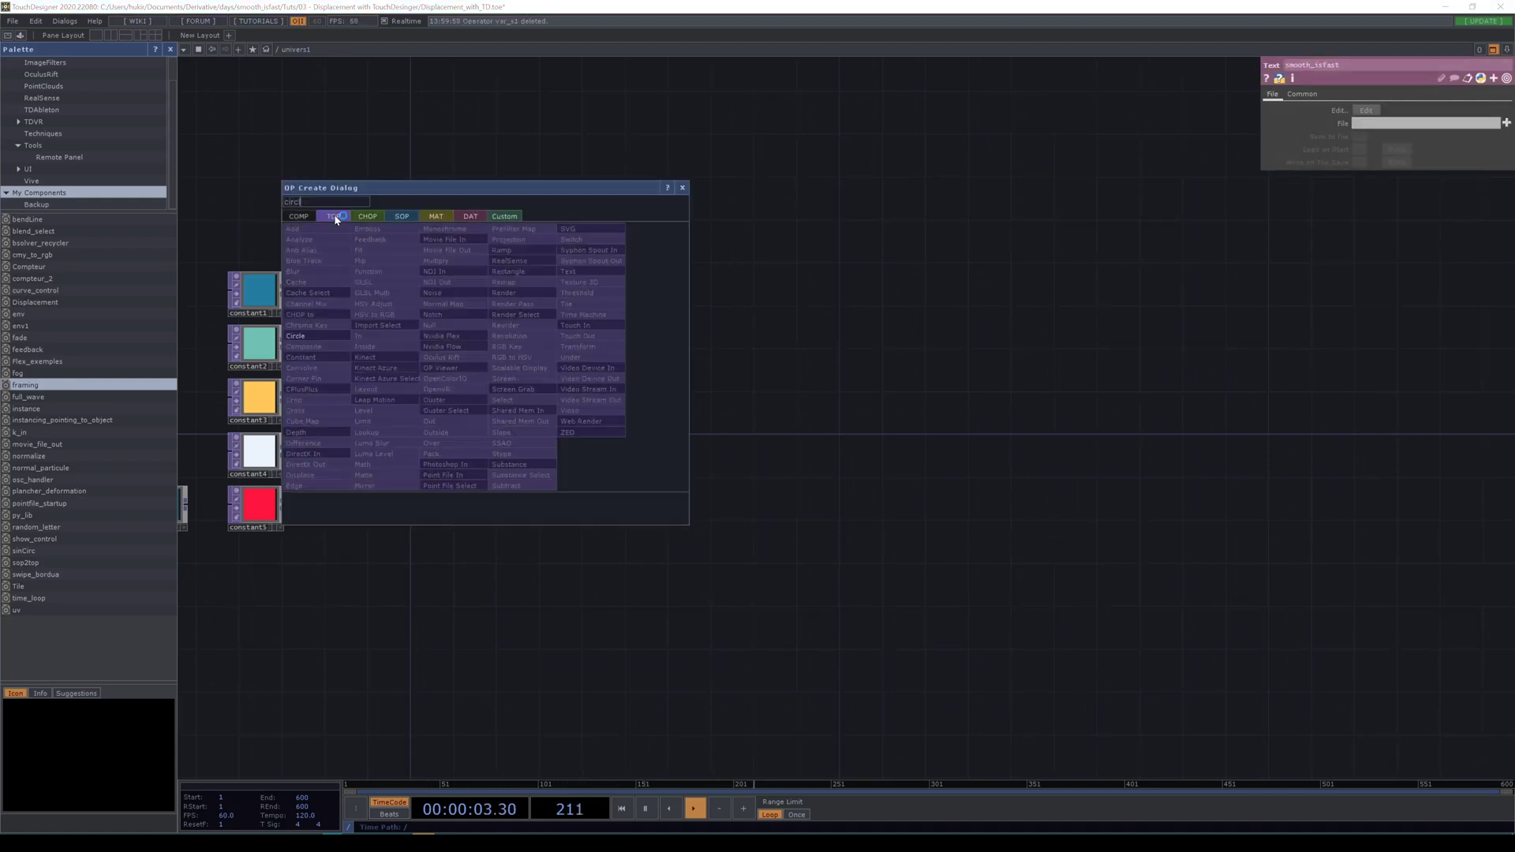
{"action": "left_click", "coordinate": [294, 335]}
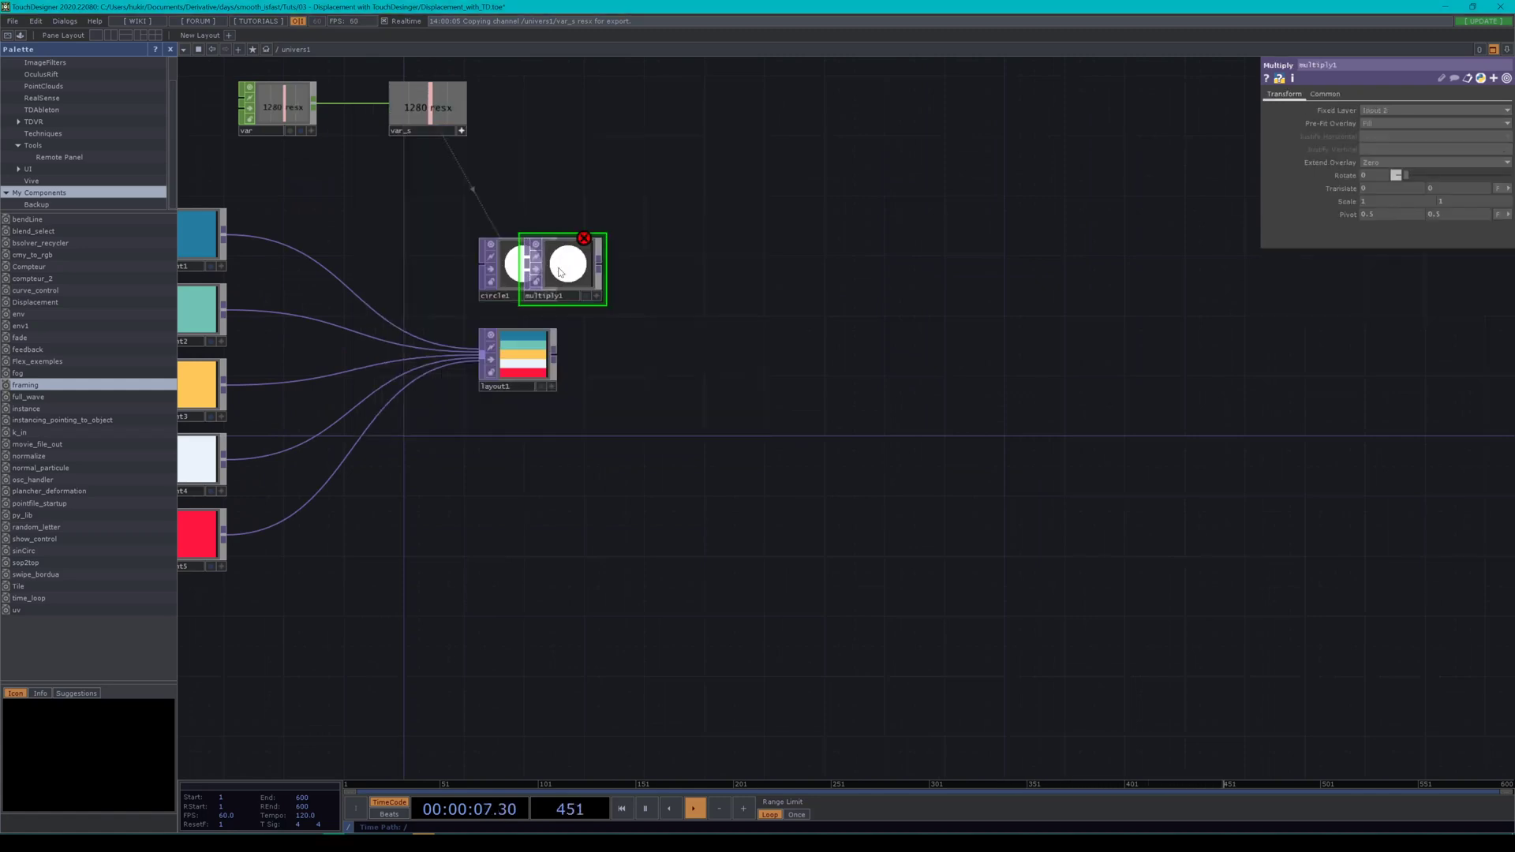
{"action": "left_click_drag", "start_coordinate": [565, 266], "coordinate": [637, 309]}
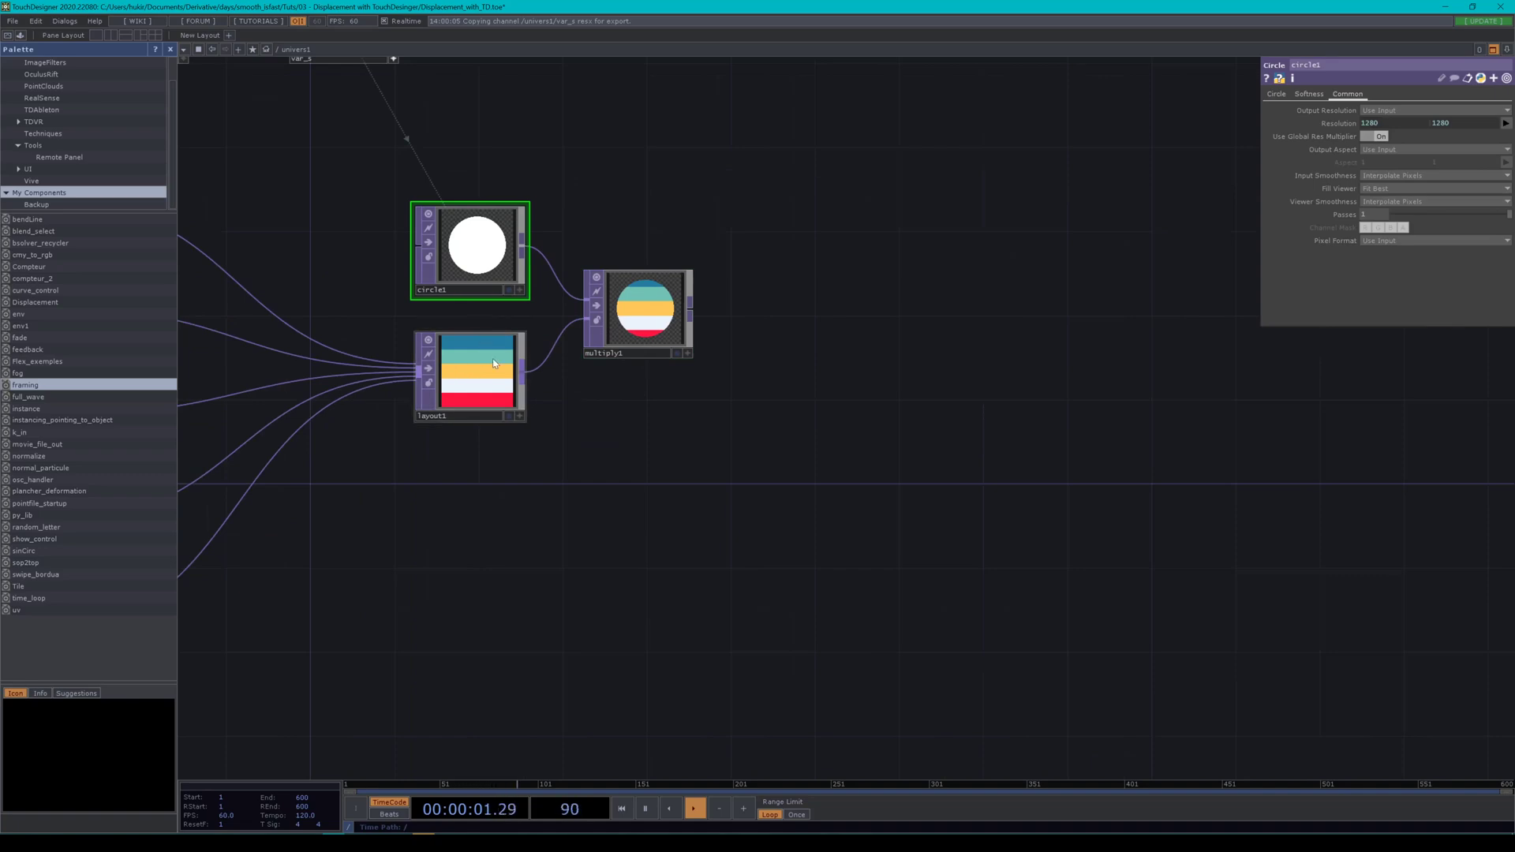
{"action": "left_click", "coordinate": [1274, 93]}
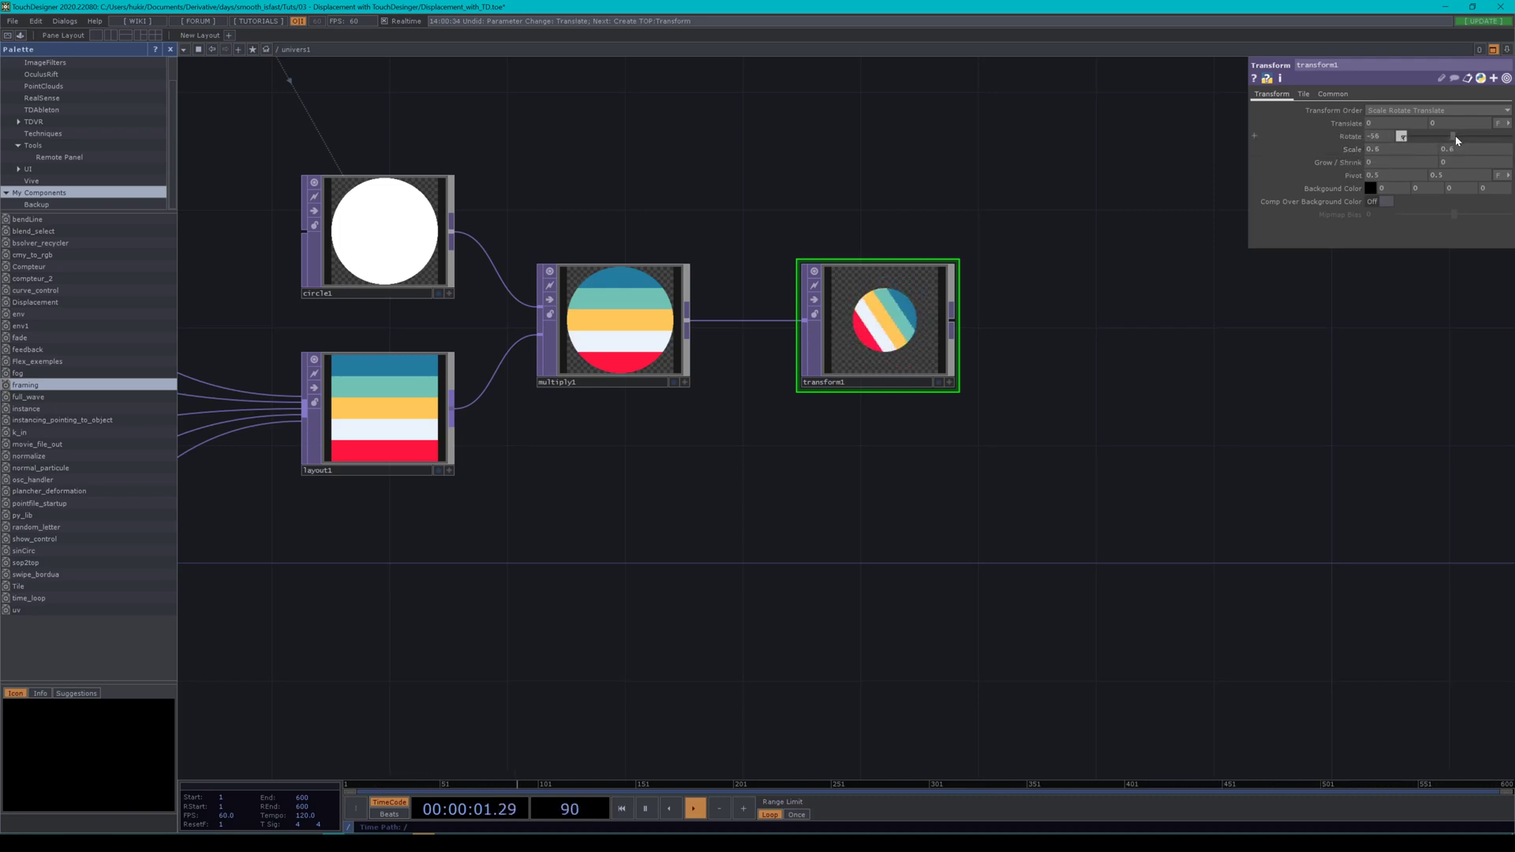
Rotate the striped circle about -56 degrees in a Transform TOP and scale it to 0.6
{"action": "left_click_drag", "start_coordinate": [1401, 135], "coordinate": [1410, 135]}
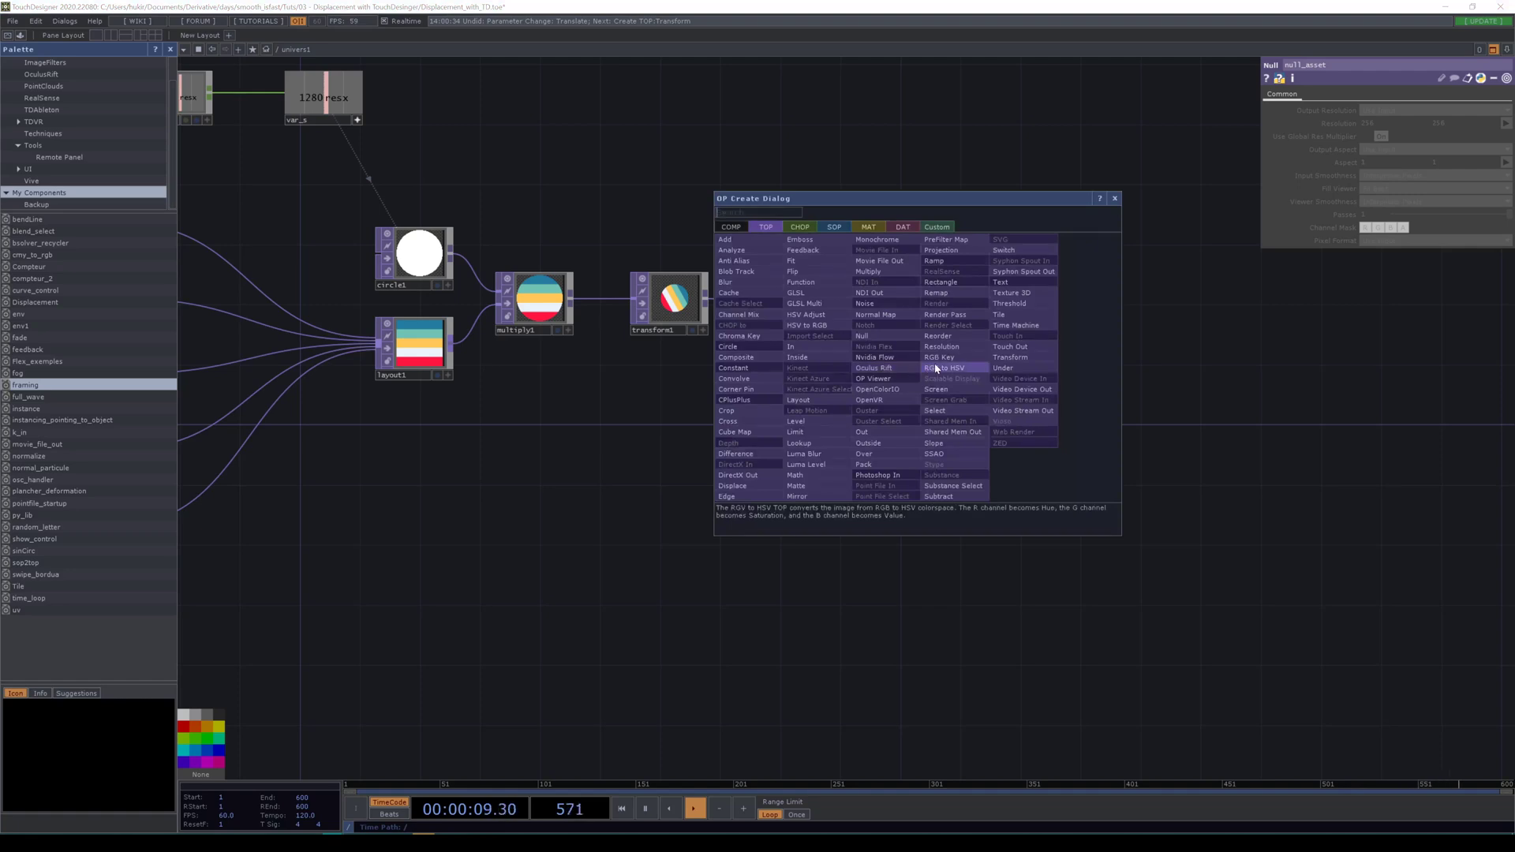
Place a Displace TOP connected to null_asset
{"action": "type", "text": "disp"}
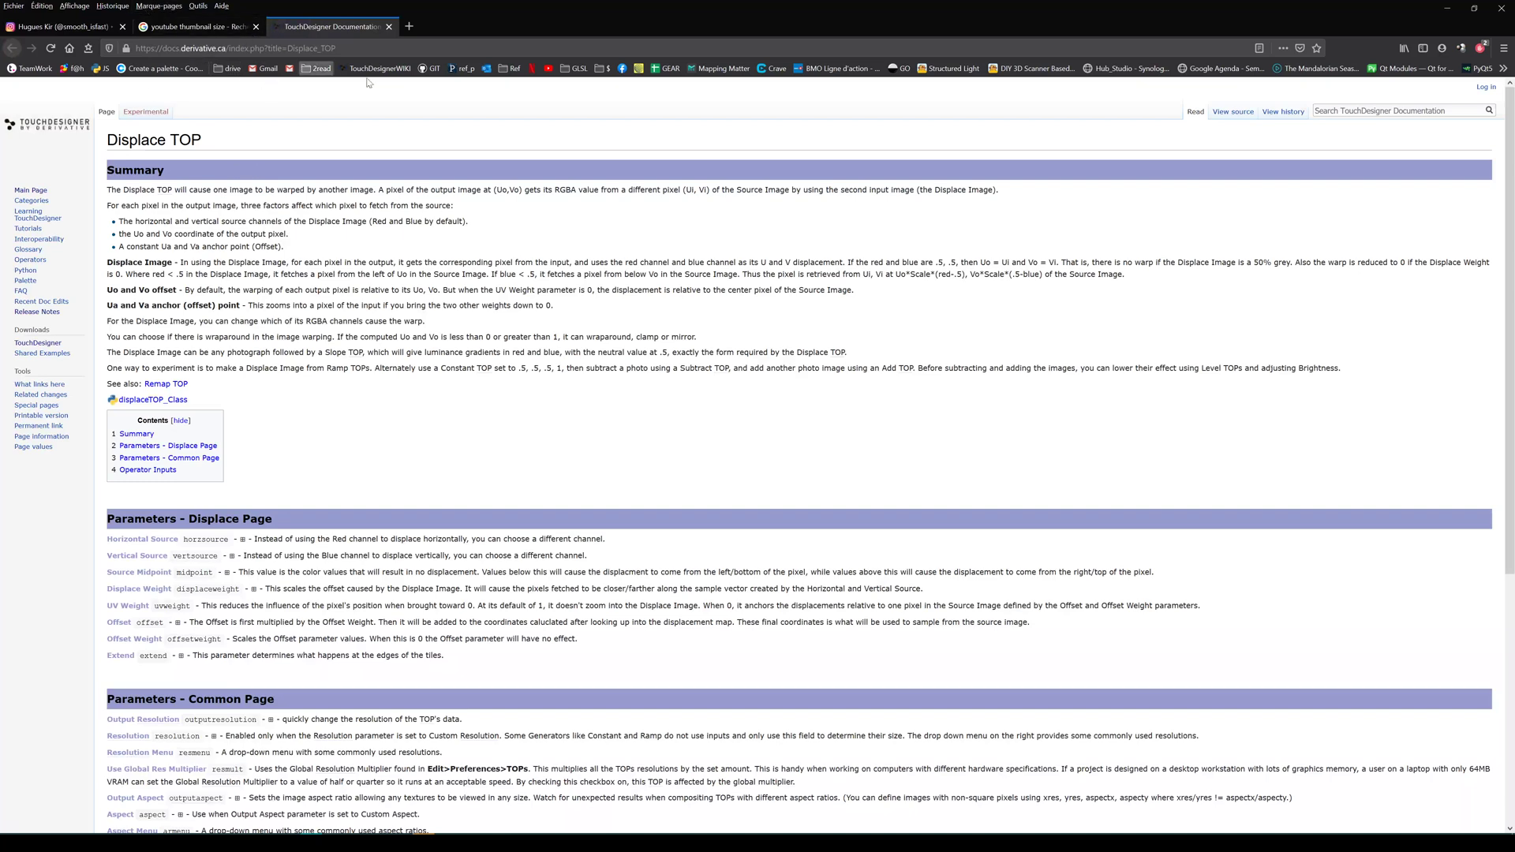
Leave the Displace TOP documentation in Firefox and return to the TouchDesigner network
{"action": "key", "text": "alt+tab"}
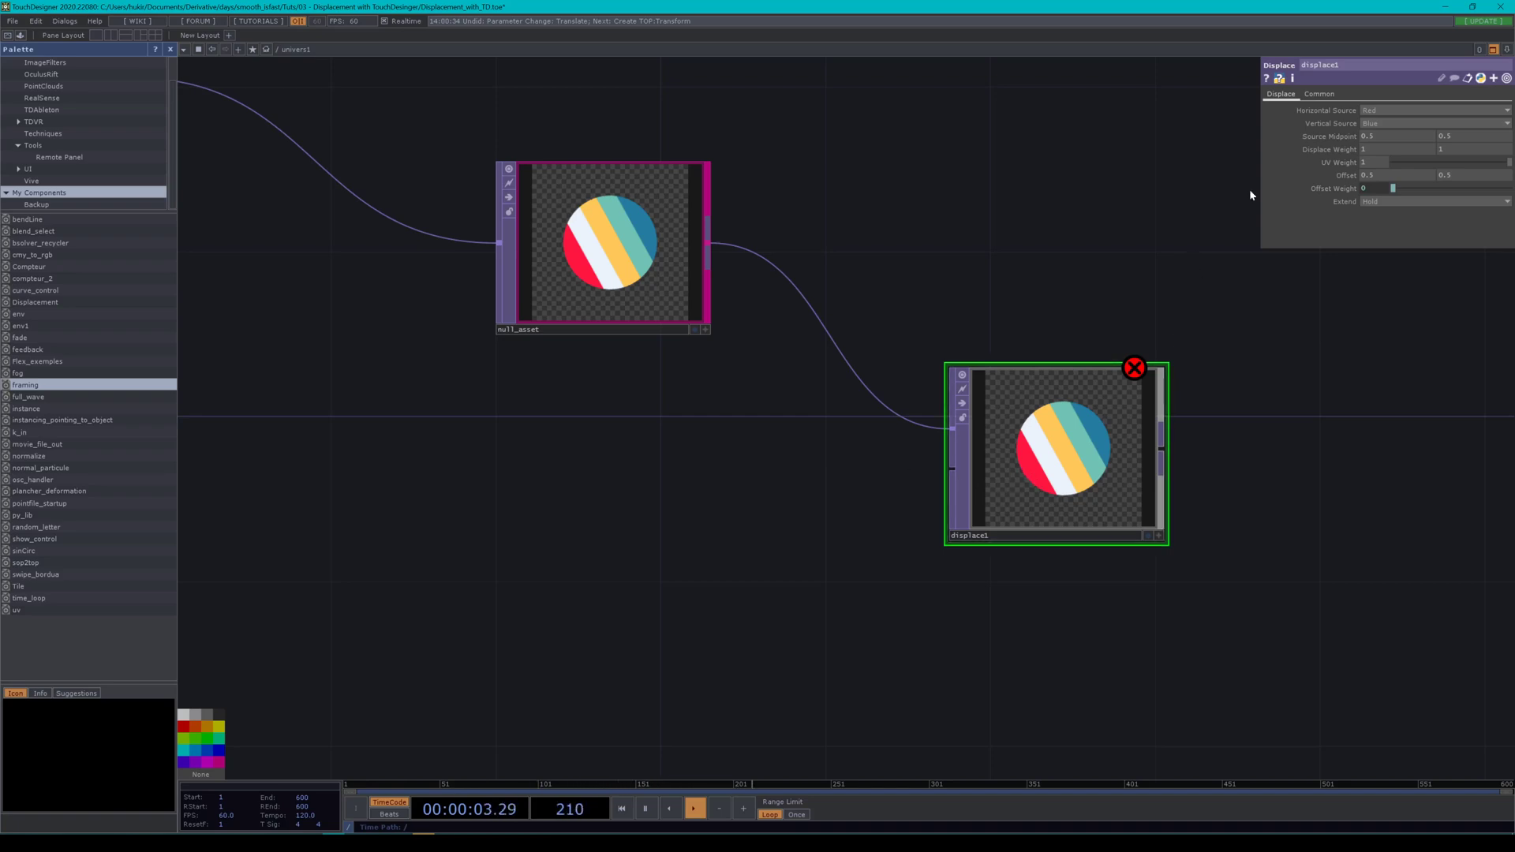
{"action": "mouse_move", "coordinate": [973, 262]}
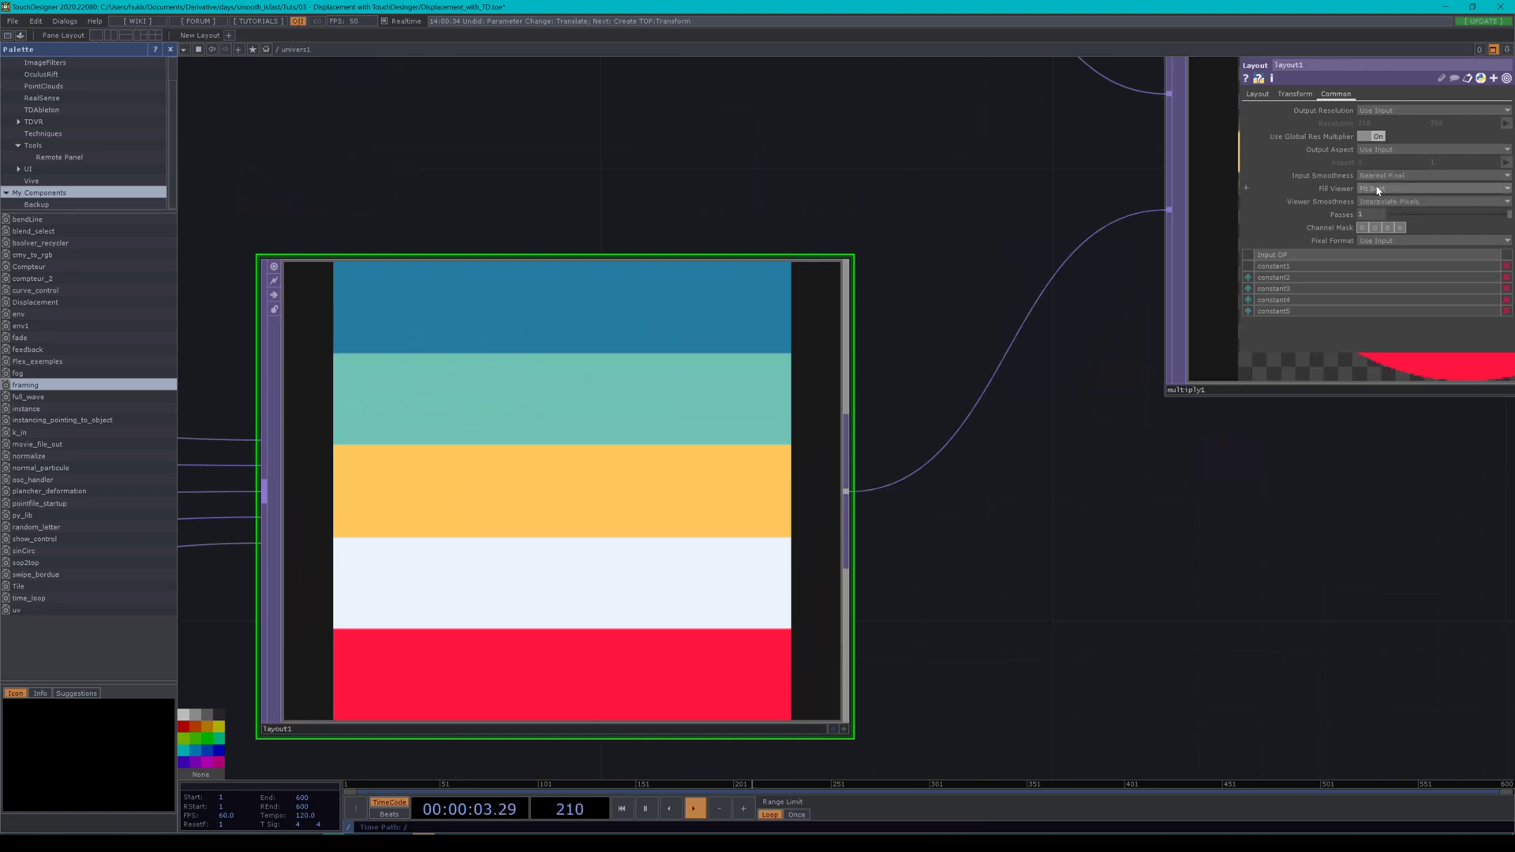
Review the stripe layout's fill mode and the multiply's Common settings before fixing the displace
{"action": "left_click", "coordinate": [1429, 201]}
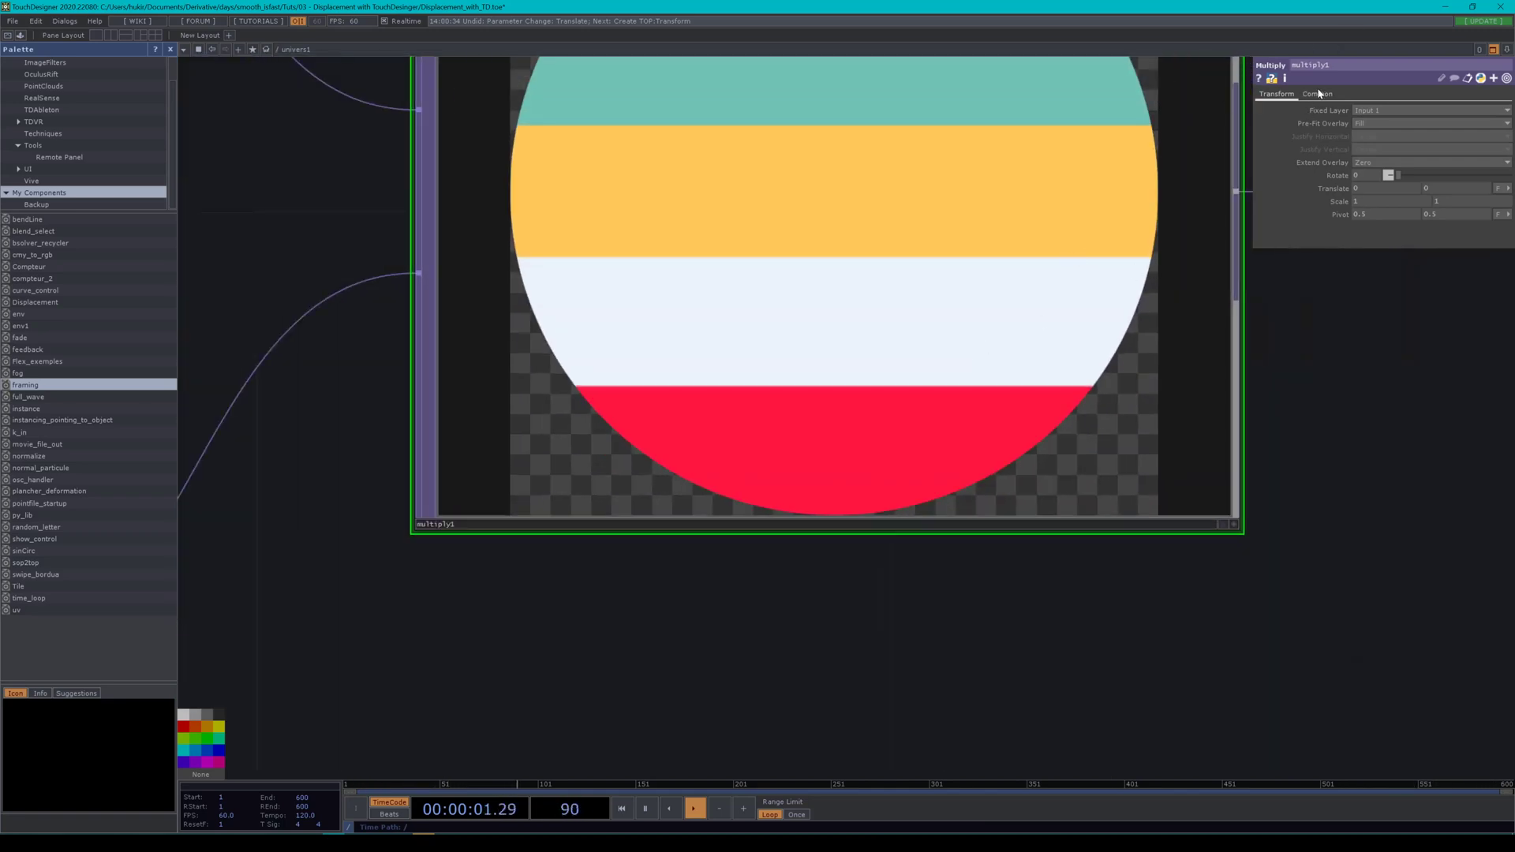
{"action": "left_click", "coordinate": [1315, 94]}
{"action": "type", "text": "n"}
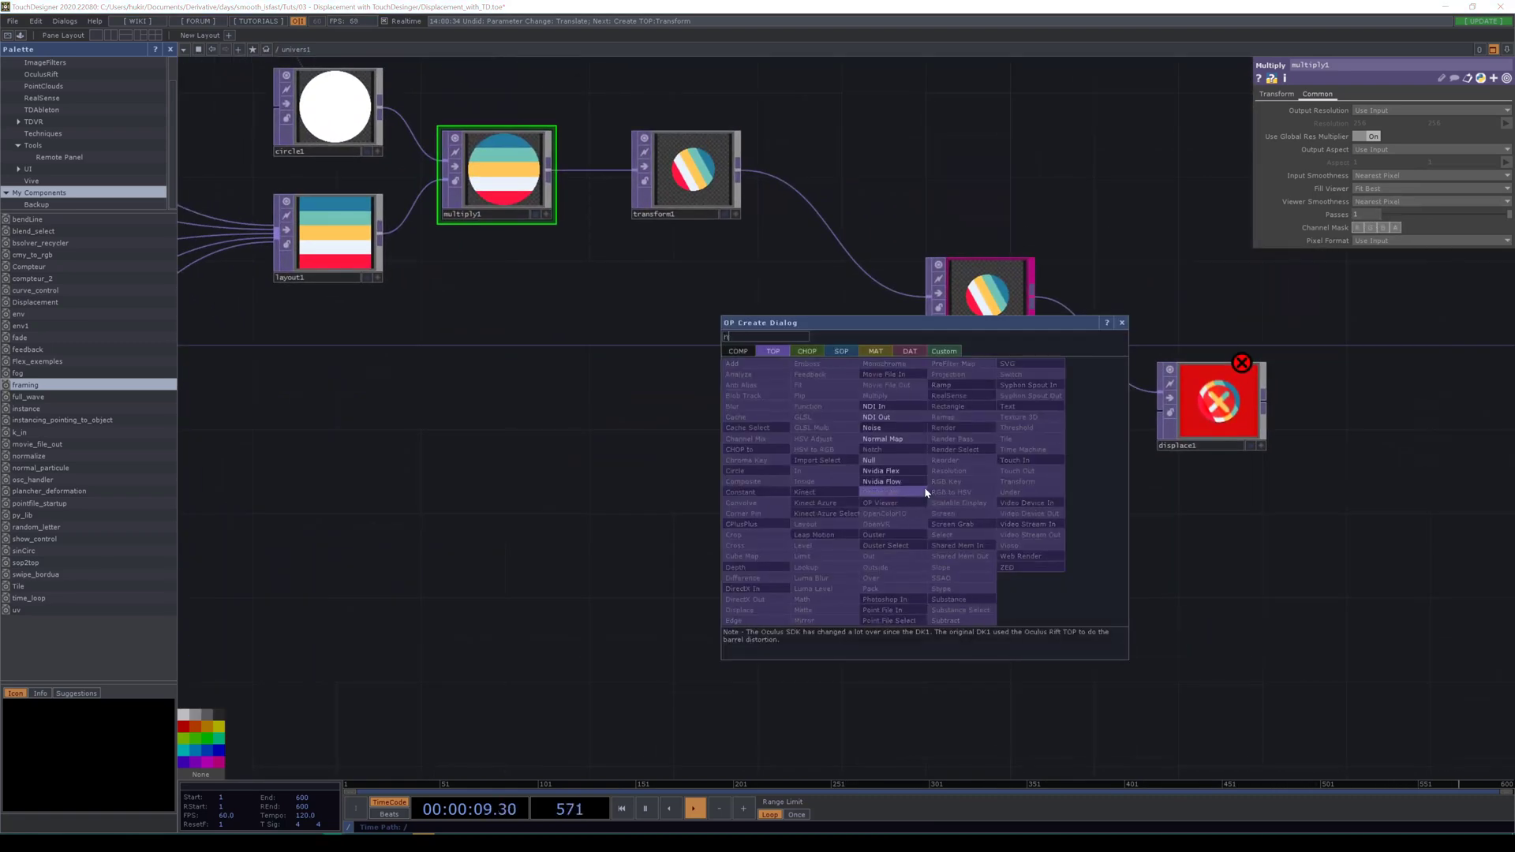
Add a Noise TOP into displace1's second input and set Displace Weight to 0
{"action": "left_click", "coordinate": [871, 427]}
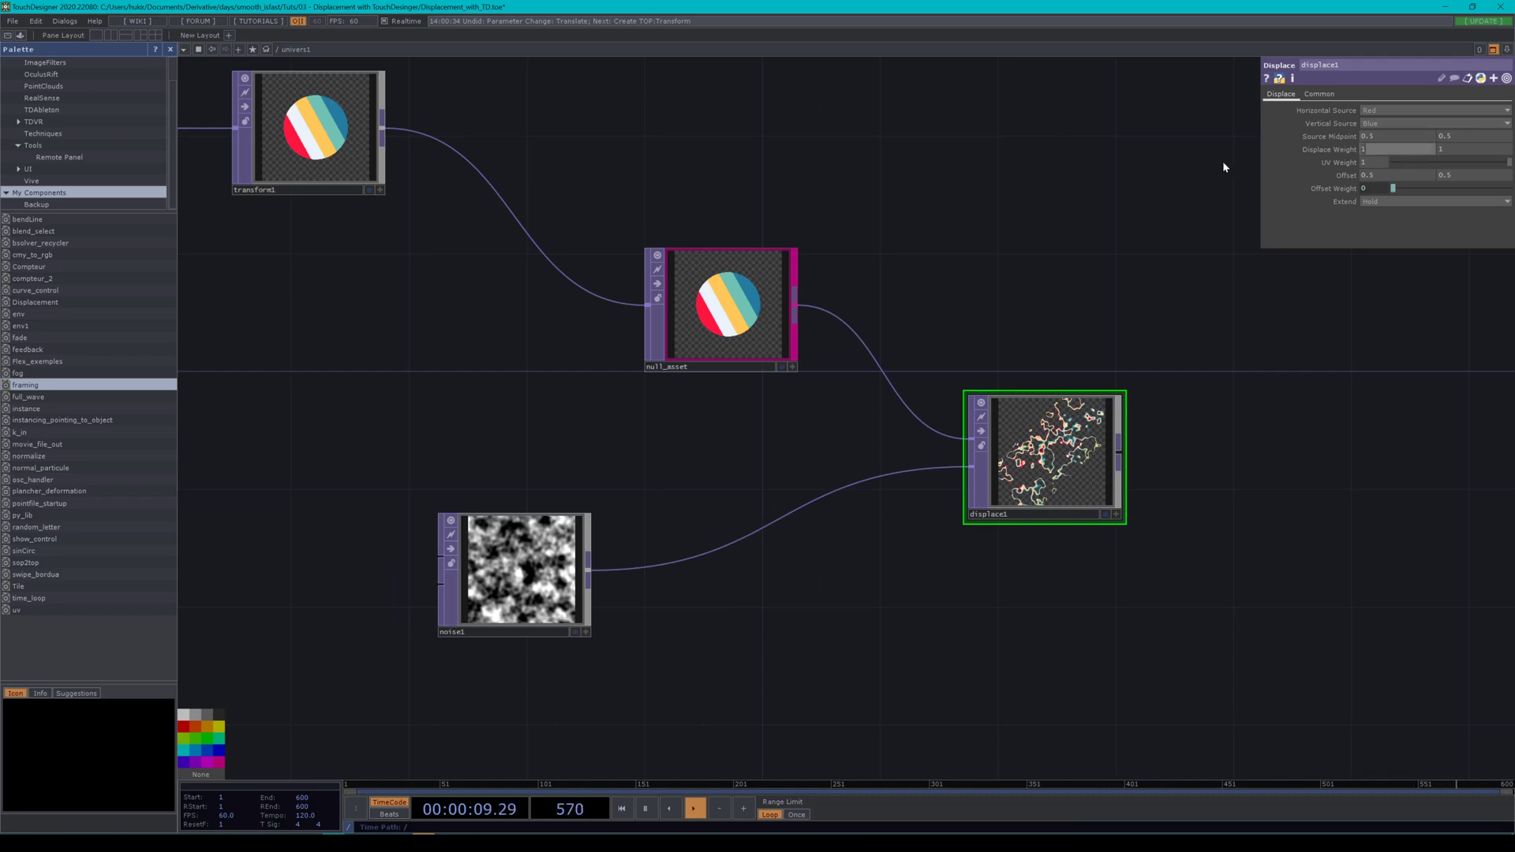
{"action": "left_click_drag", "start_coordinate": [1439, 149], "coordinate": [1362, 149]}
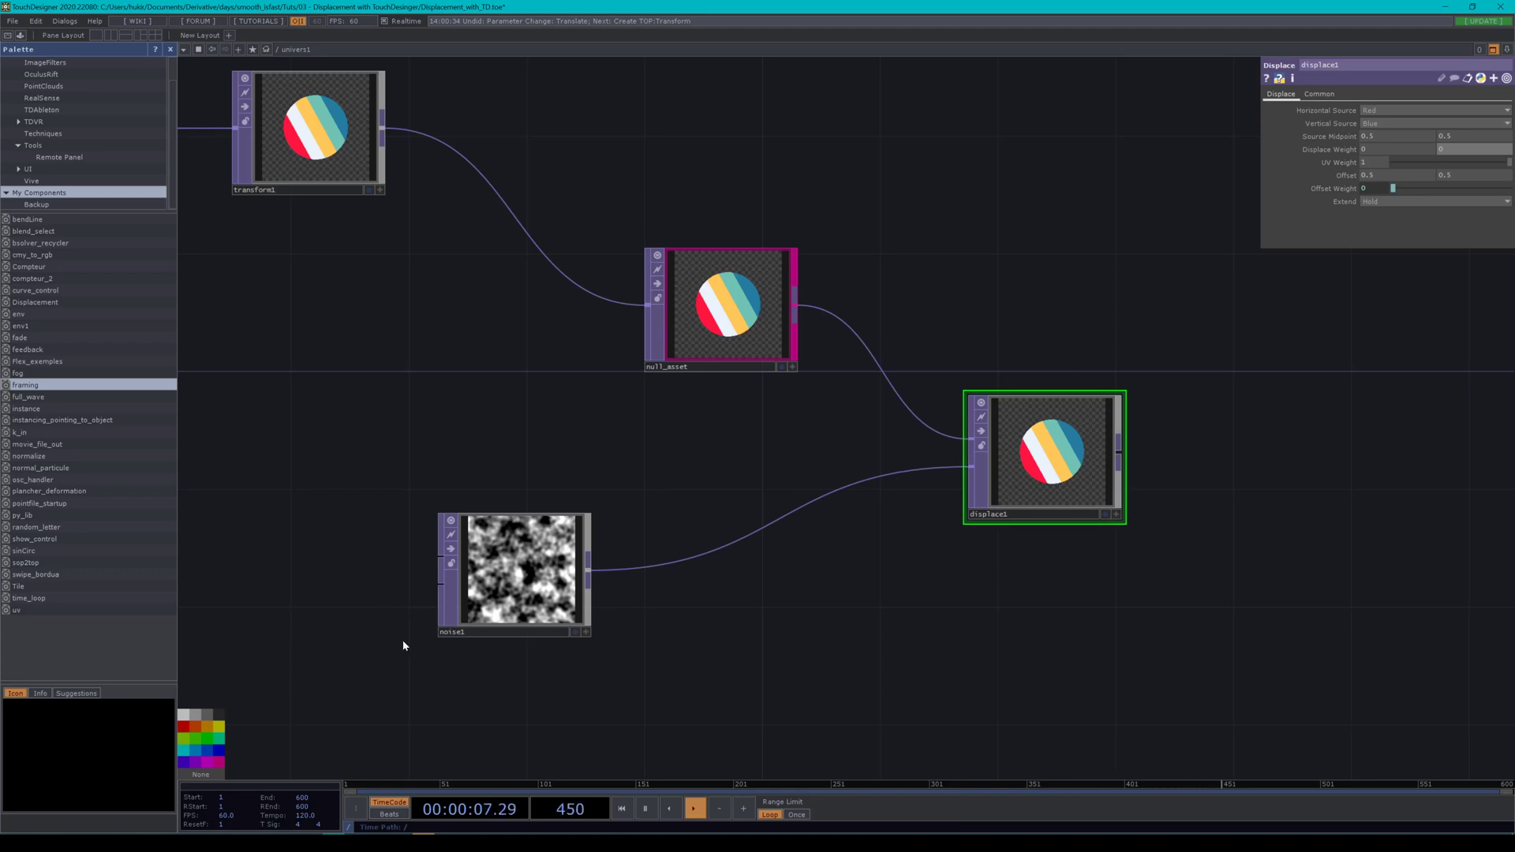
{"action": "left_click", "coordinate": [724, 305]}
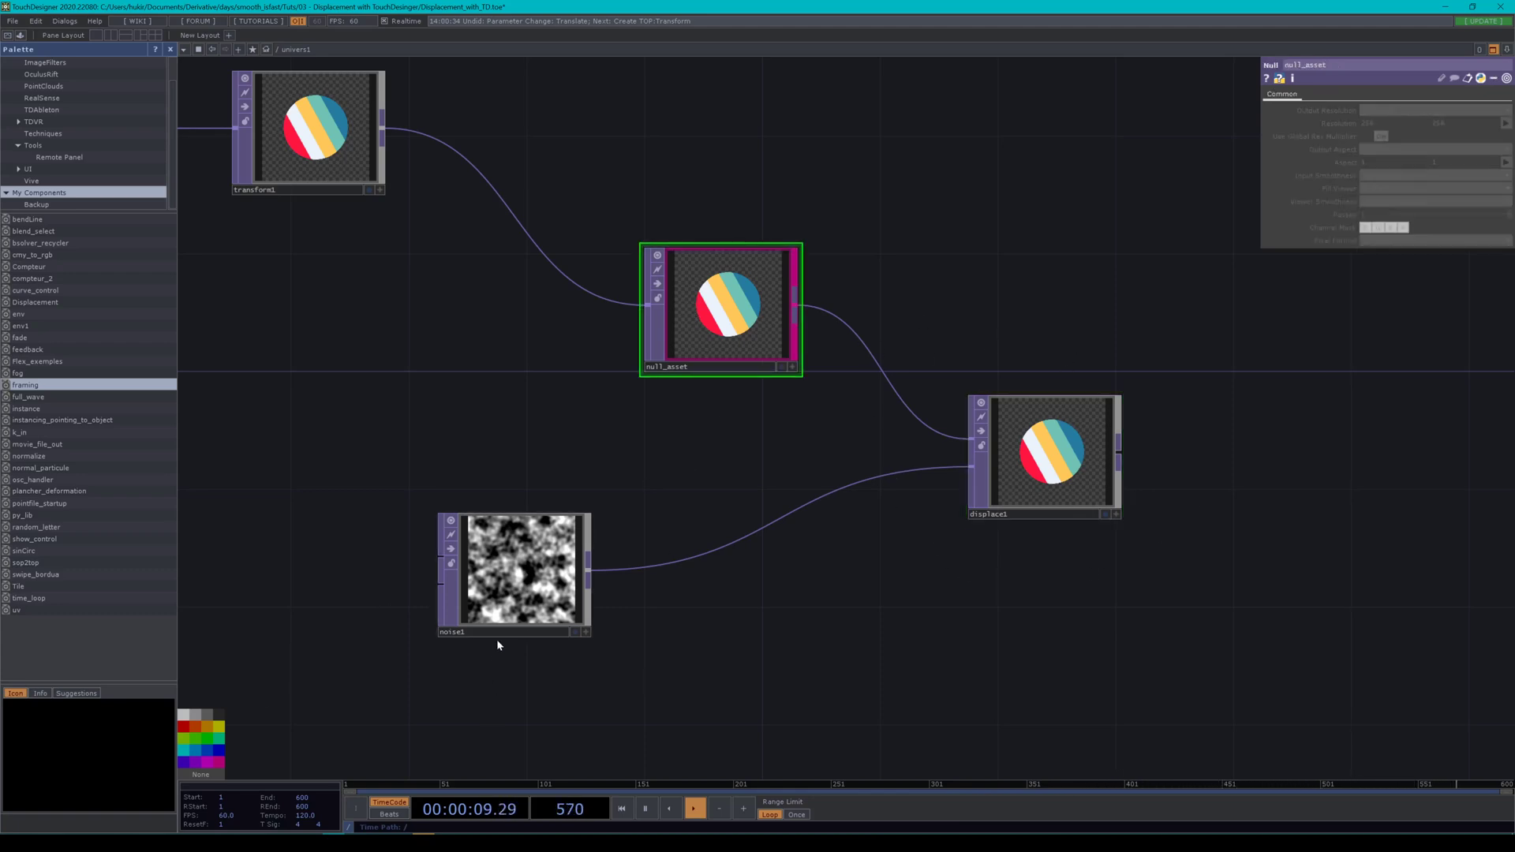
{"action": "left_click", "coordinate": [528, 593]}
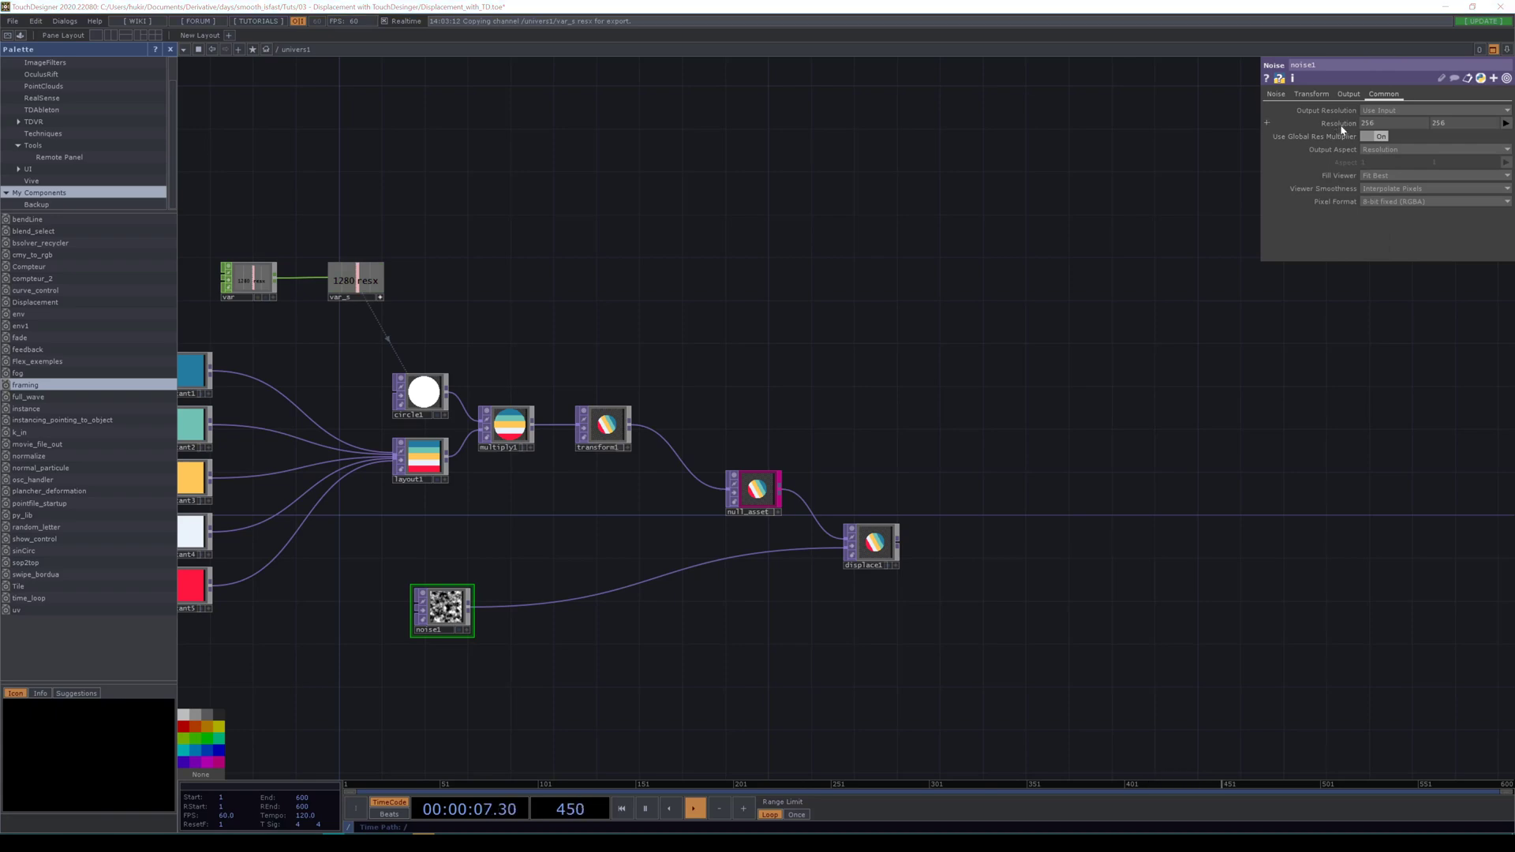
Link noise1's resolution to var_s and set Monochrome off for coloured noise
{"action": "left_click", "coordinate": [1434, 111]}
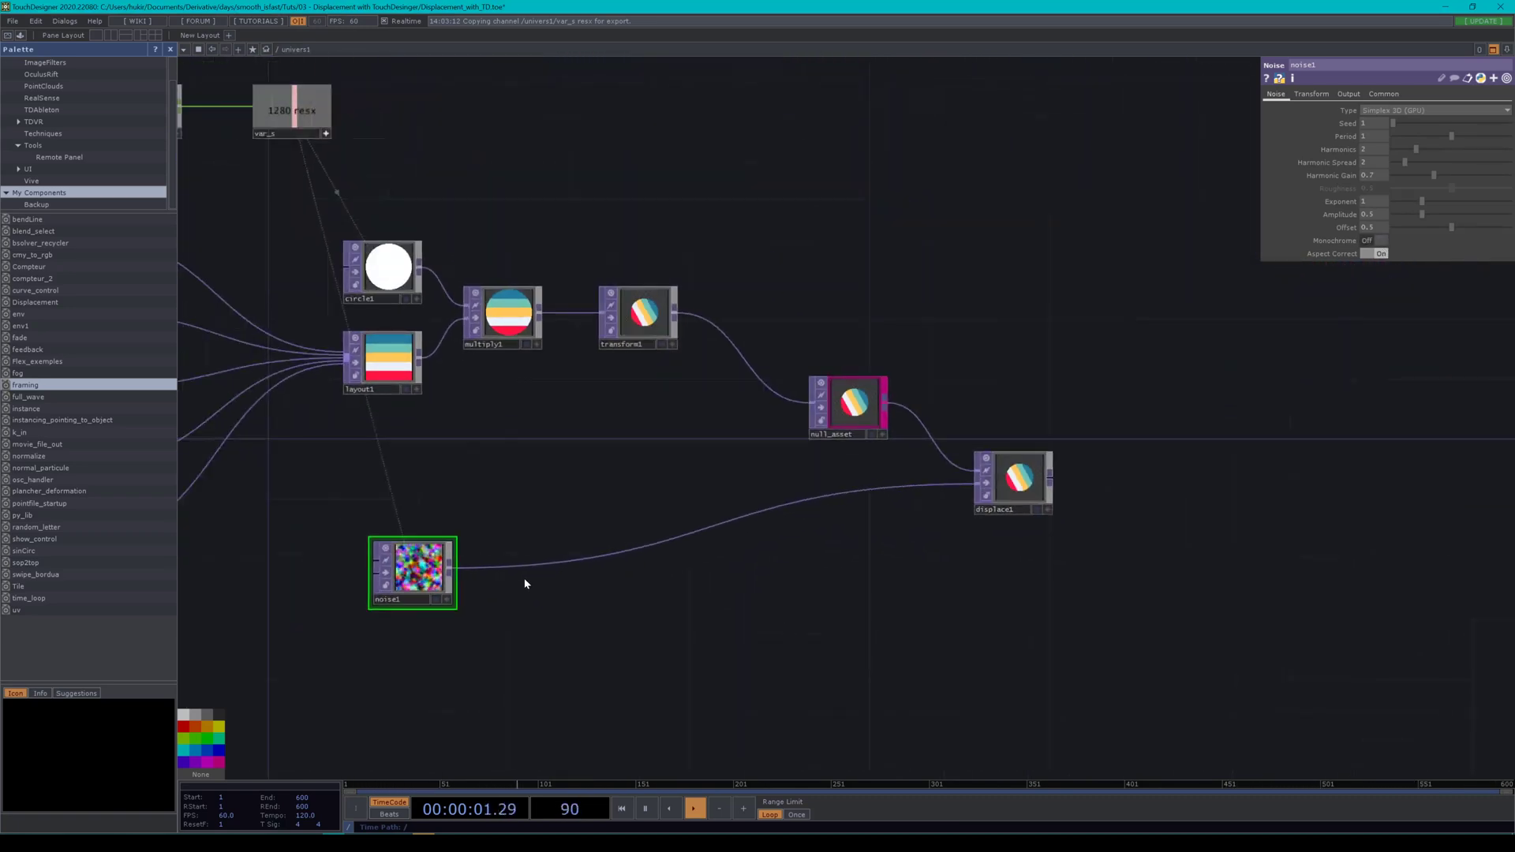
{"action": "left_click", "coordinate": [1311, 94]}
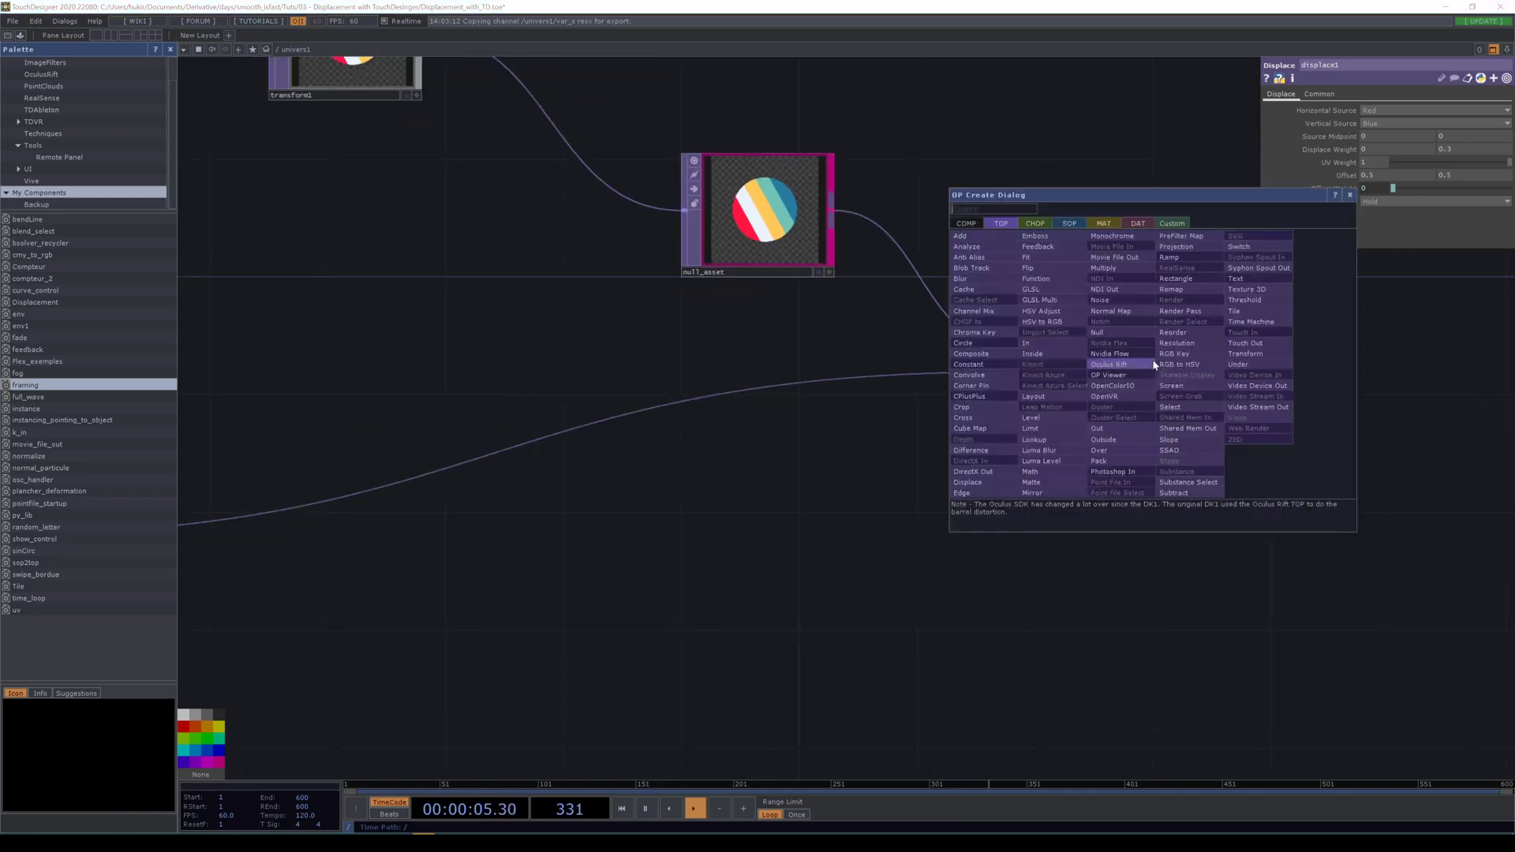
{"action": "left_click", "coordinate": [1096, 331]}
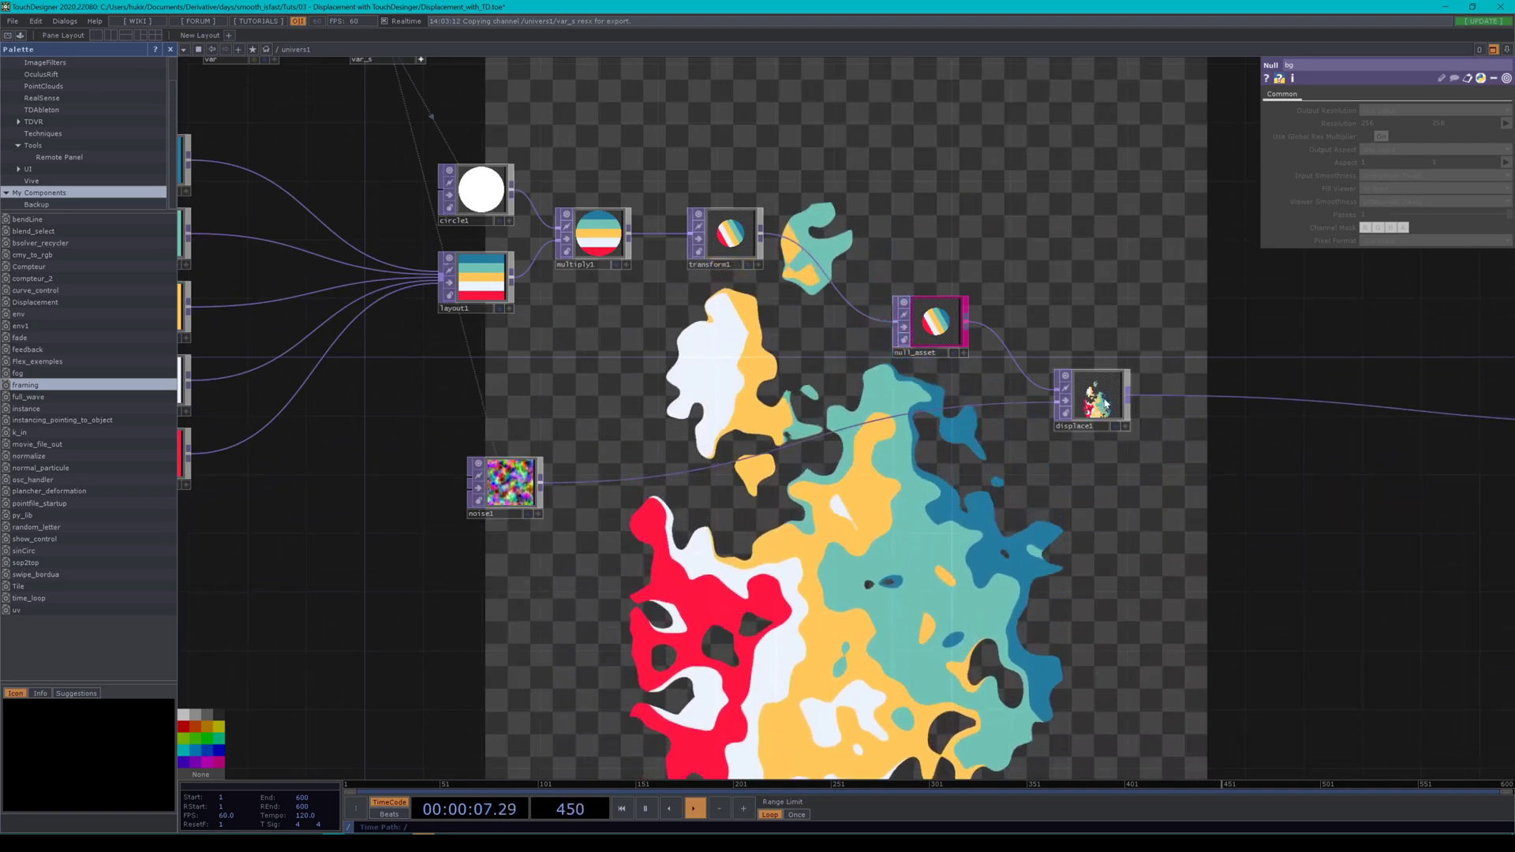
{"action": "left_click", "coordinate": [1089, 398]}
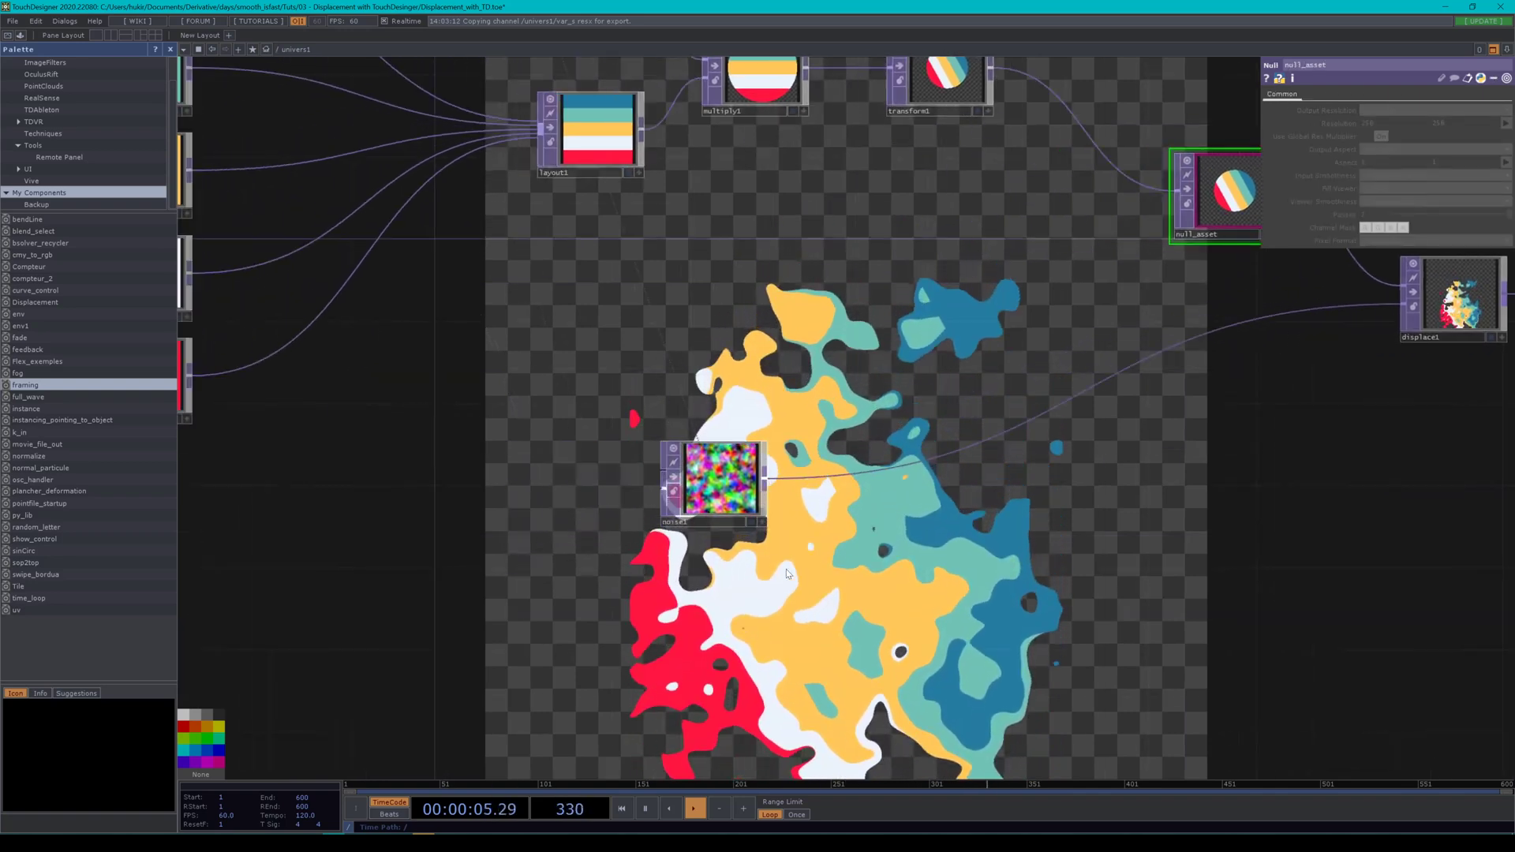
Add a Ramp TOP and set its Type to Vertical to mask the noise
{"action": "type", "text": "ramp"}
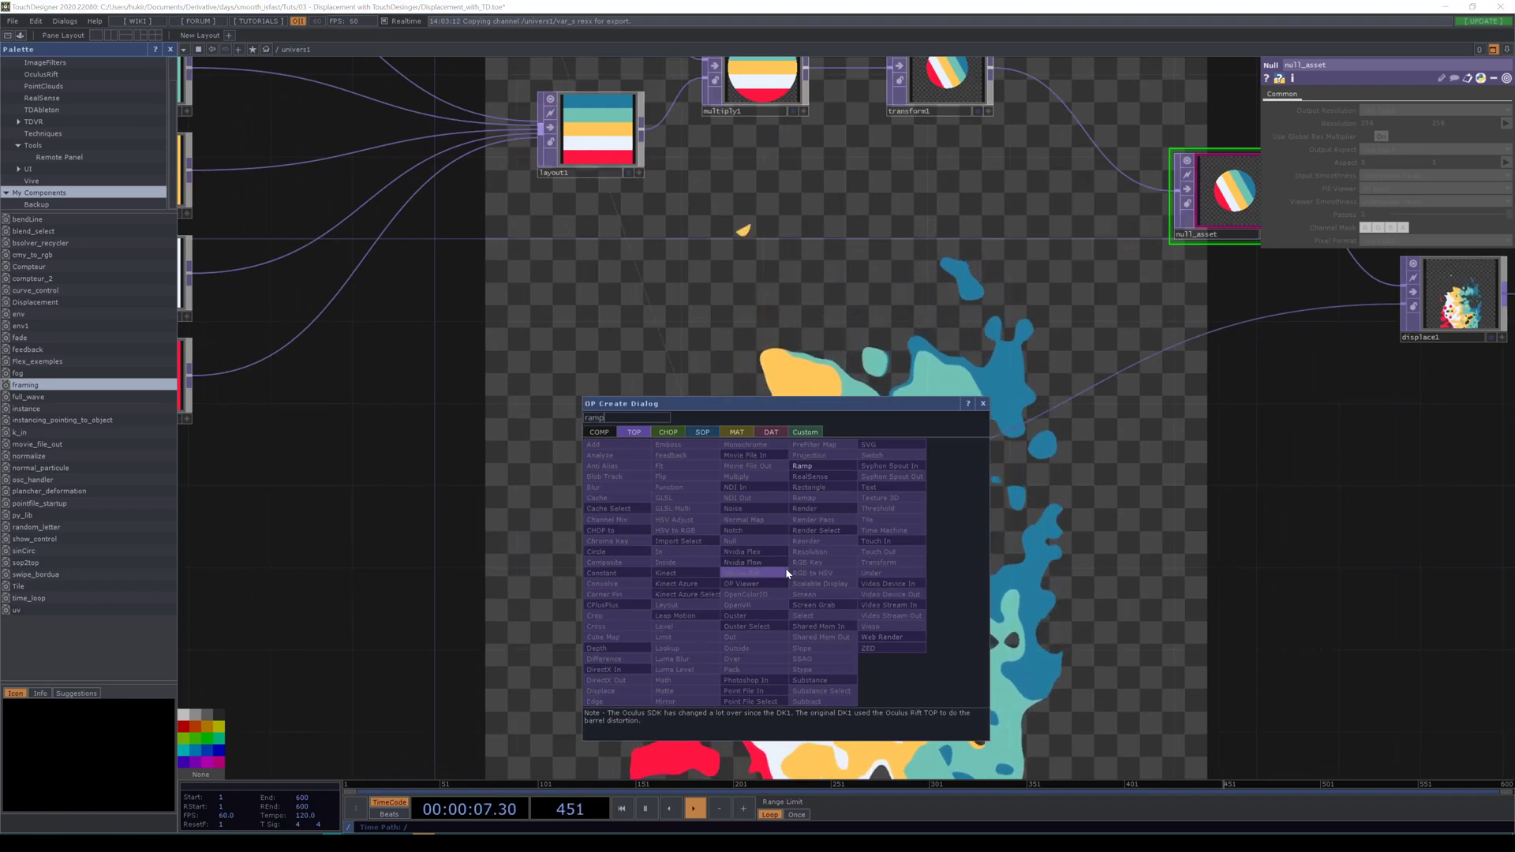
{"action": "left_click", "coordinate": [804, 465]}
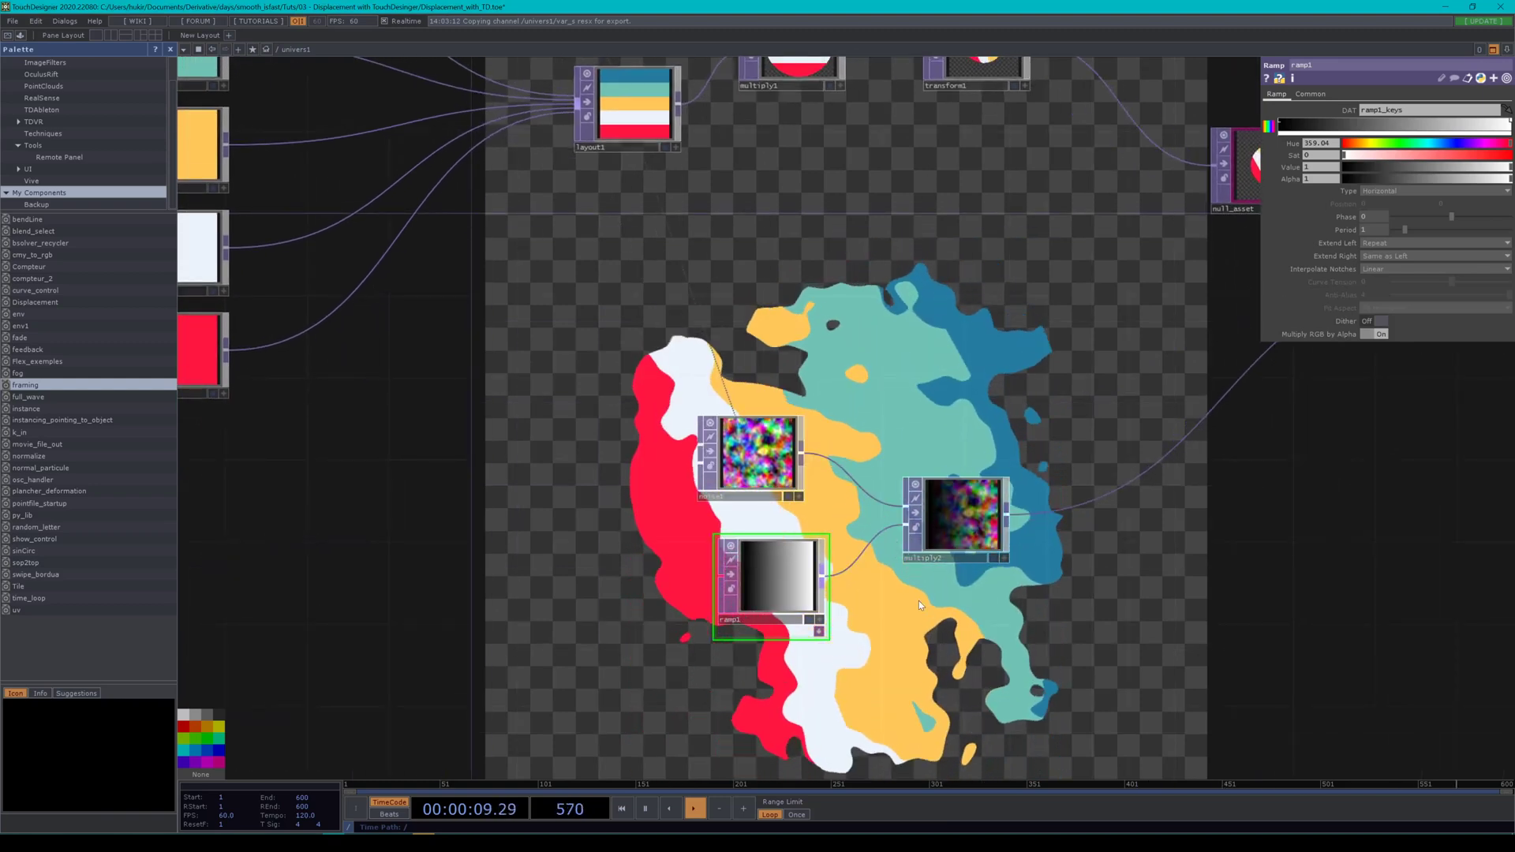
{"action": "left_click", "coordinate": [1429, 191]}
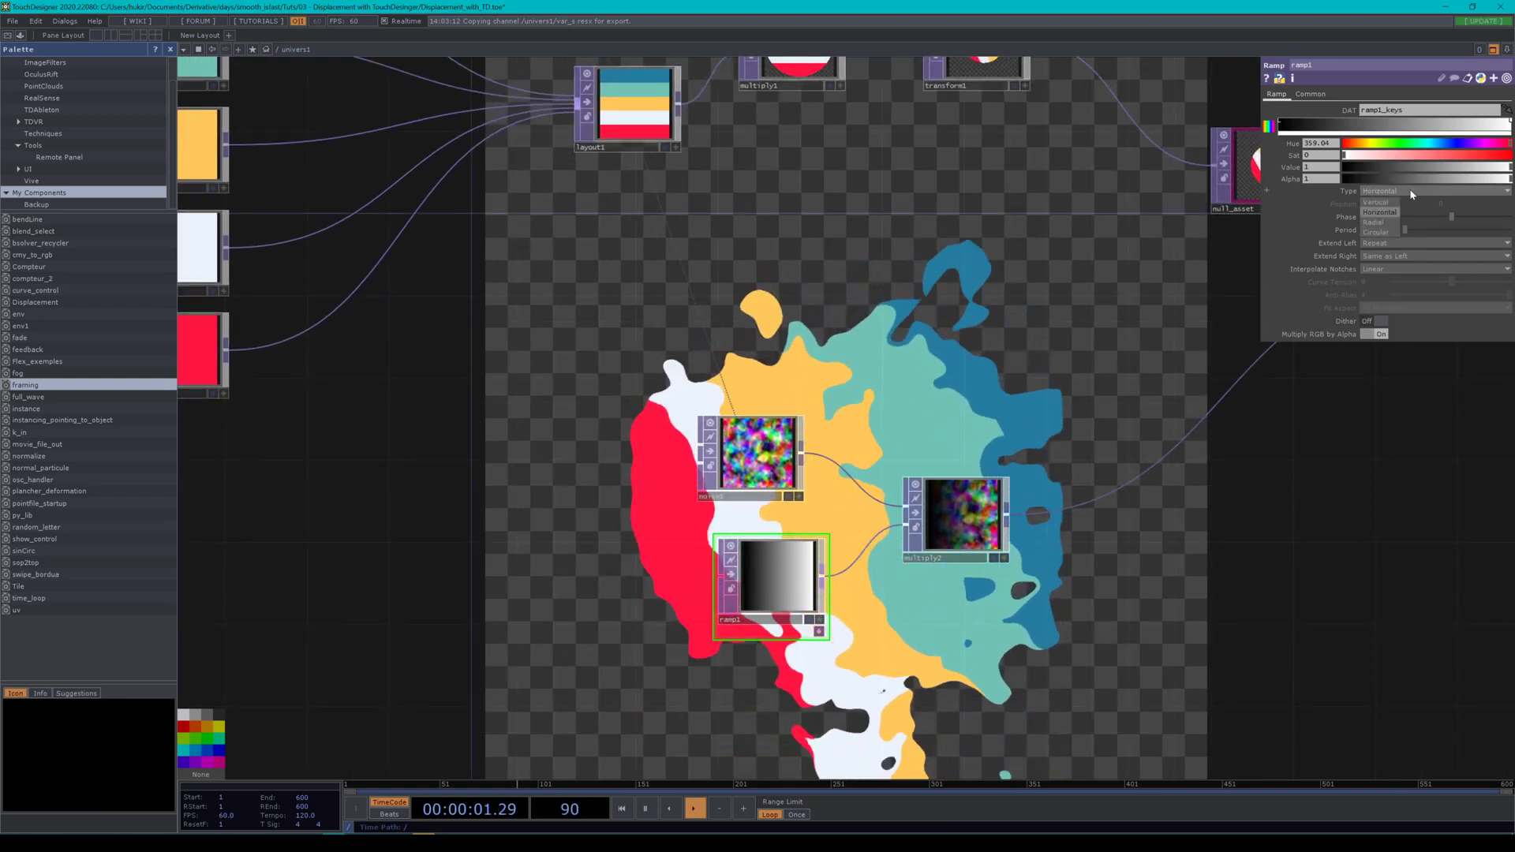
{"action": "left_click", "coordinate": [1379, 202]}
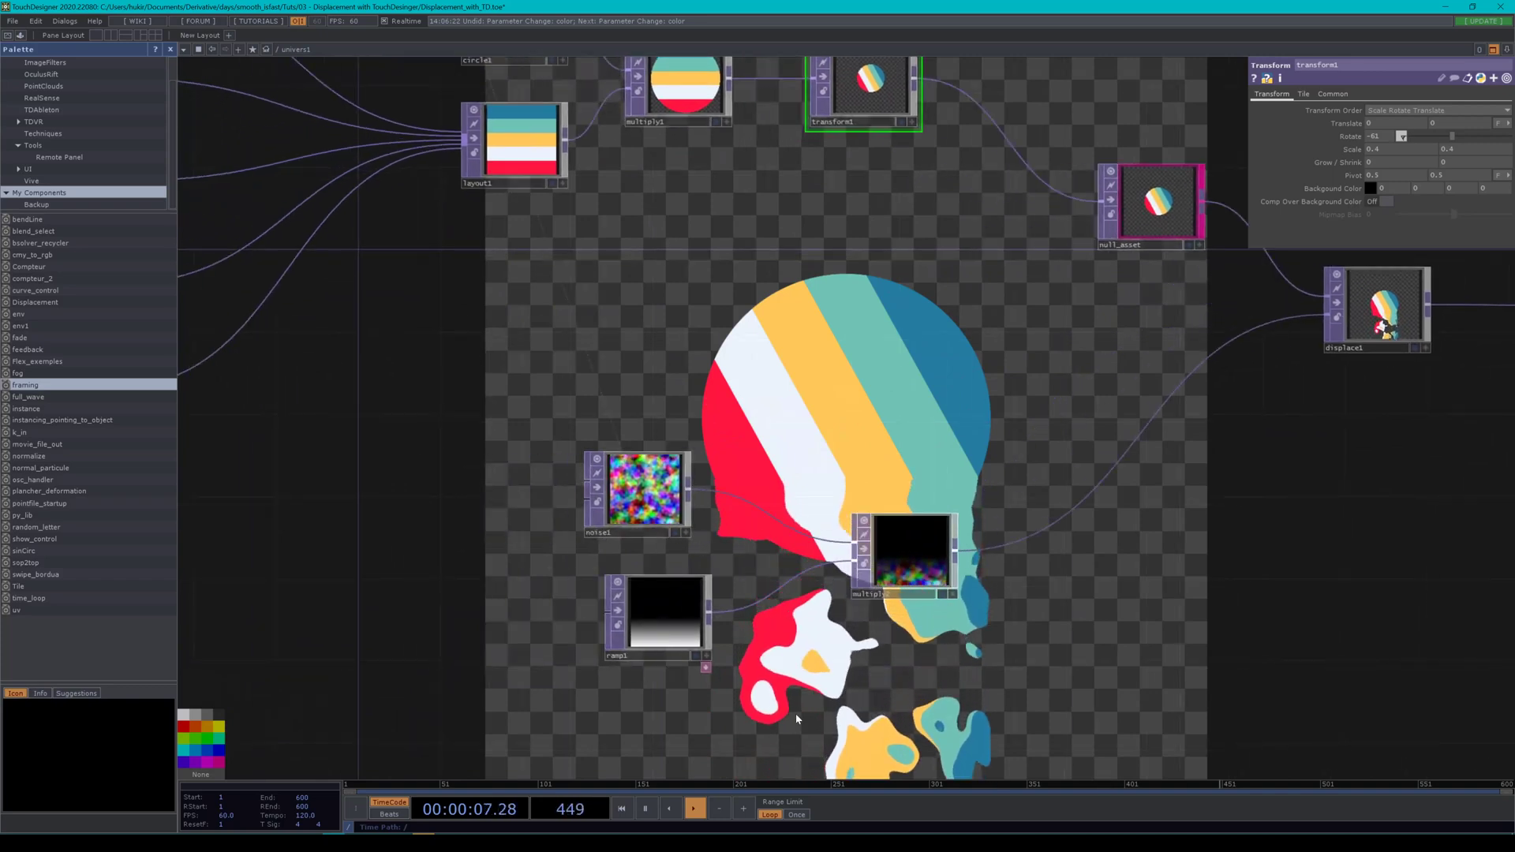
Check noise1's Transform translate and Common Pixel Format, then select null_asset
{"action": "left_click", "coordinate": [634, 492]}
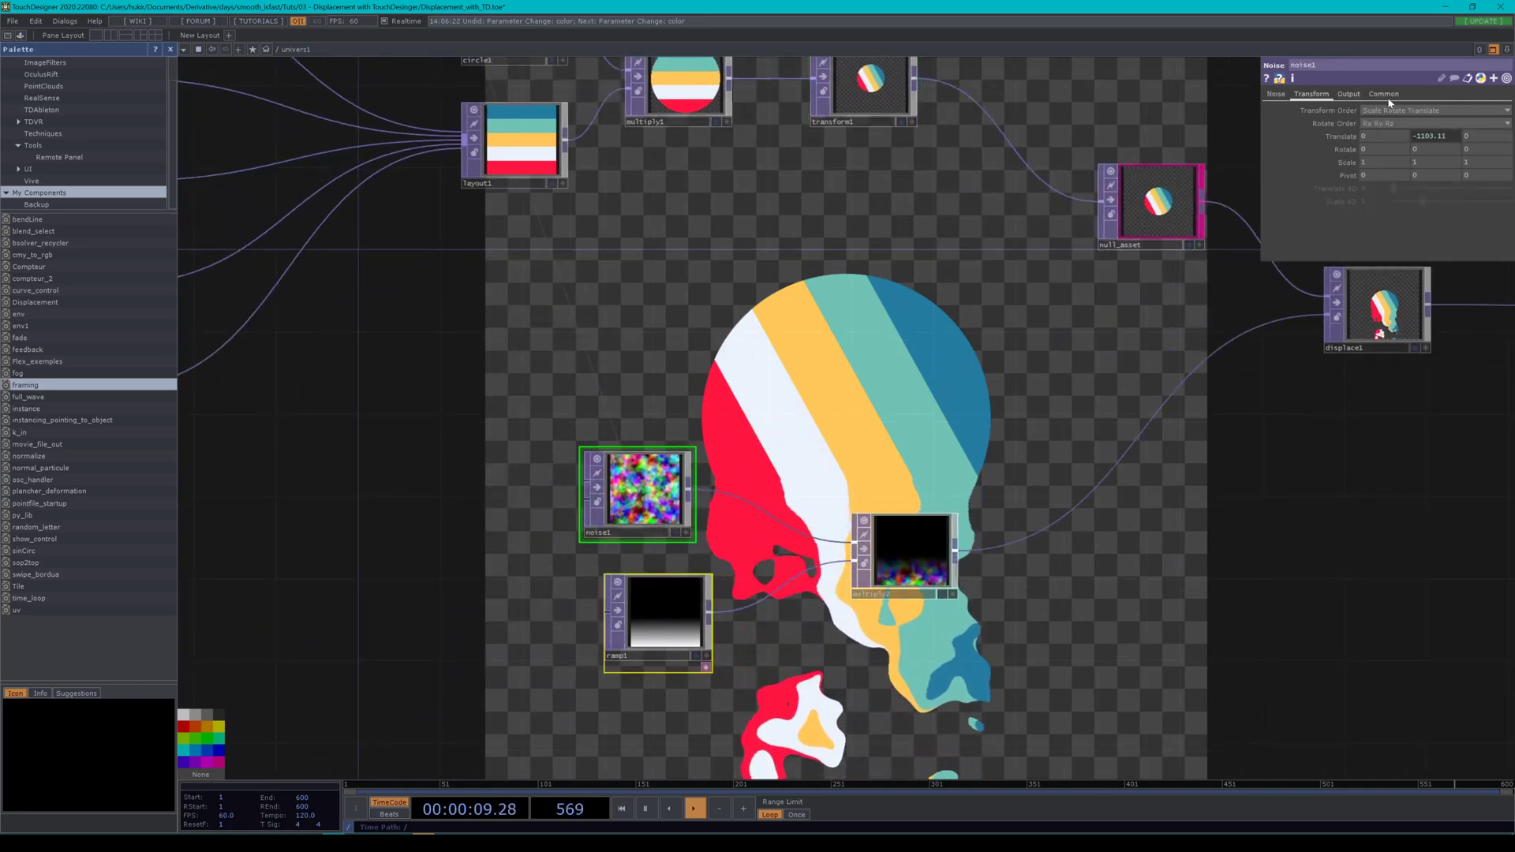
{"action": "left_click", "coordinate": [1382, 94]}
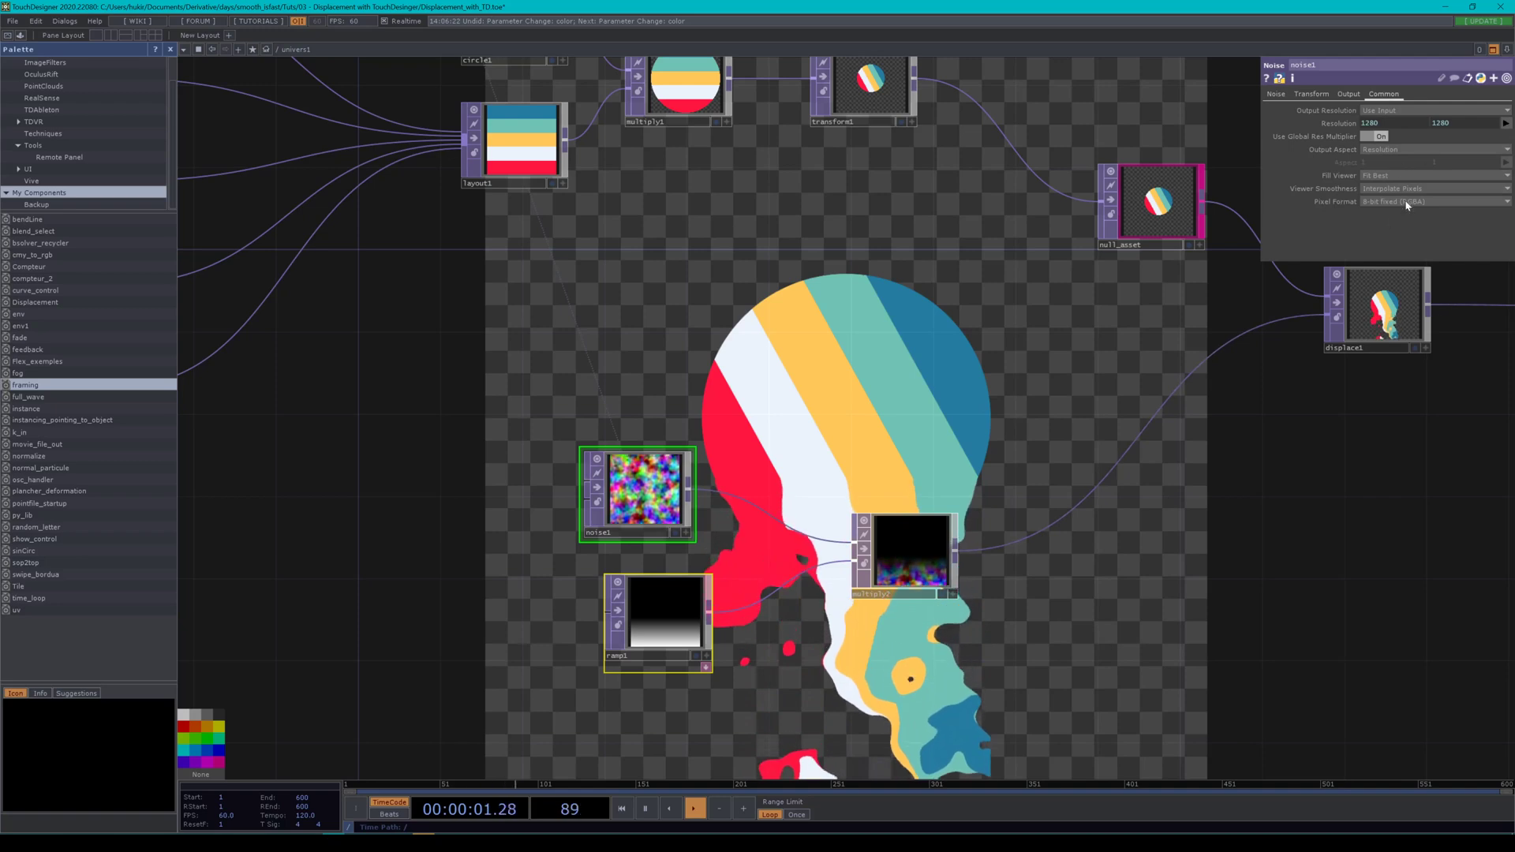
{"action": "left_click", "coordinate": [1433, 201]}
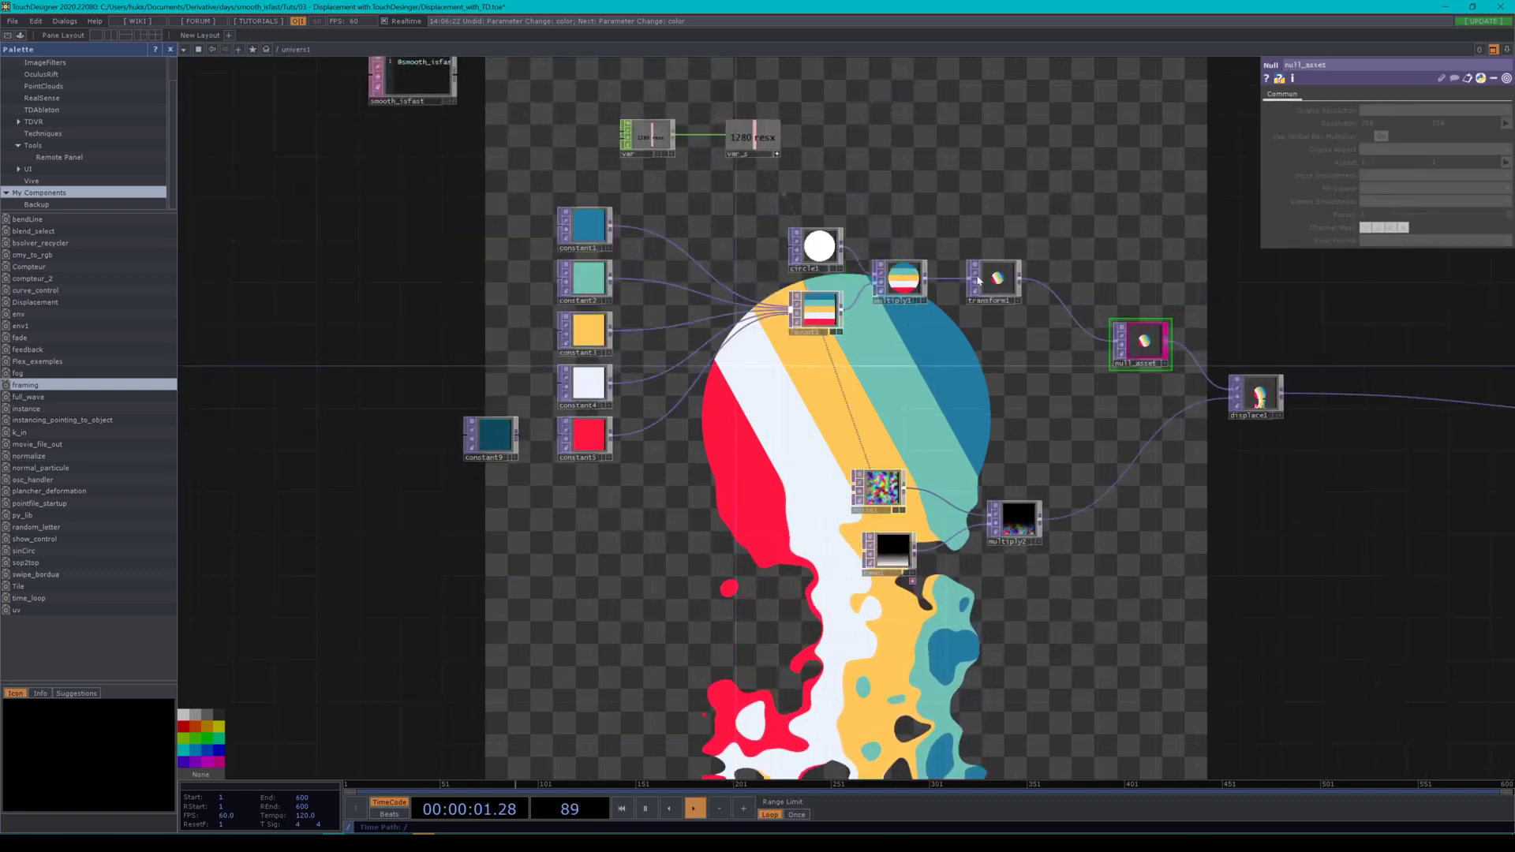
{"action": "left_click", "coordinate": [992, 280]}
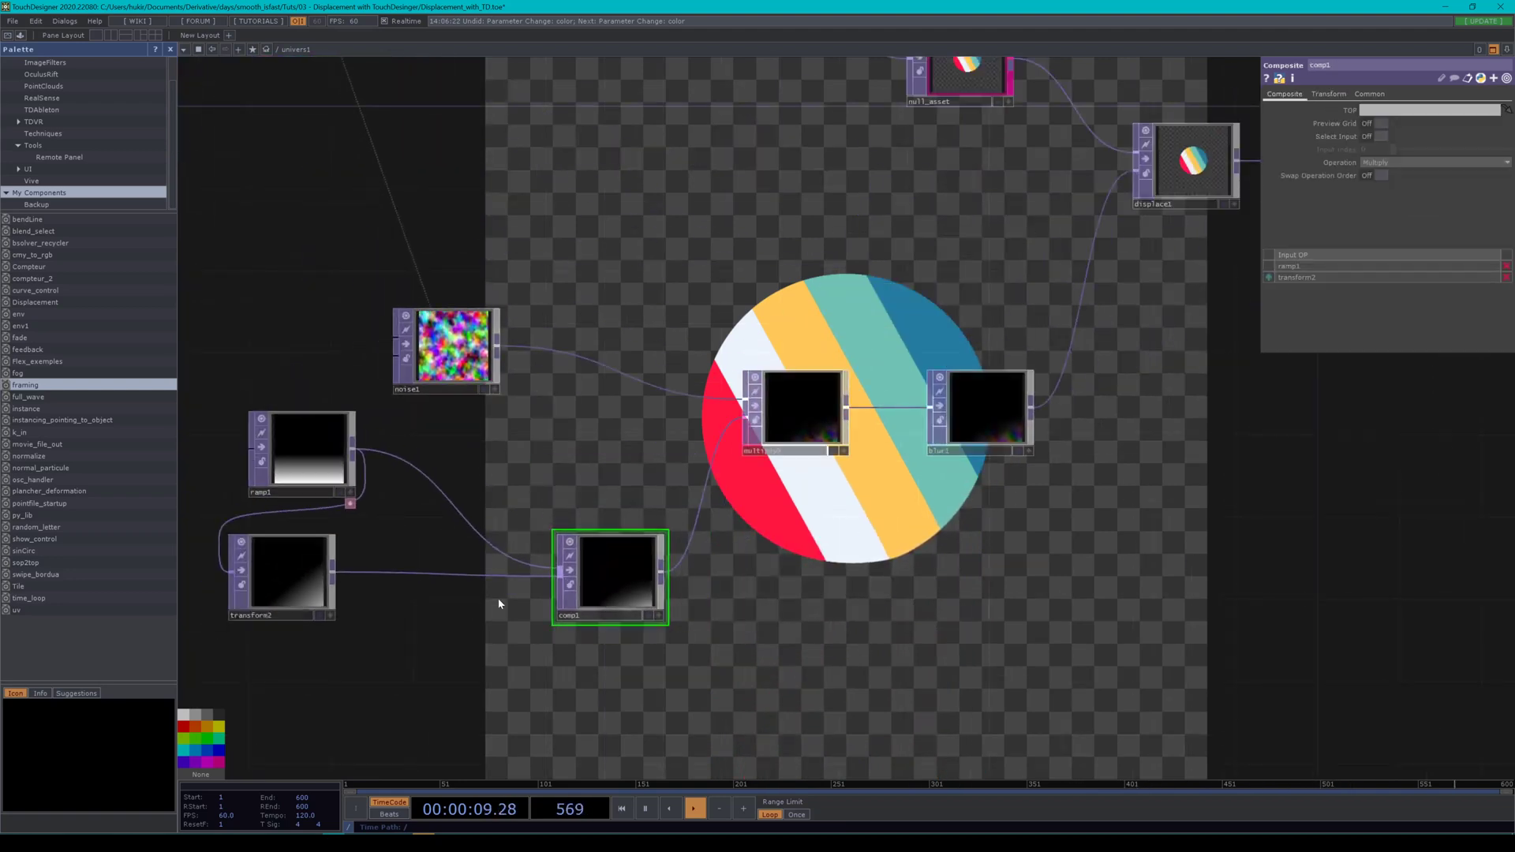
Set the Composite to Multiply and give transform2 Rotate 39 and Scale 2
{"action": "left_click", "coordinate": [1401, 163]}
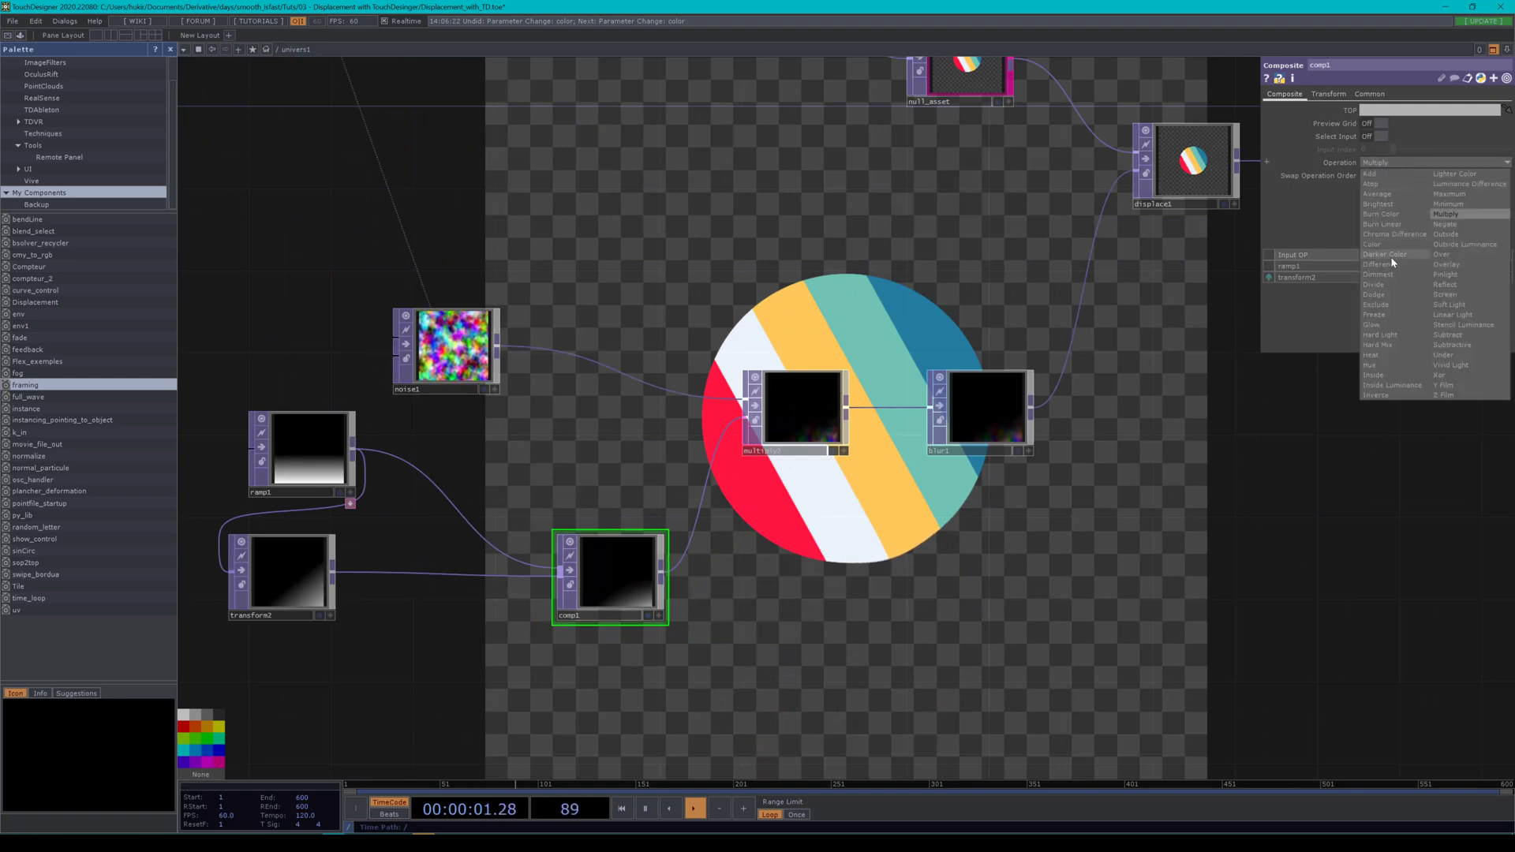
{"action": "left_click", "coordinate": [1382, 254]}
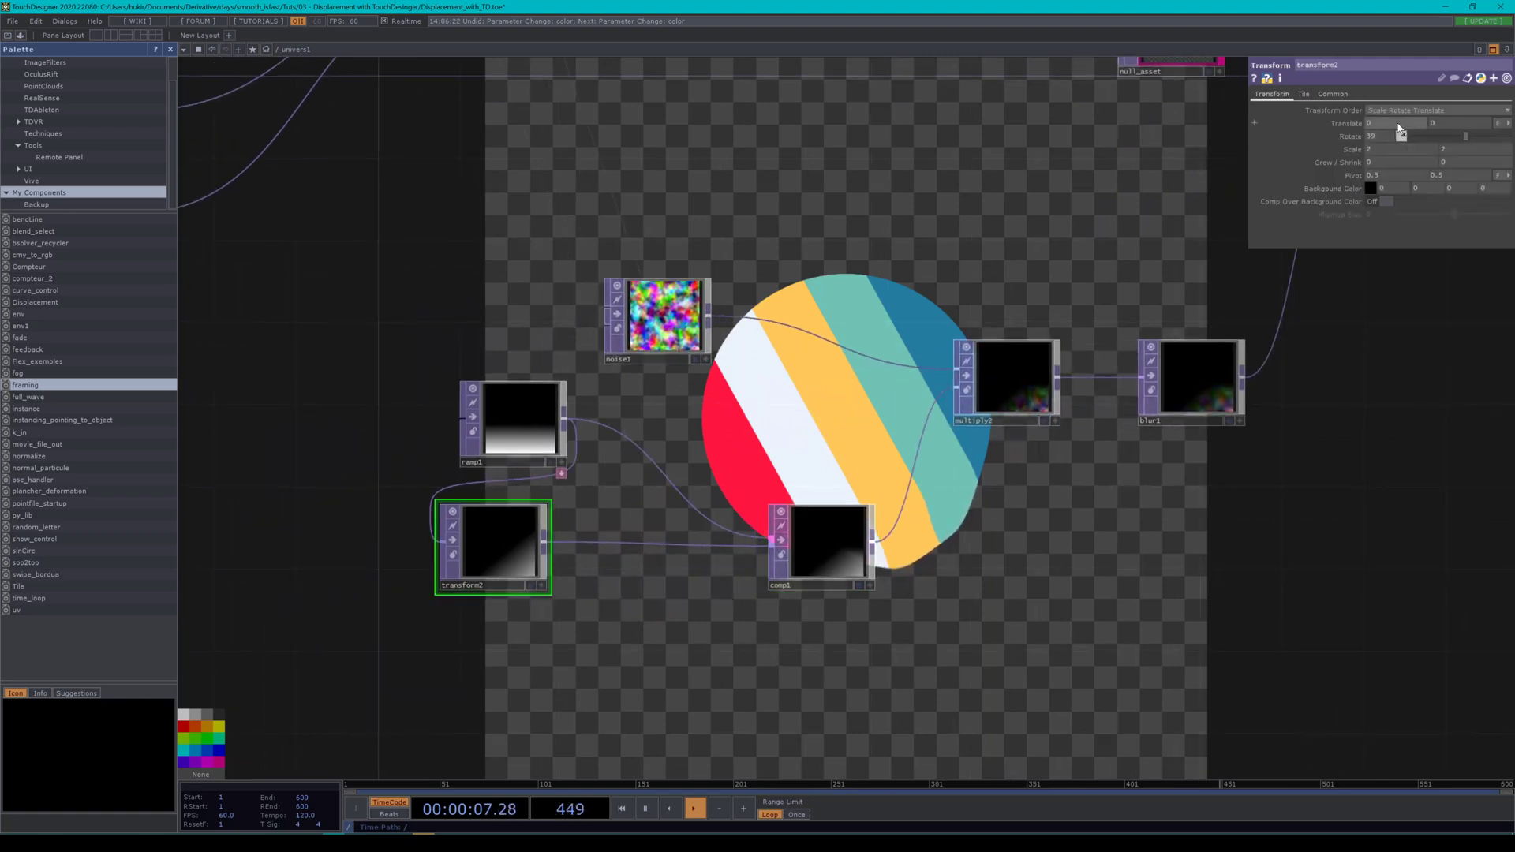
{"action": "left_click_drag", "start_coordinate": [1381, 123], "coordinate": [1396, 123]}
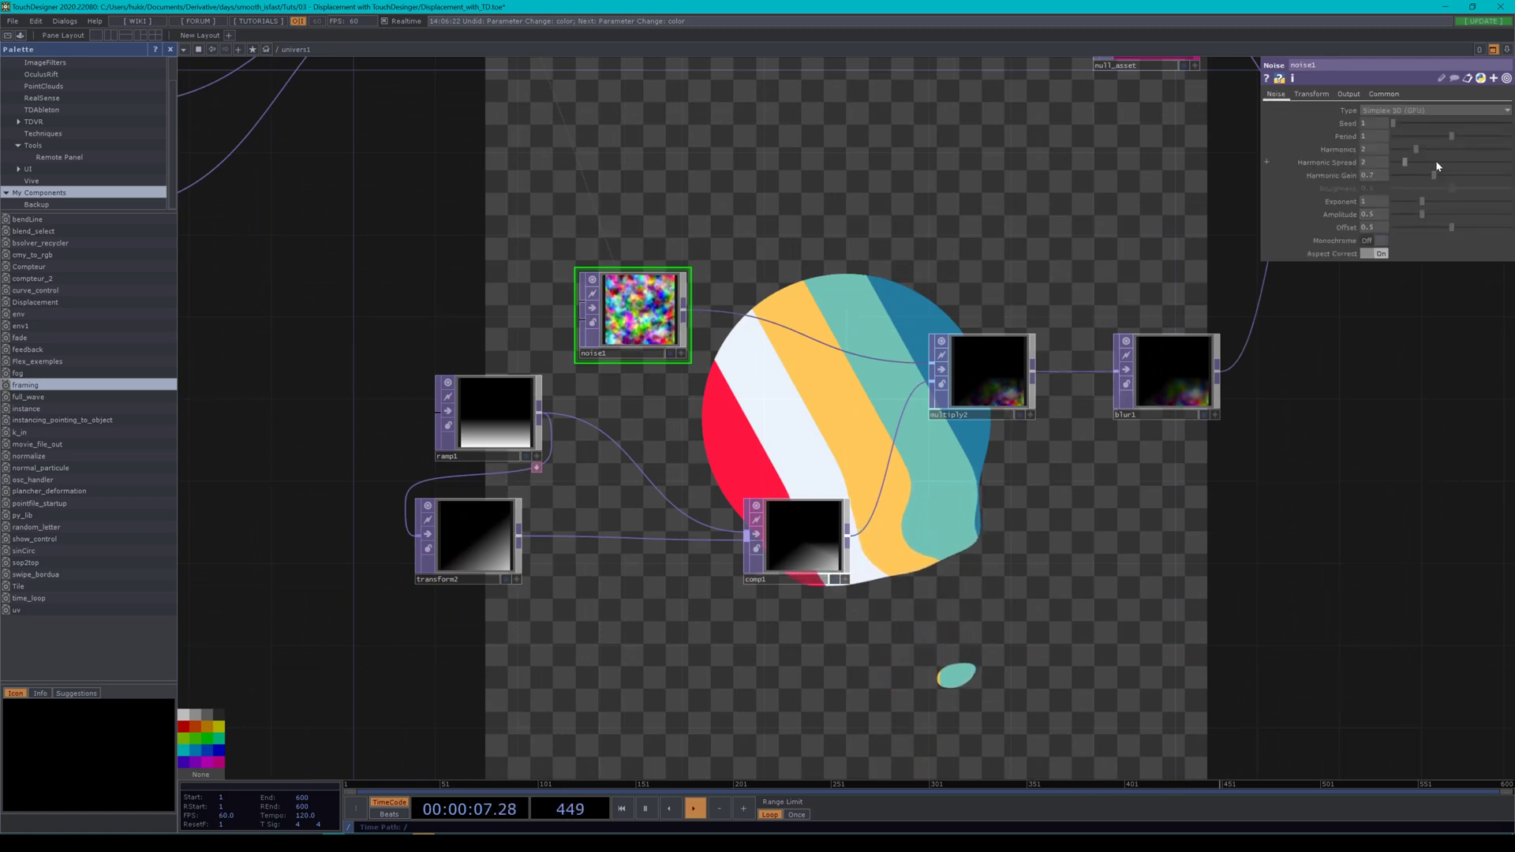
Lower noise1's Period to about 0.67 to reshape the drips
{"action": "left_click_drag", "start_coordinate": [1429, 136], "coordinate": [1413, 137]}
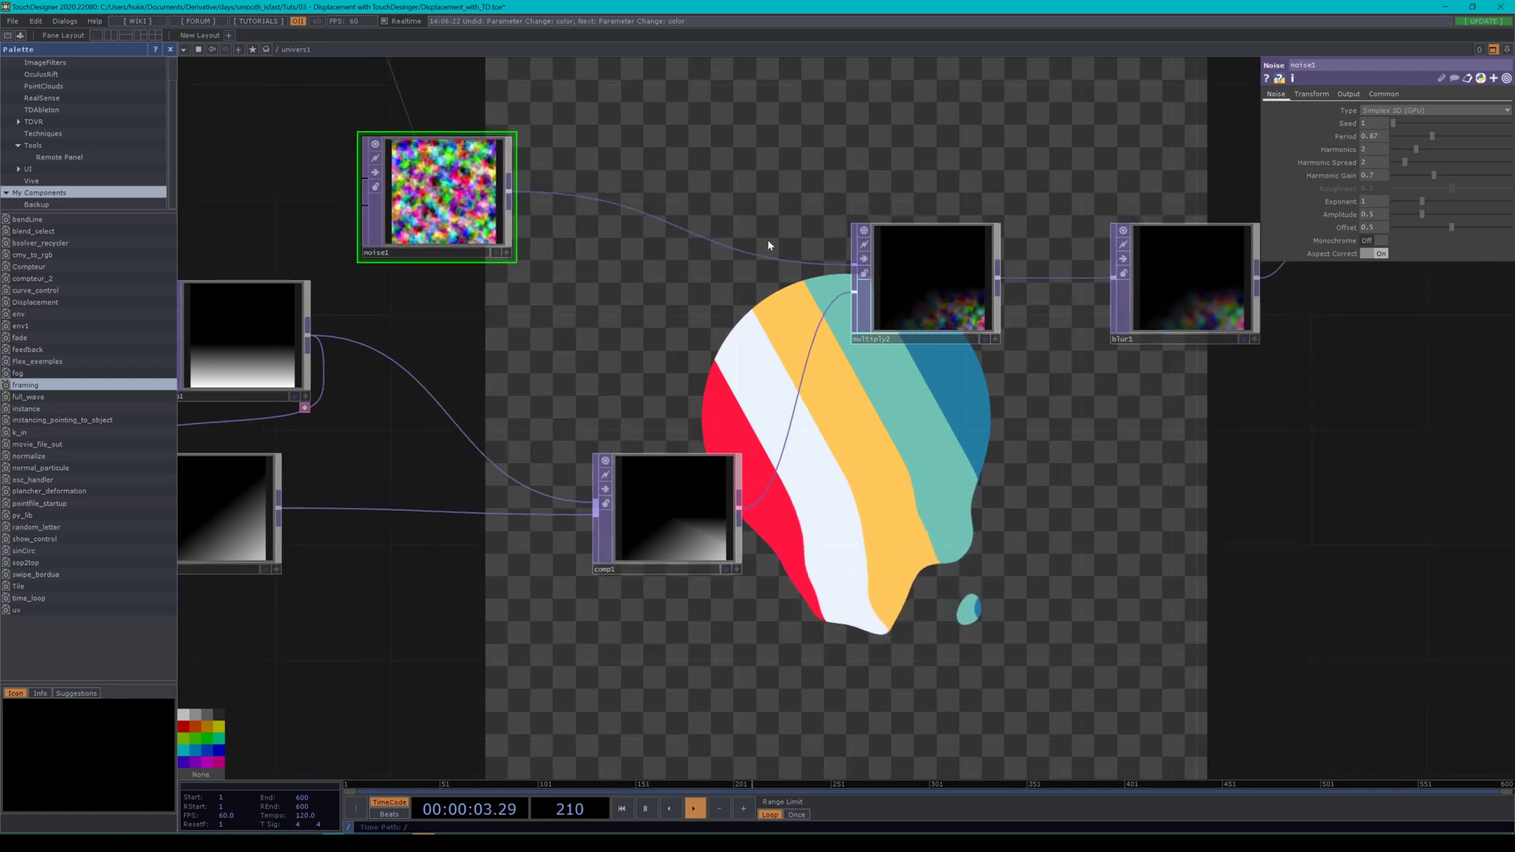
{"action": "left_click_drag", "start_coordinate": [1439, 136], "coordinate": [1446, 136]}
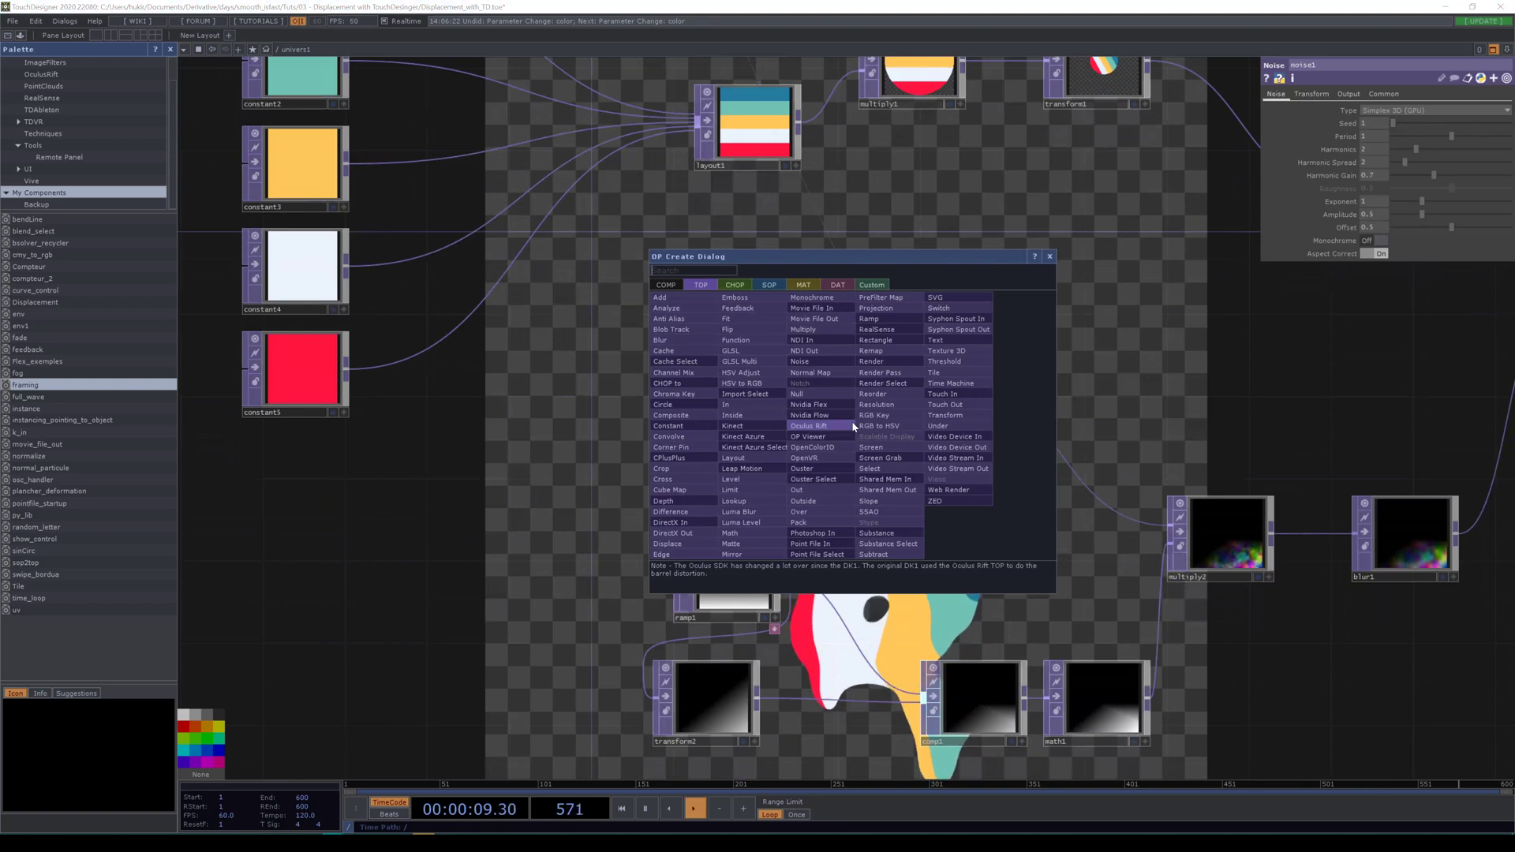
Add a Noise CHOP with Time Slice on and export chan1 to noise1
{"action": "left_click", "coordinate": [735, 284]}
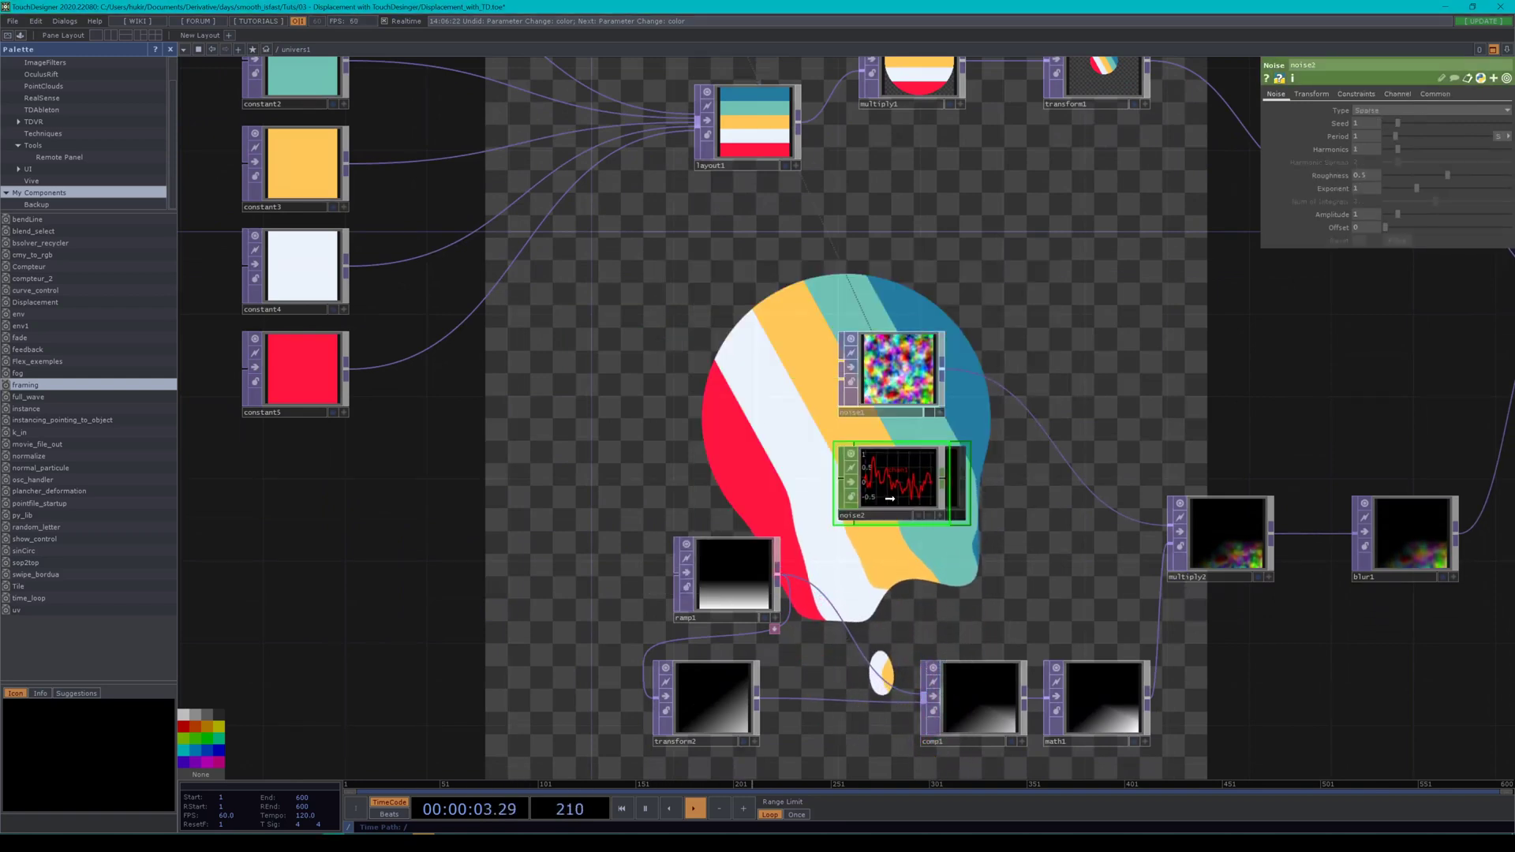
{"action": "left_click", "coordinate": [1434, 94]}
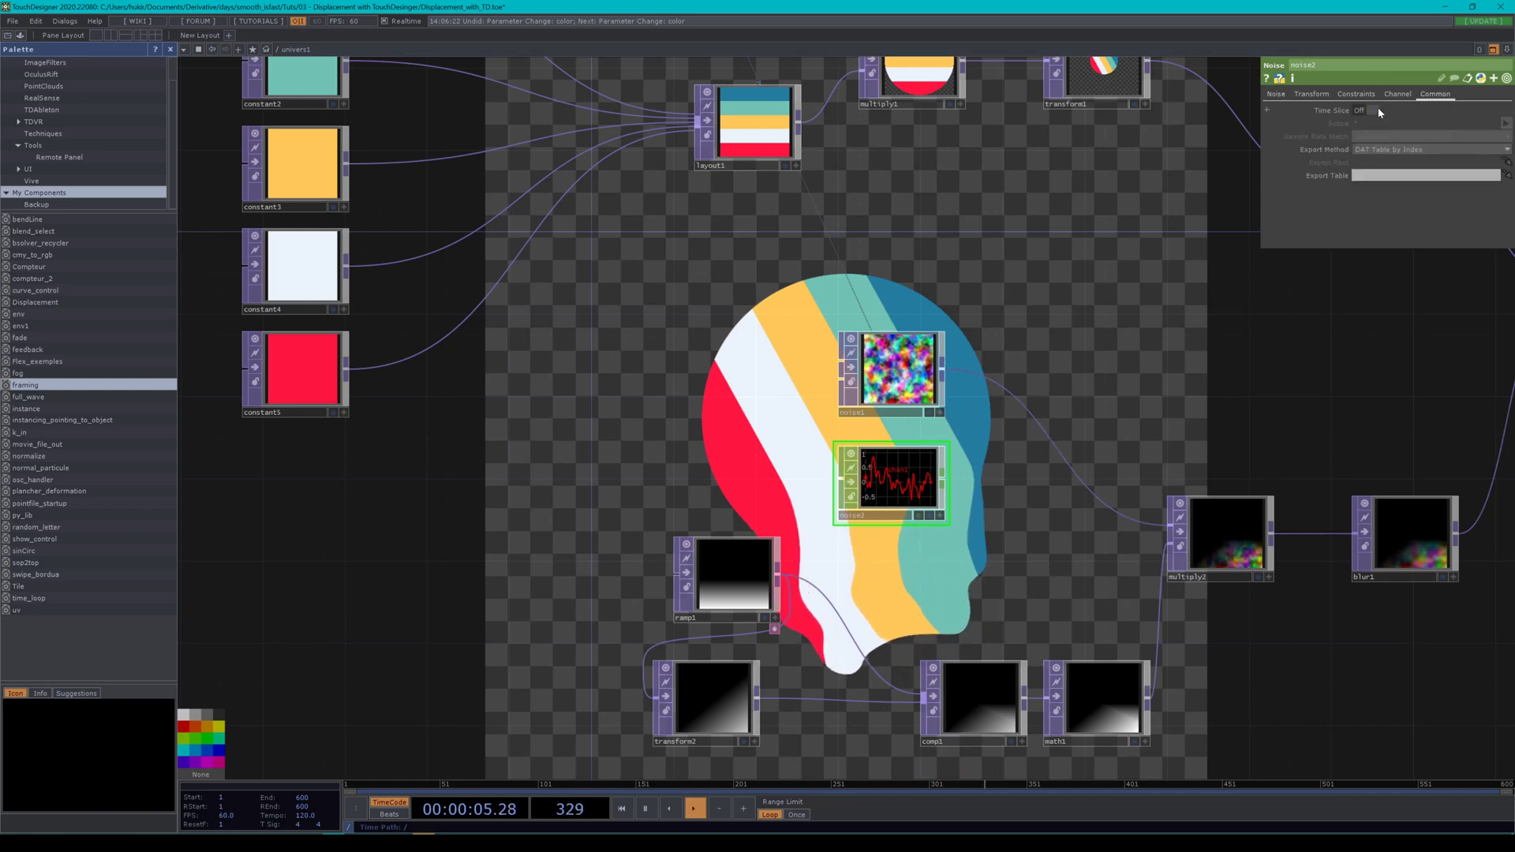
{"action": "left_click", "coordinate": [1371, 110]}
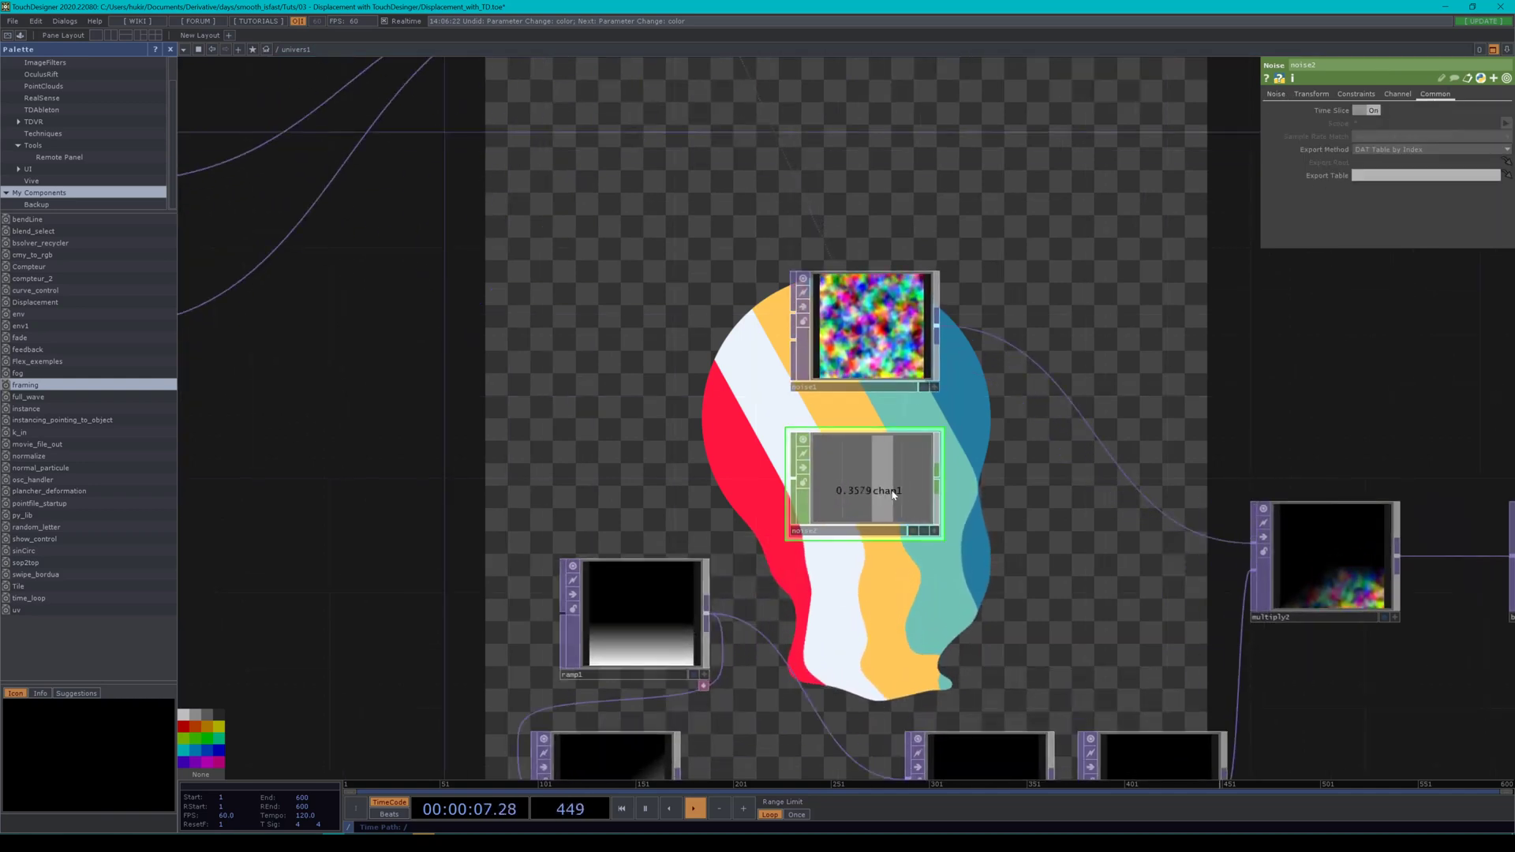
{"action": "left_click", "coordinate": [1275, 94]}
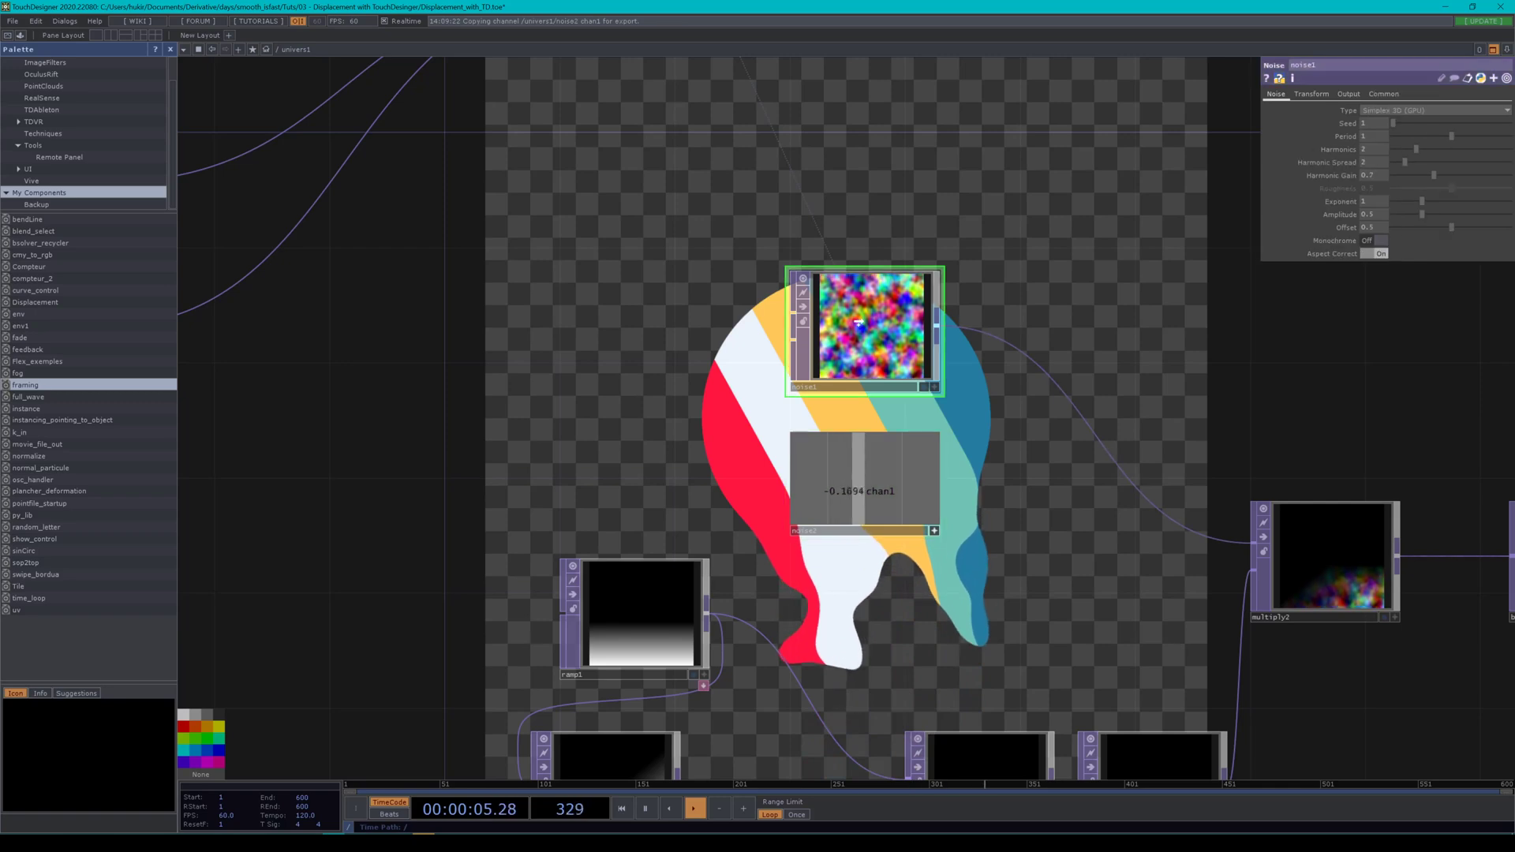
{"action": "left_click", "coordinate": [1311, 94]}
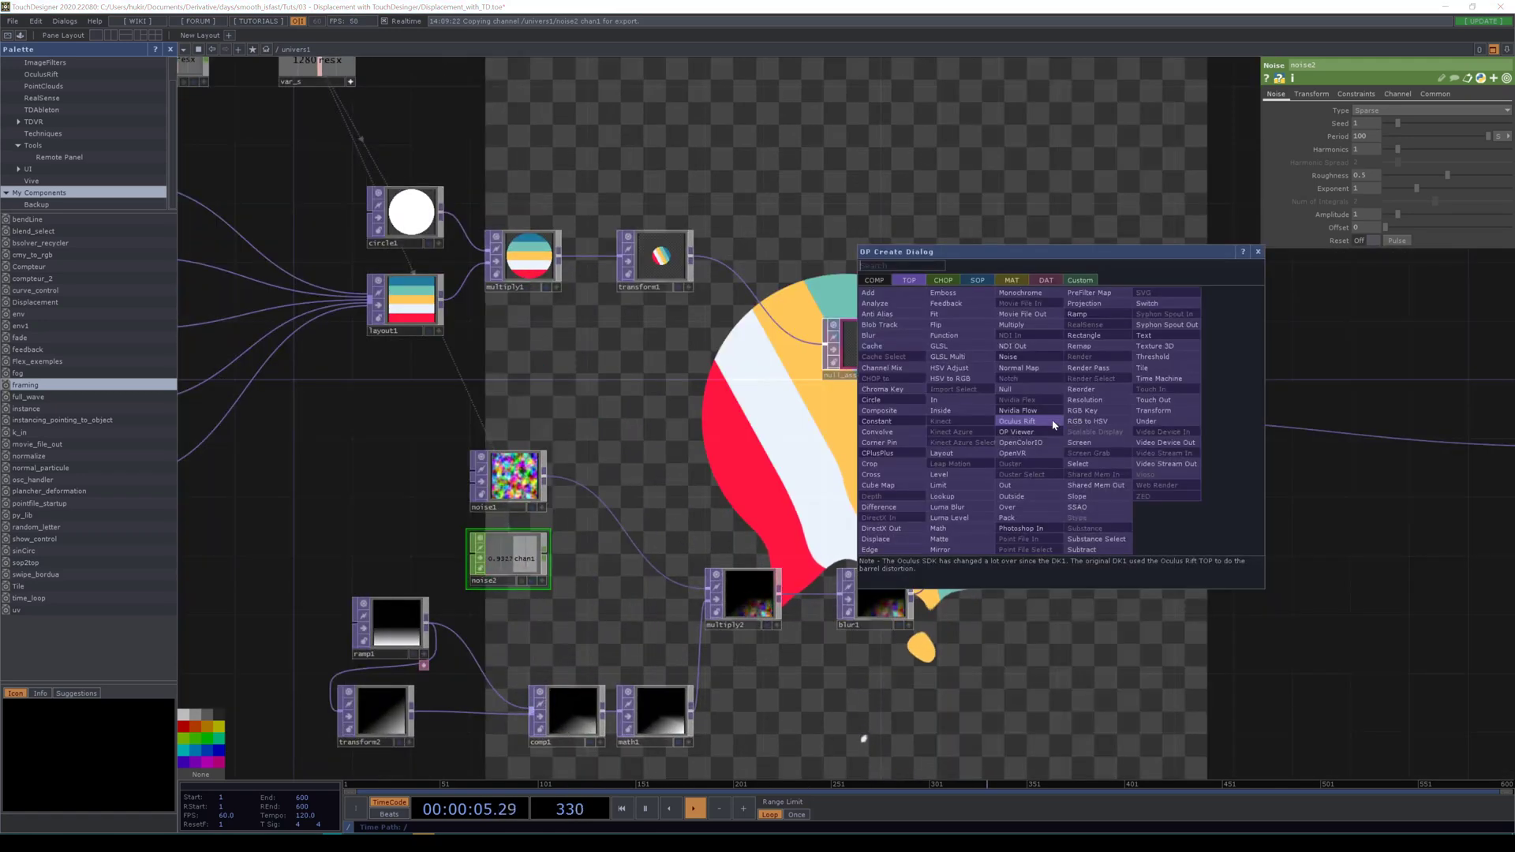
Add an Edge TOP after displace1 with Comp Over Input enabled
{"action": "type", "text": "edge"}
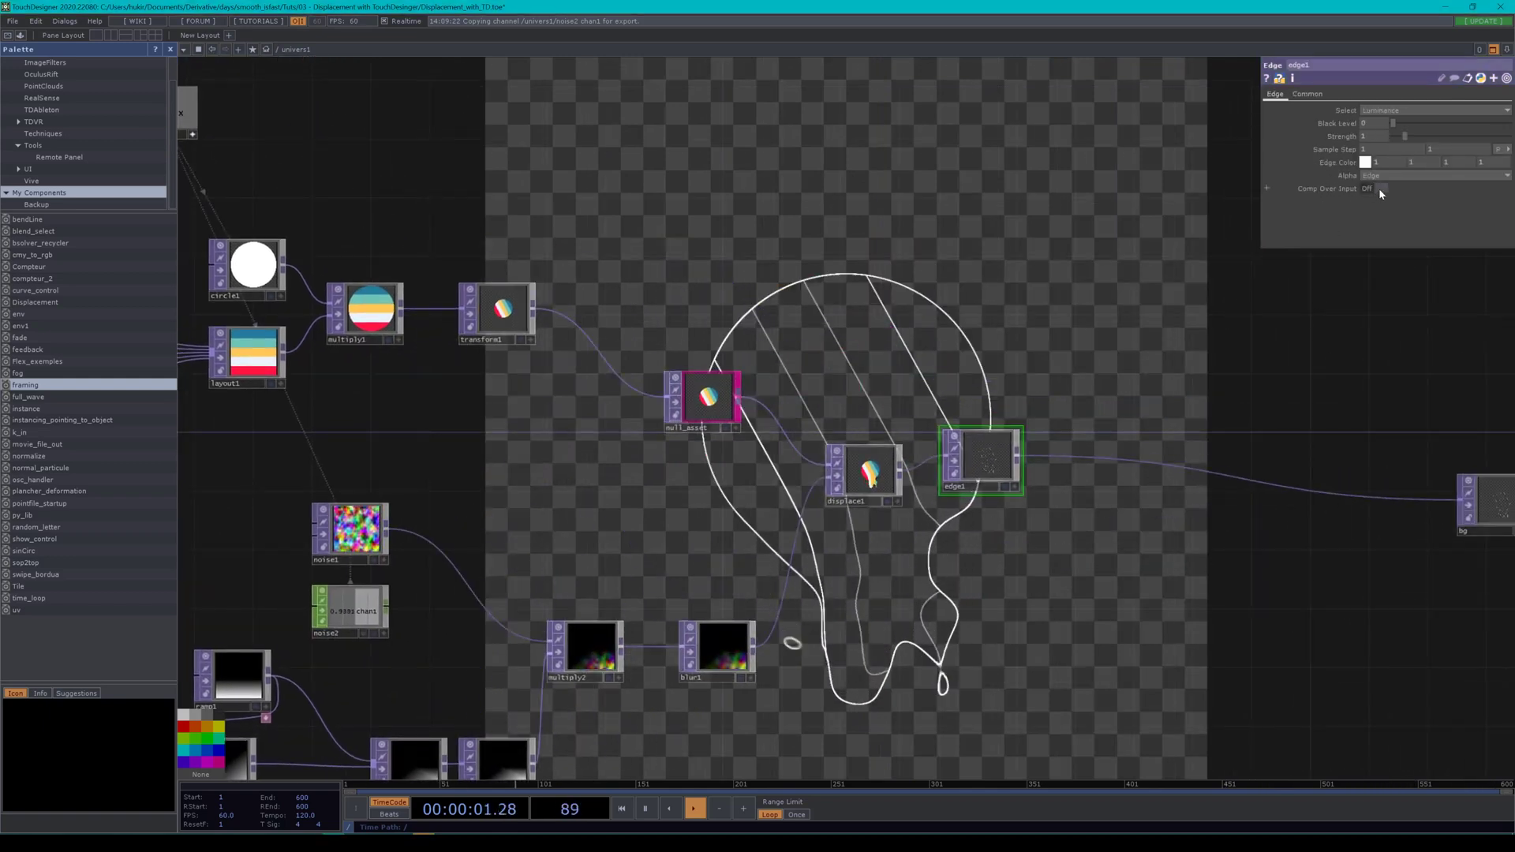
{"action": "left_click", "coordinate": [1376, 188]}
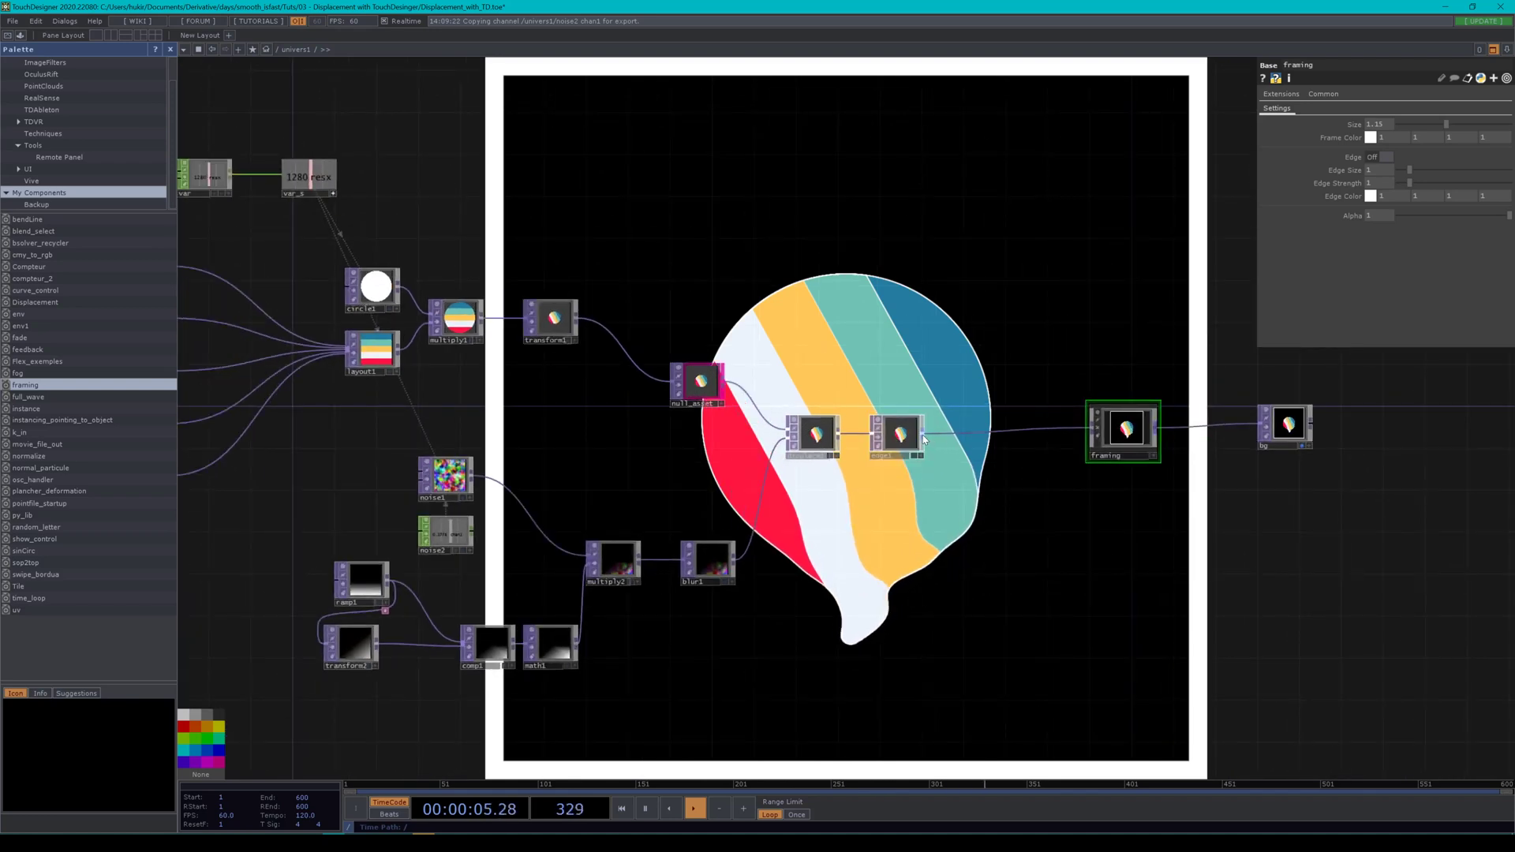
Composite the framed circle over a teal background and set frame Size to about 1.18
{"action": "left_click", "coordinate": [894, 434]}
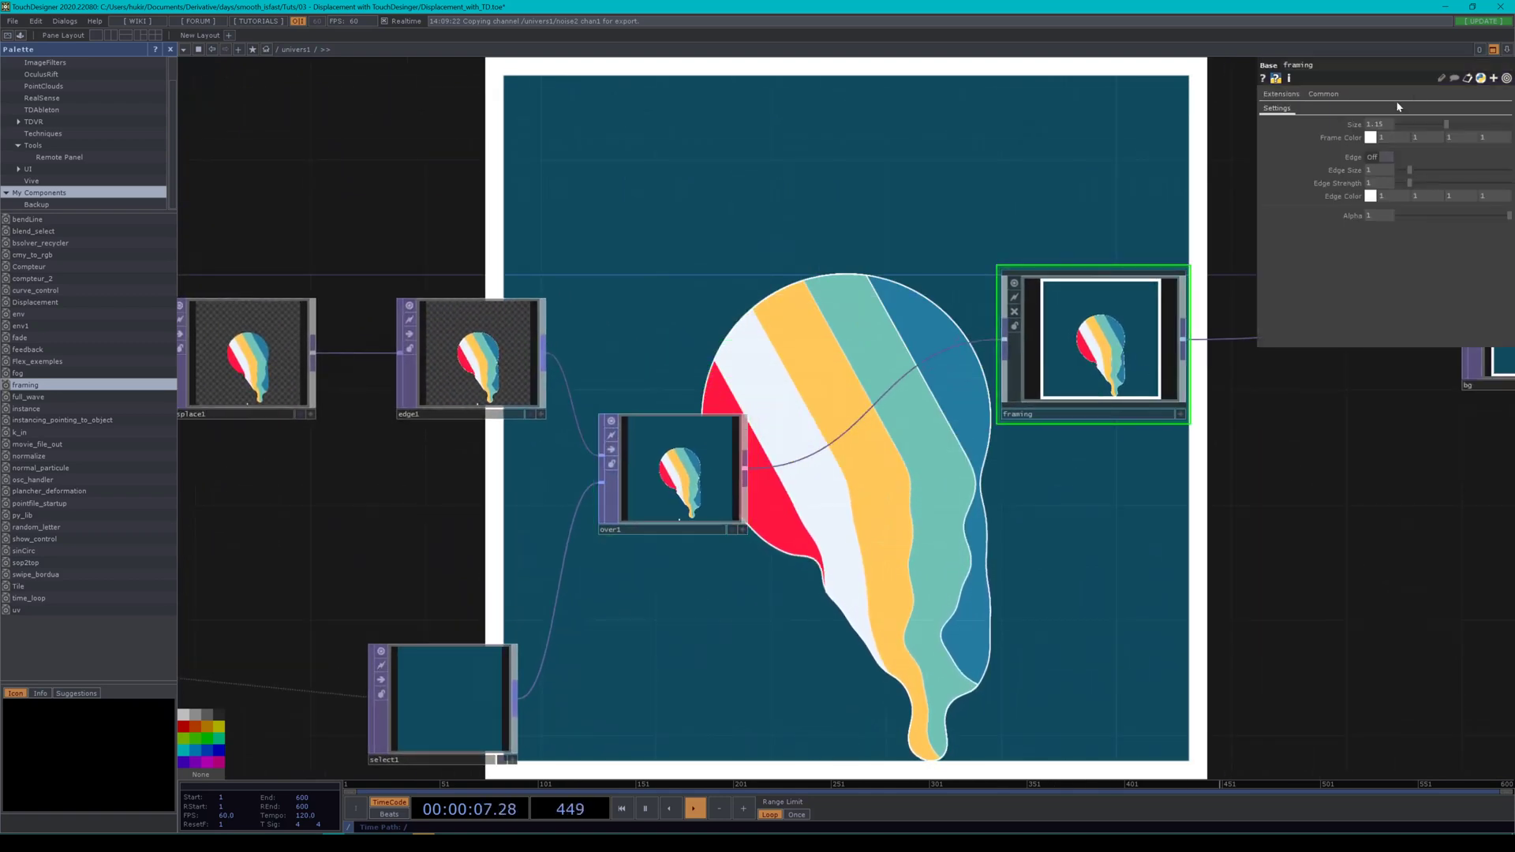
{"action": "left_click_drag", "start_coordinate": [1445, 124], "coordinate": [1450, 124]}
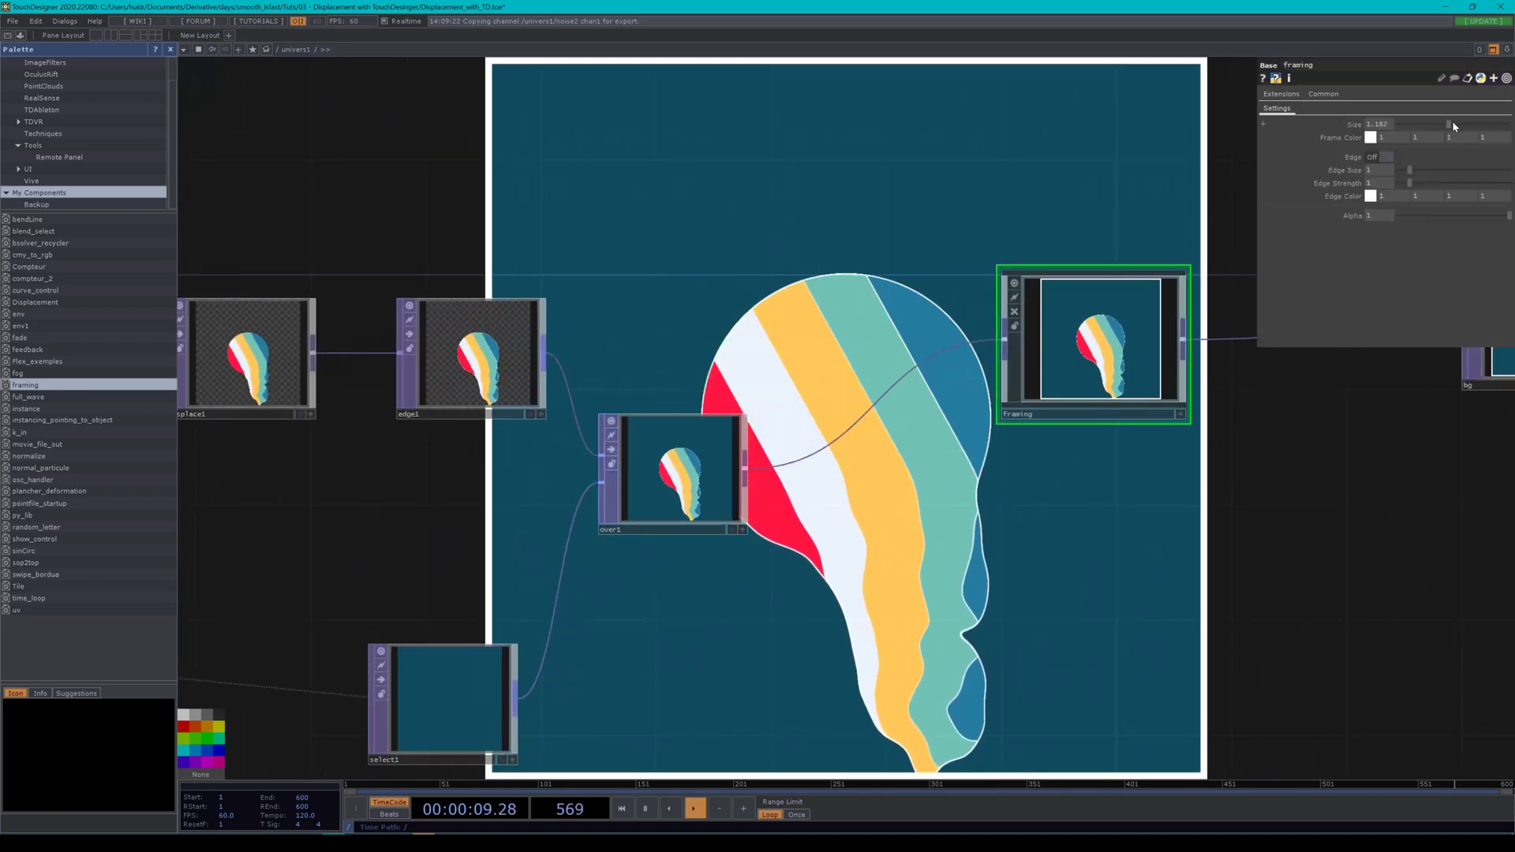